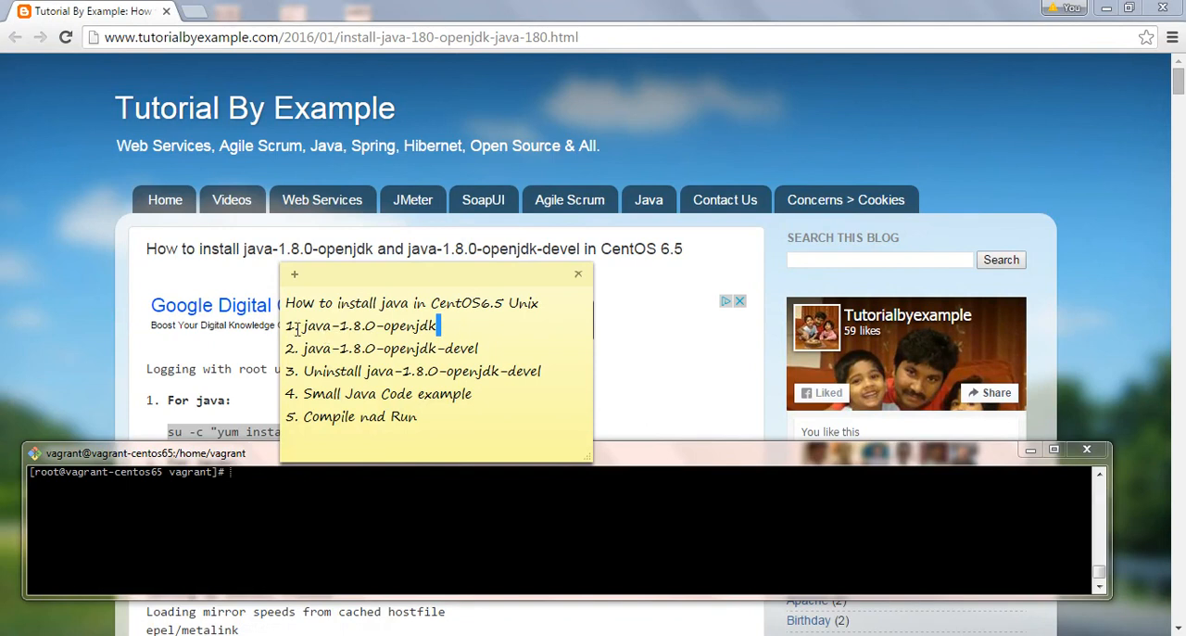
Delete checklist line 3 and retype 'Uninstall java-1.8.0-openjdk-devel' as the last item.
double_click(315, 325)
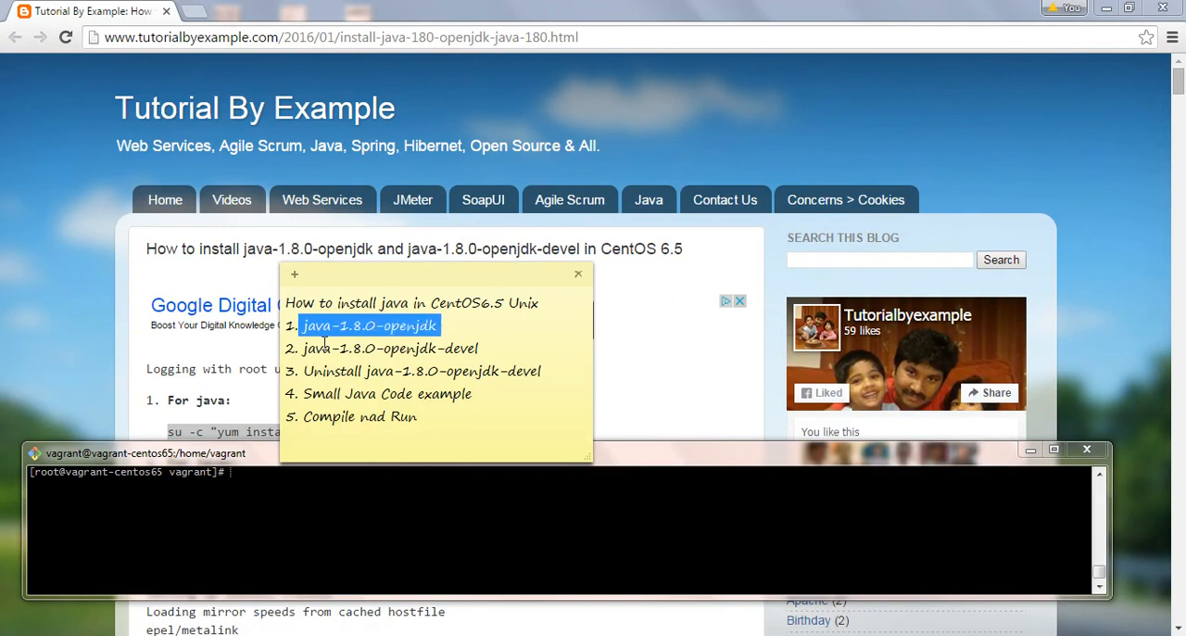
mouse_move(442, 326)
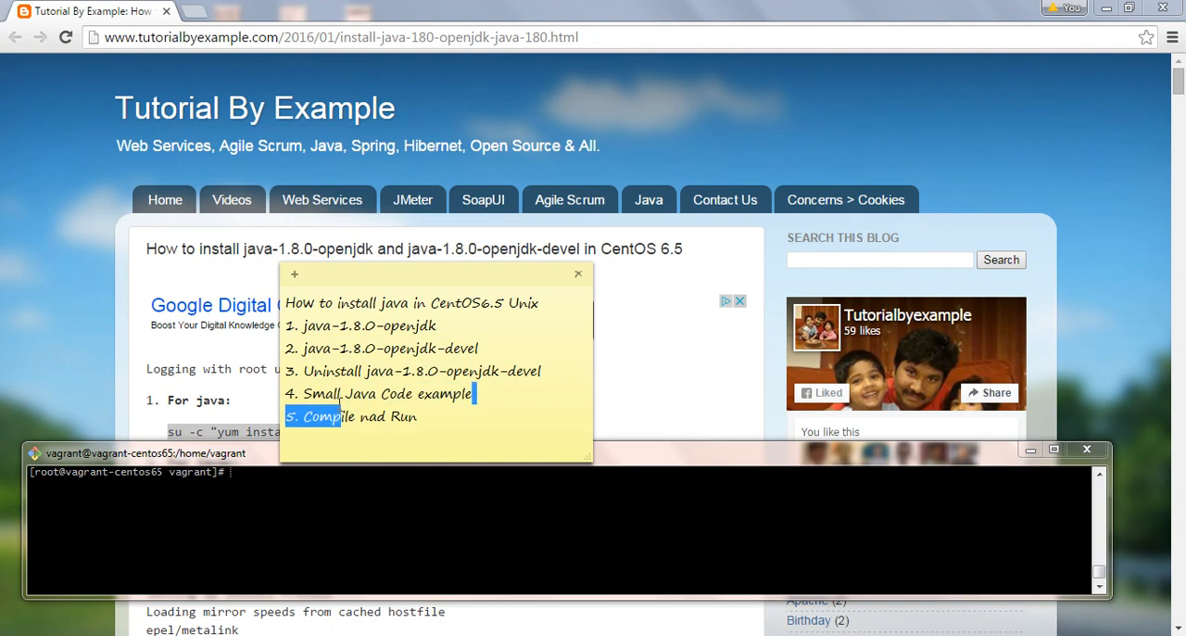
double_click(387, 393)
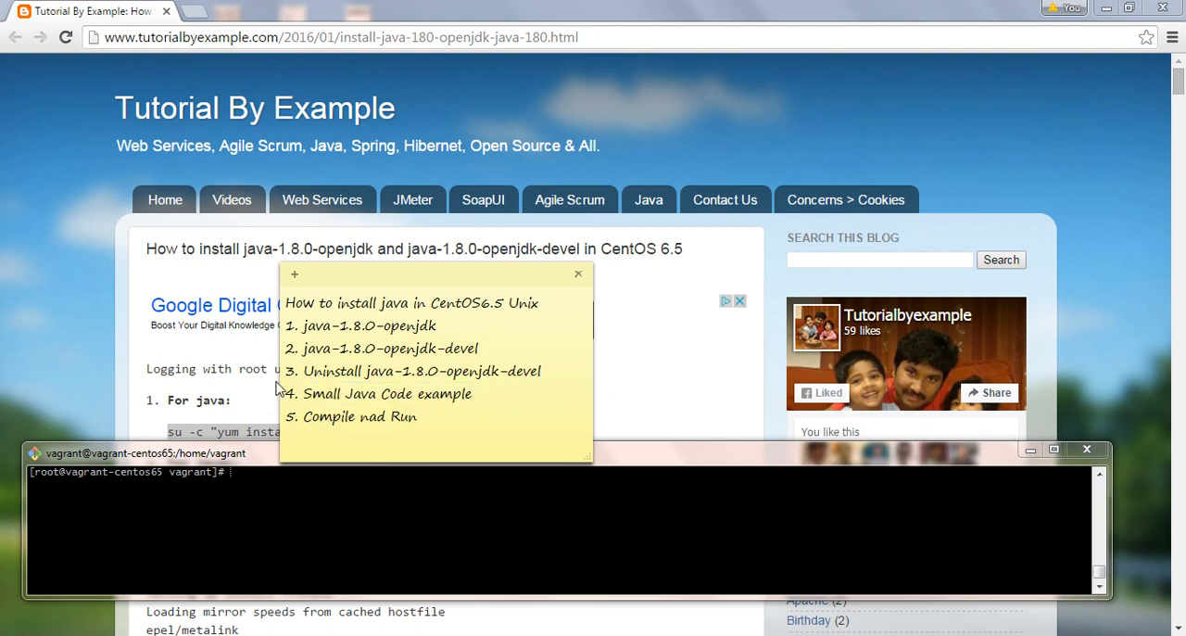
double_click(422, 371)
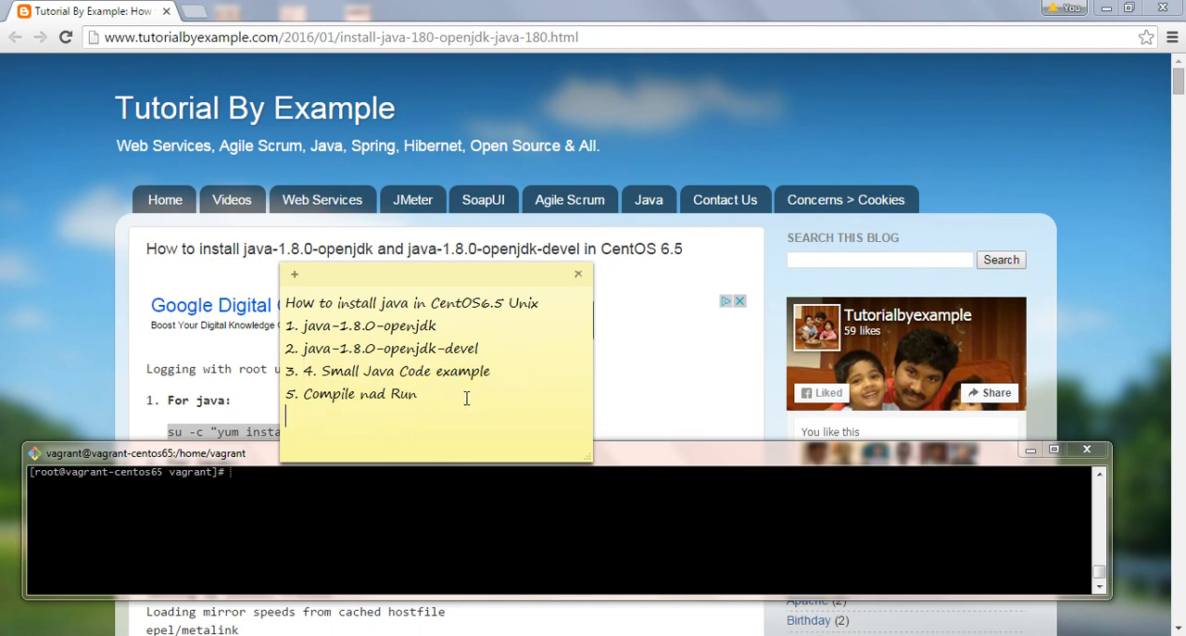
type("Uninstall java-1.8.0-openjdk-devel")
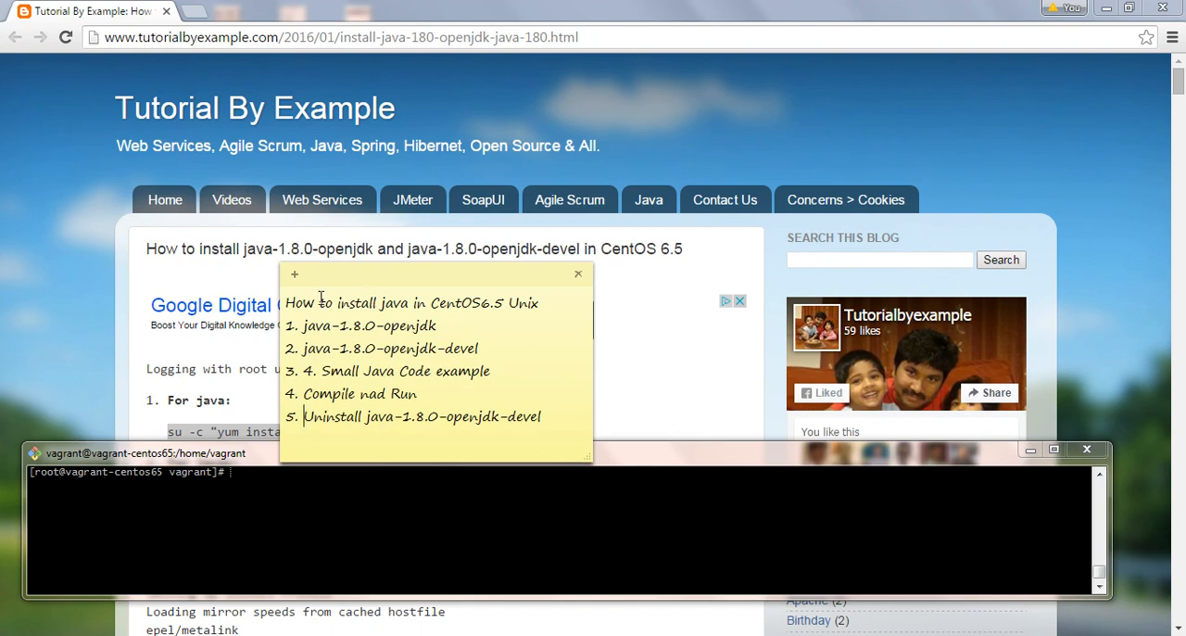
left_click_drag(303, 325, 398, 348)
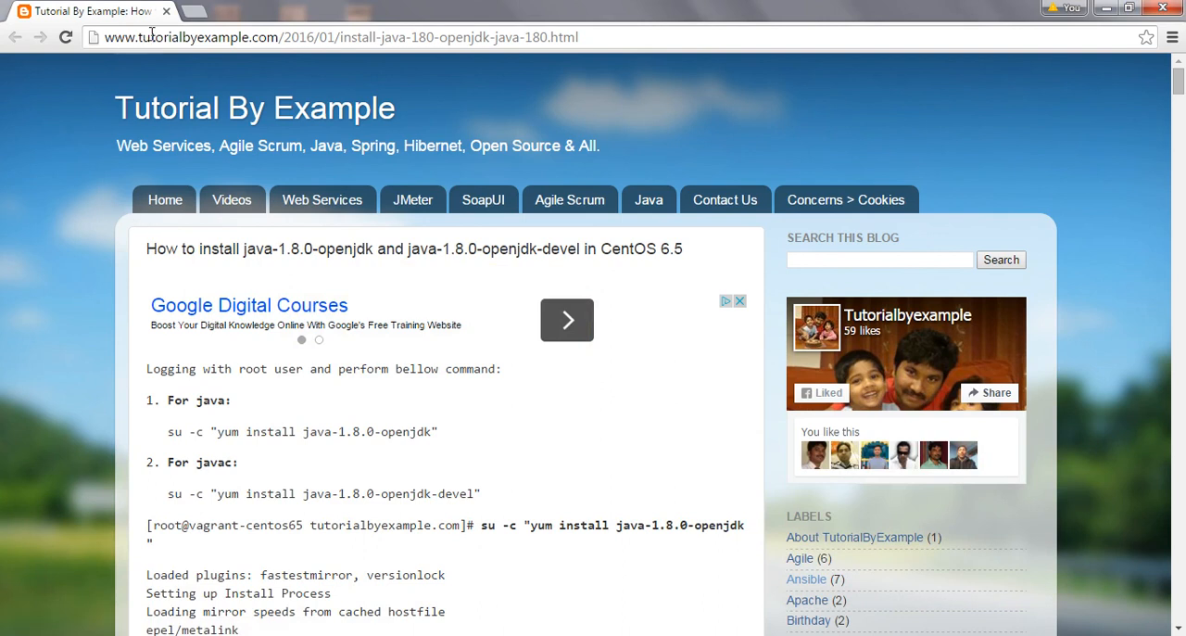
mouse_move(274, 230)
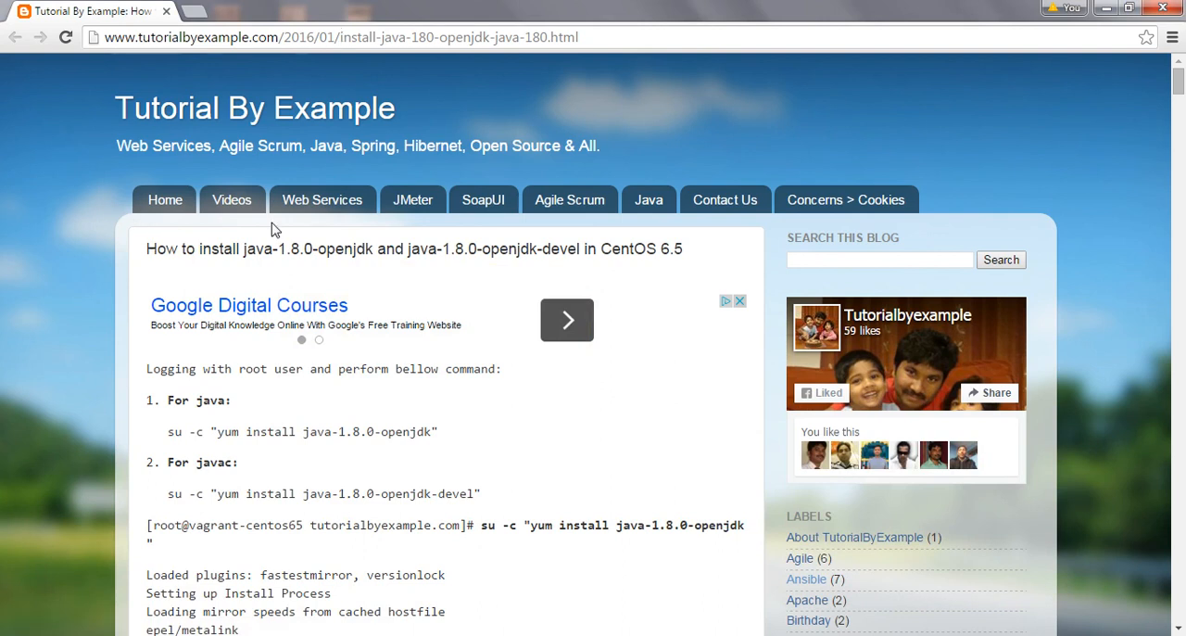
left_click_drag(147, 248, 368, 248)
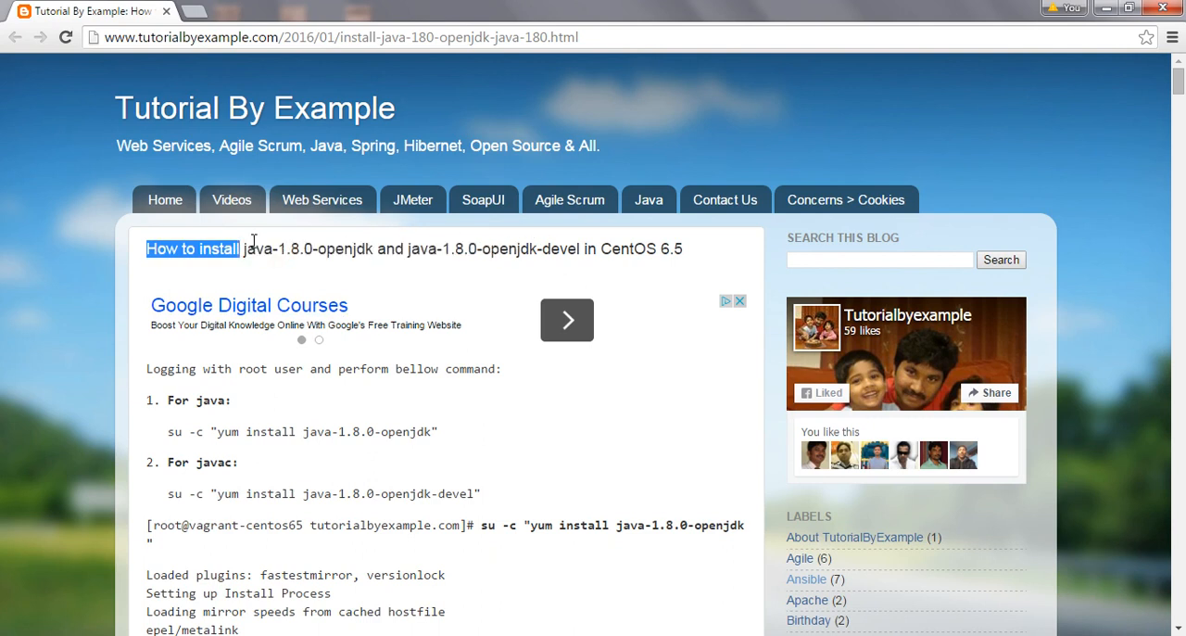
left_click_drag(243, 249, 574, 249)
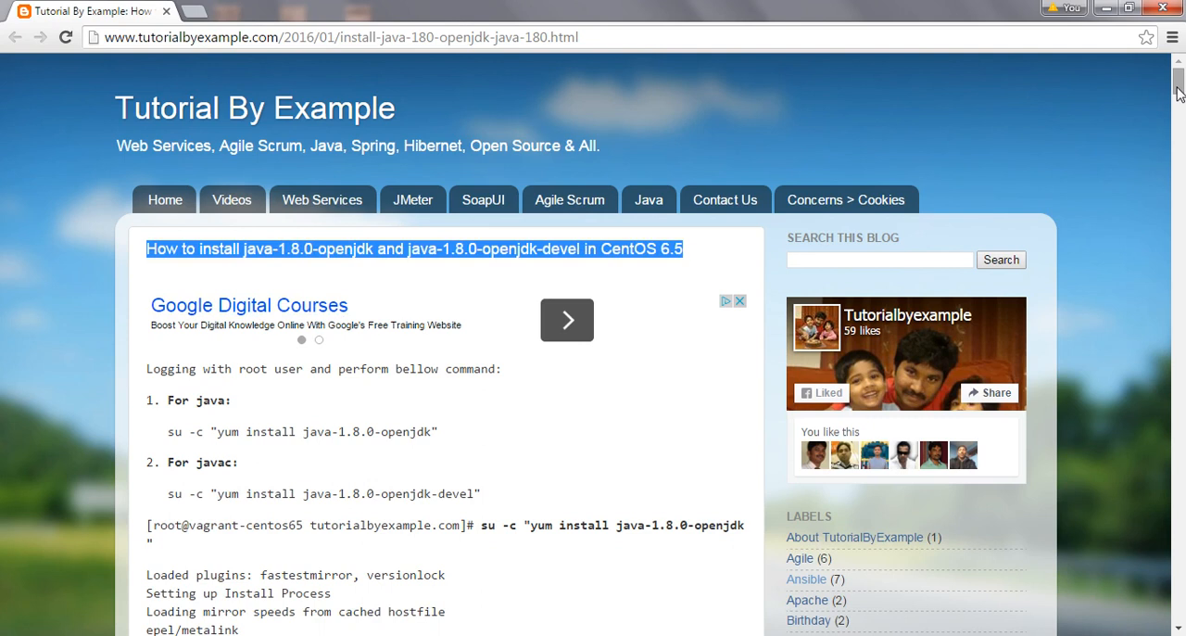
scroll("down", 3)
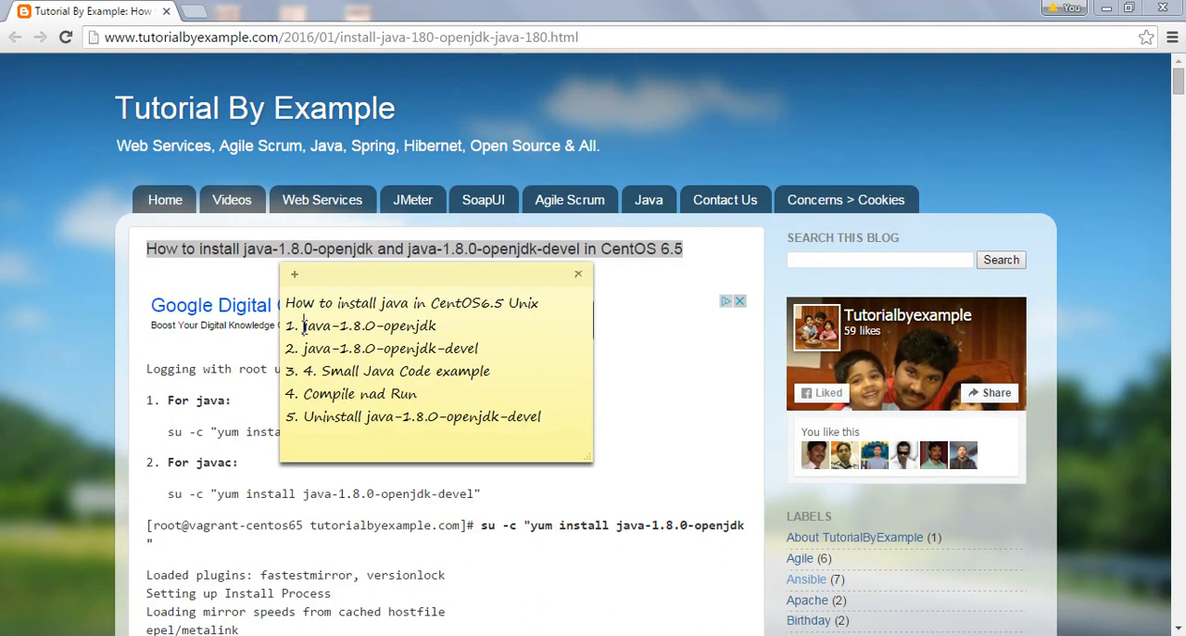
double_click(369, 326)
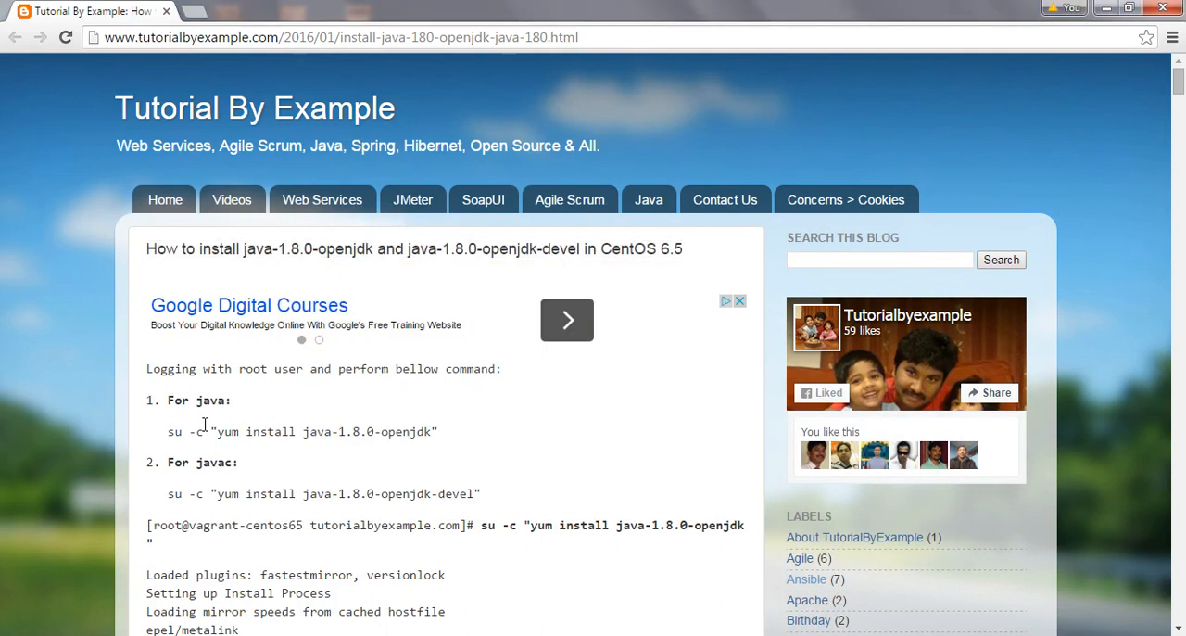
double_click(199, 400)
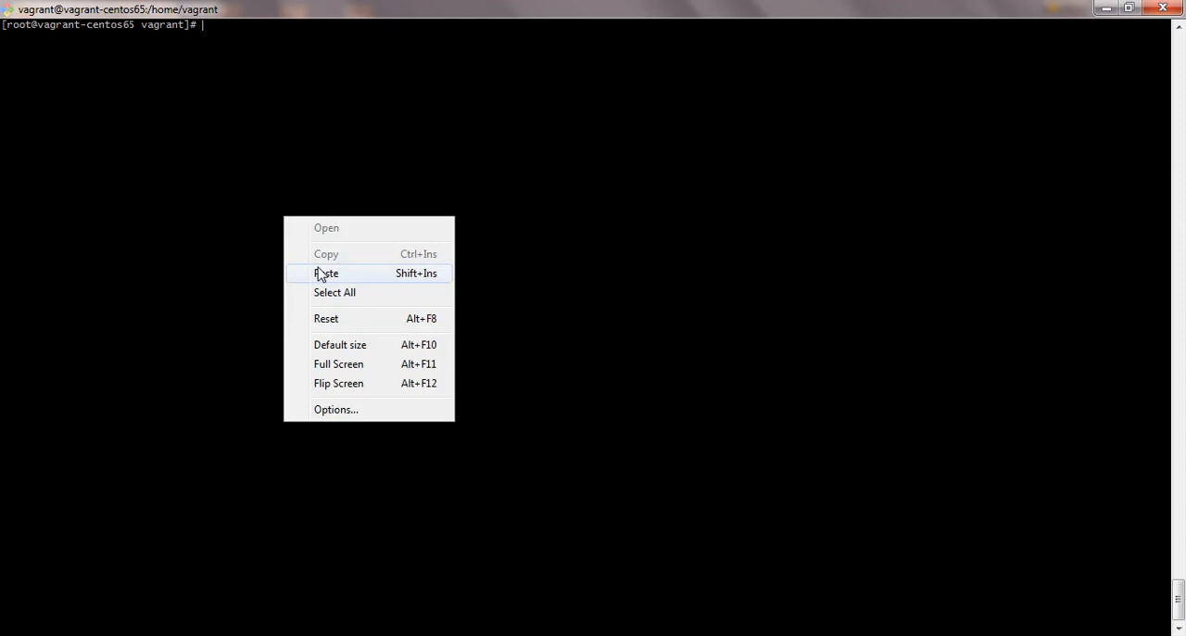
Paste su -c "yum install java-1.8.0-openjdk" at the PuTTY root prompt.
left_click(326, 273)
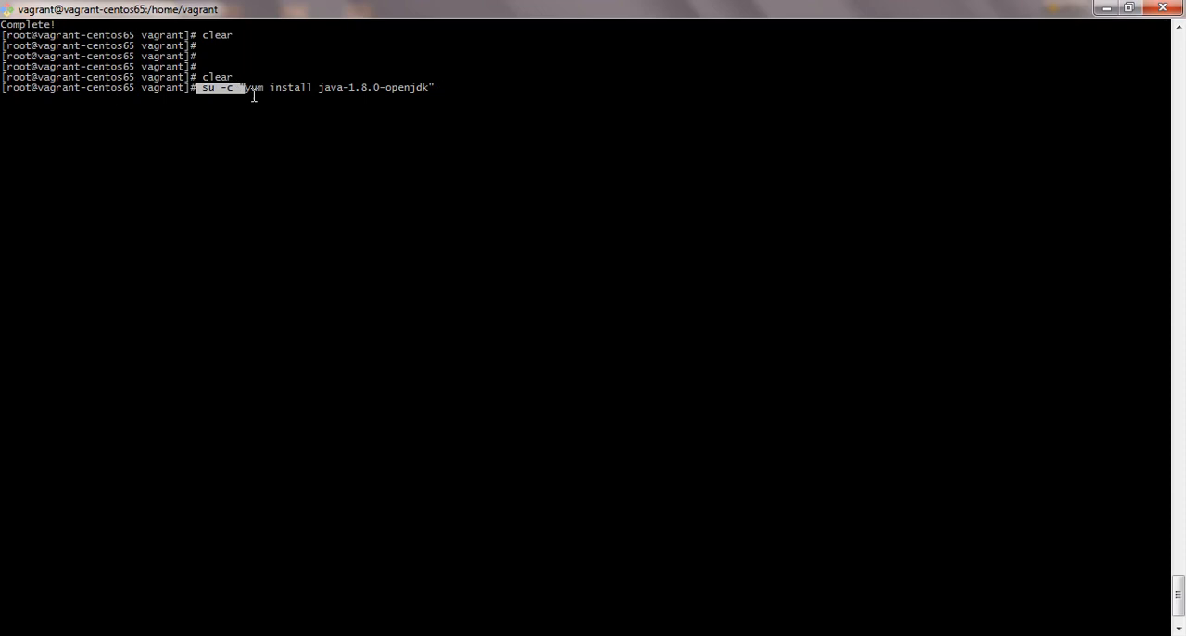
mouse_move(308, 91)
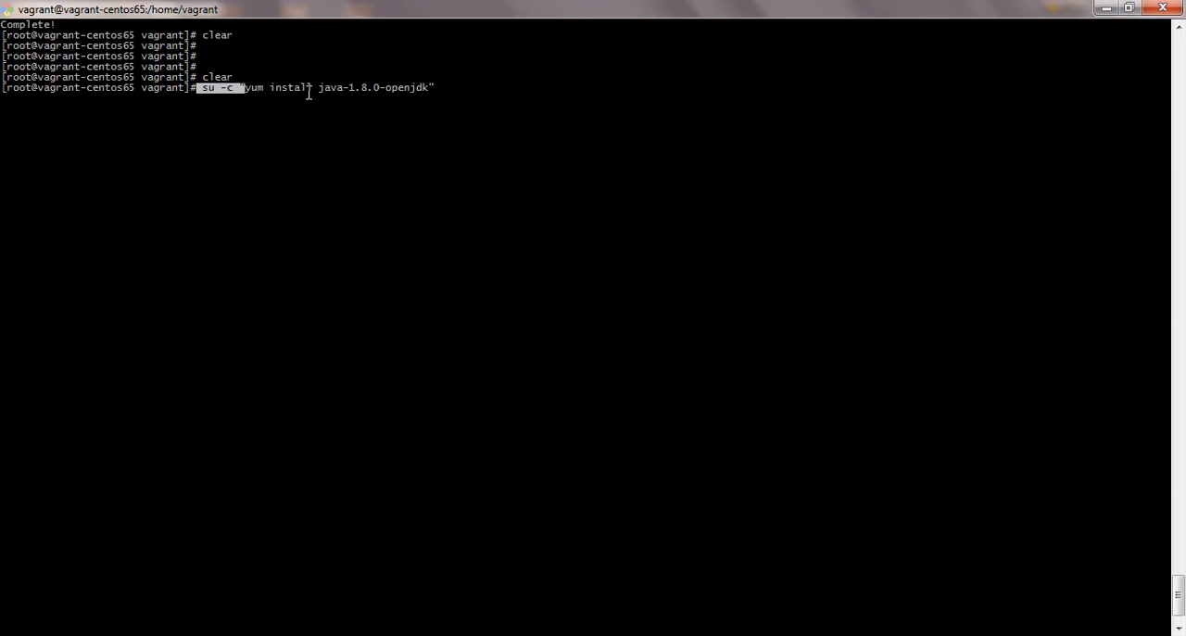
type("|")
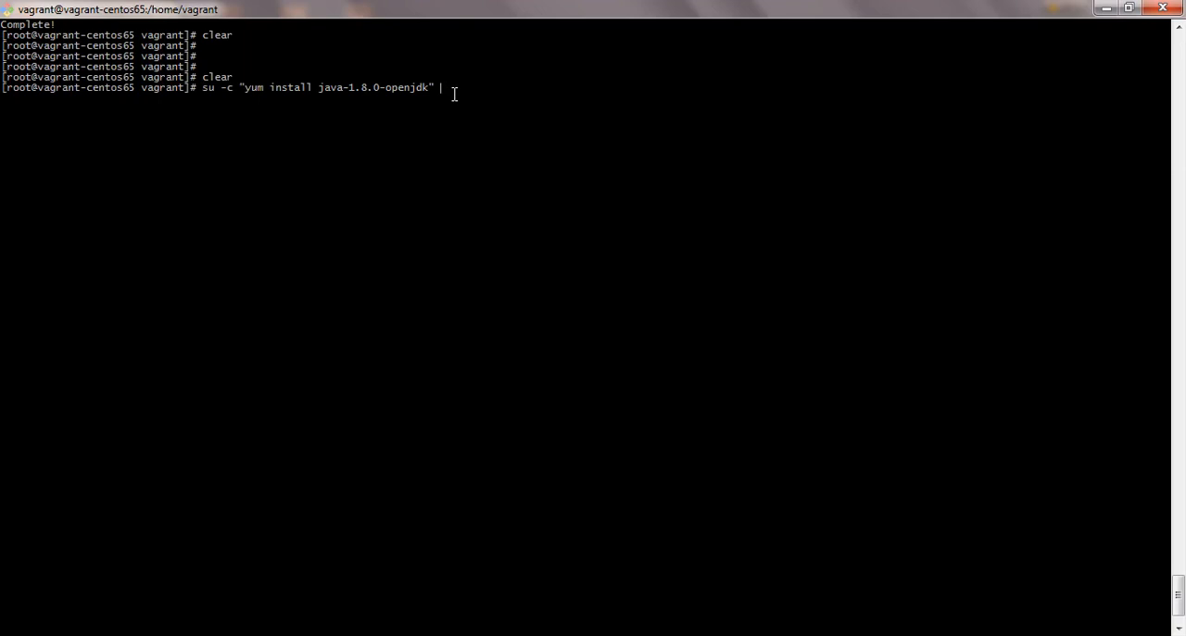
Run the java-1.8.0-openjdk yum install and confirm it with y.
key("Return")
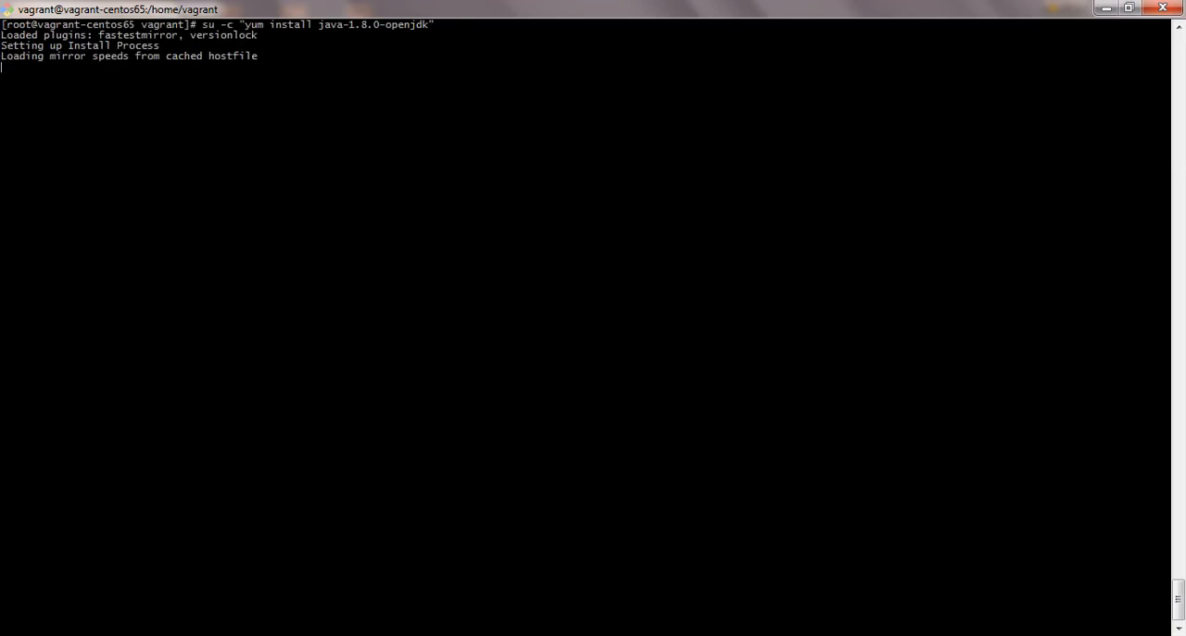
mouse_move(363, 98)
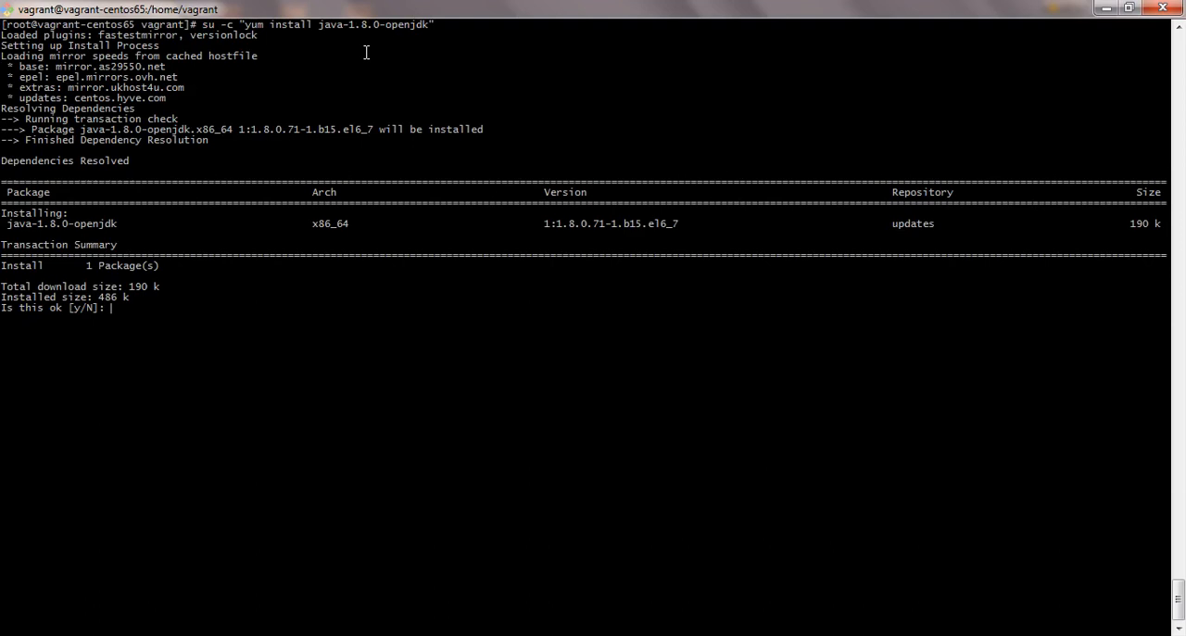
mouse_move(467, 105)
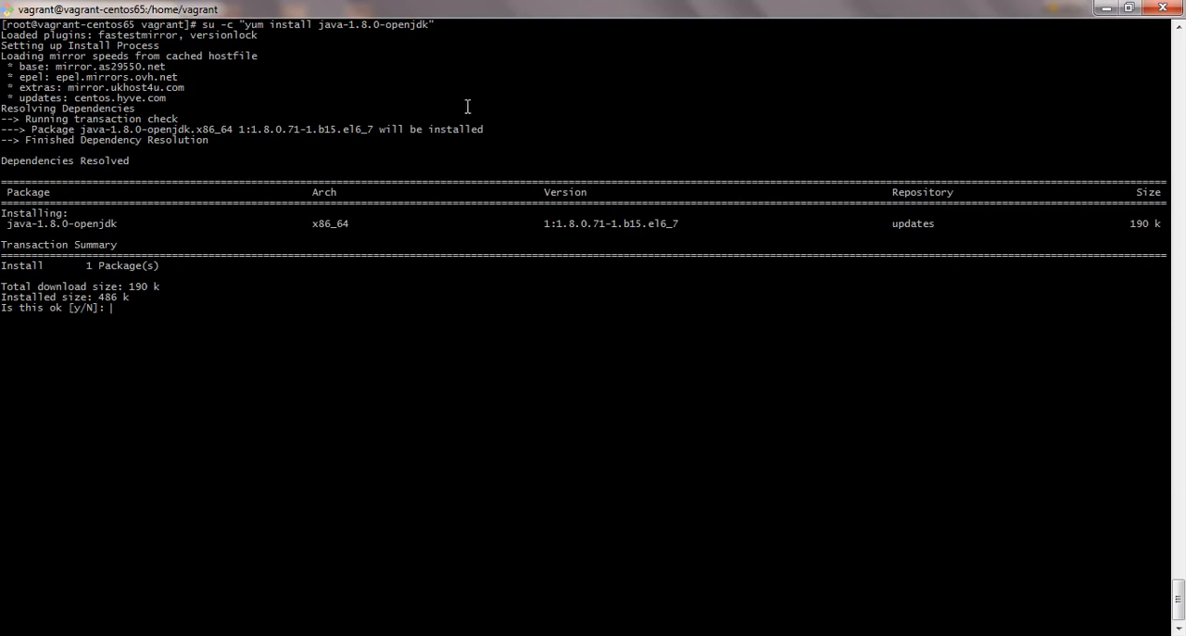
mouse_move(306, 58)
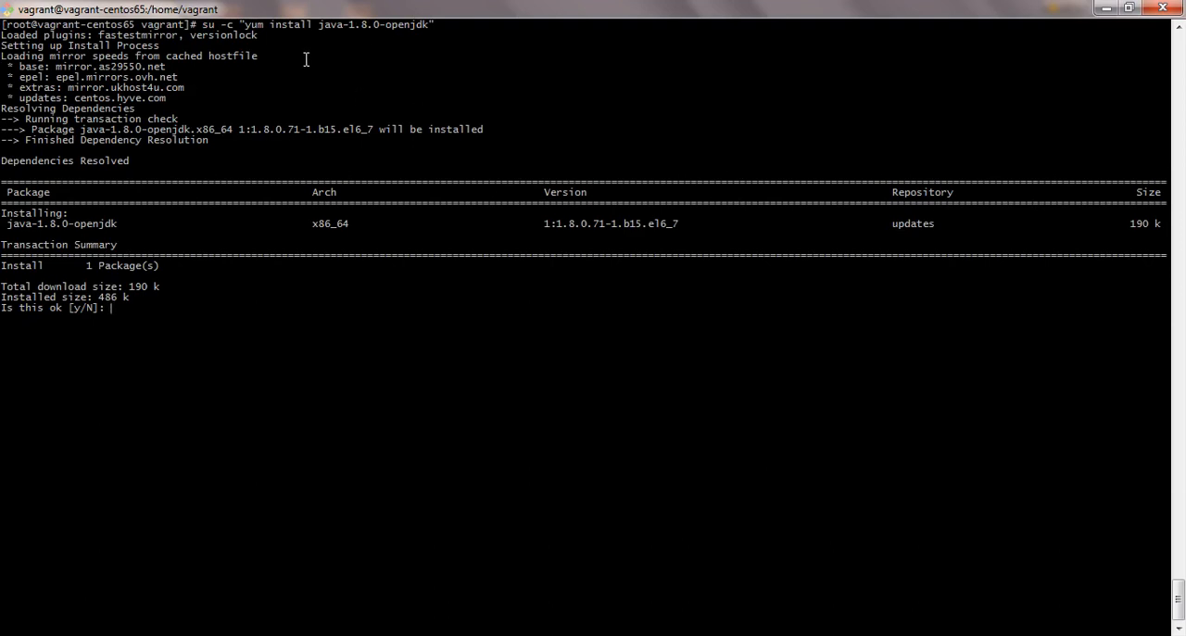
mouse_move(285, 178)
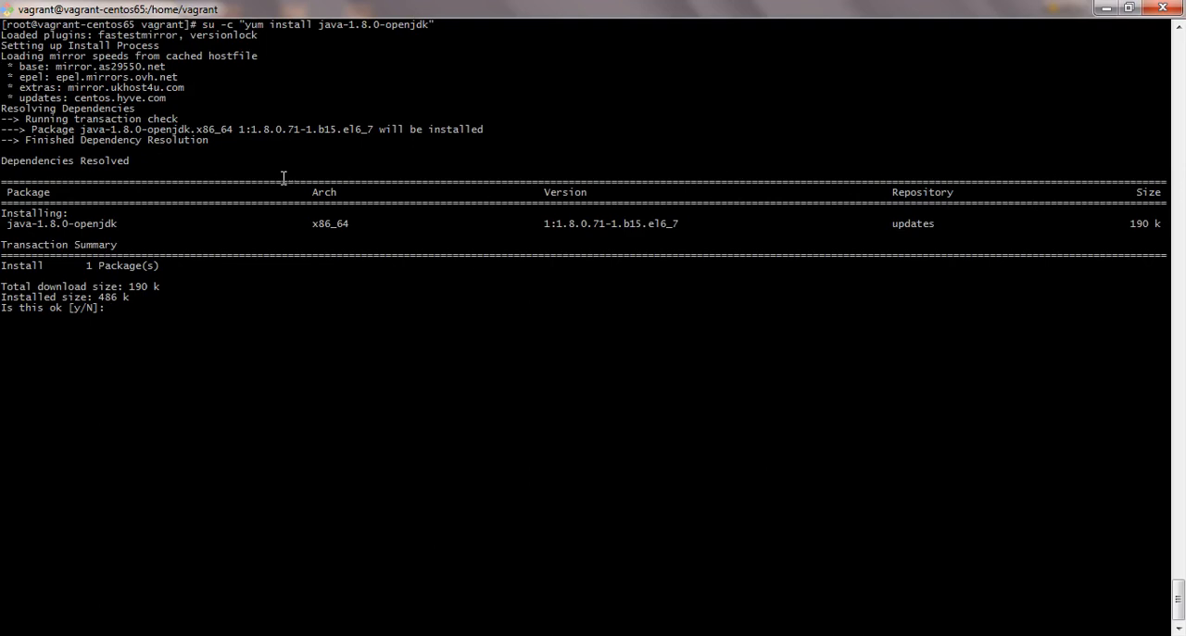
mouse_move(241, 143)
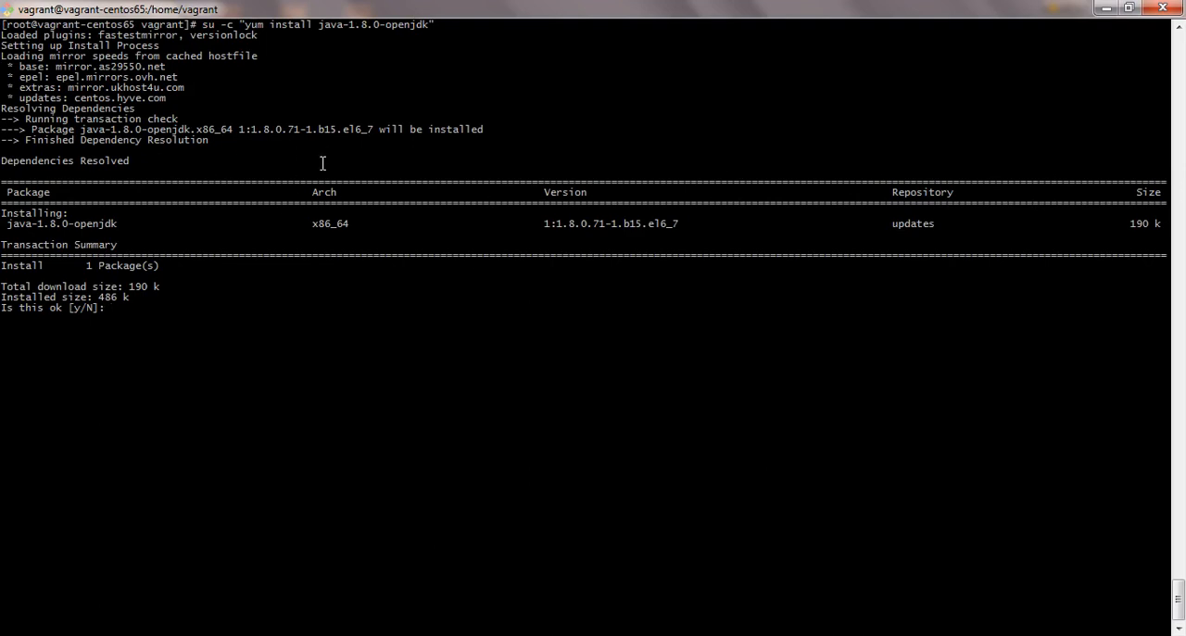
mouse_move(321, 119)
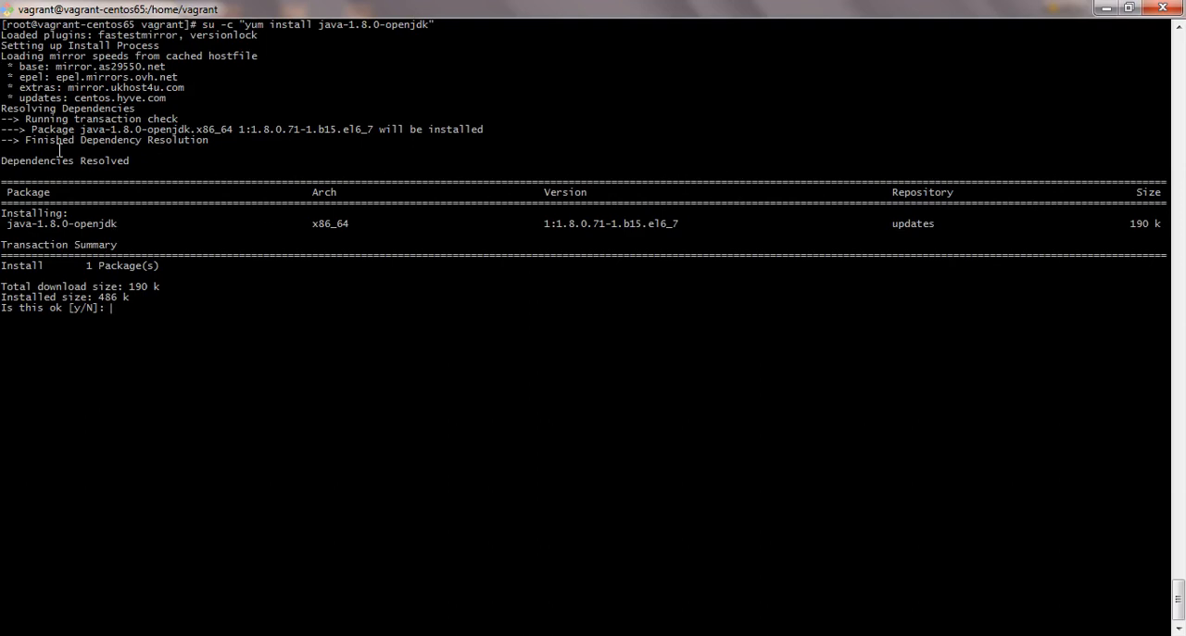
mouse_move(118, 206)
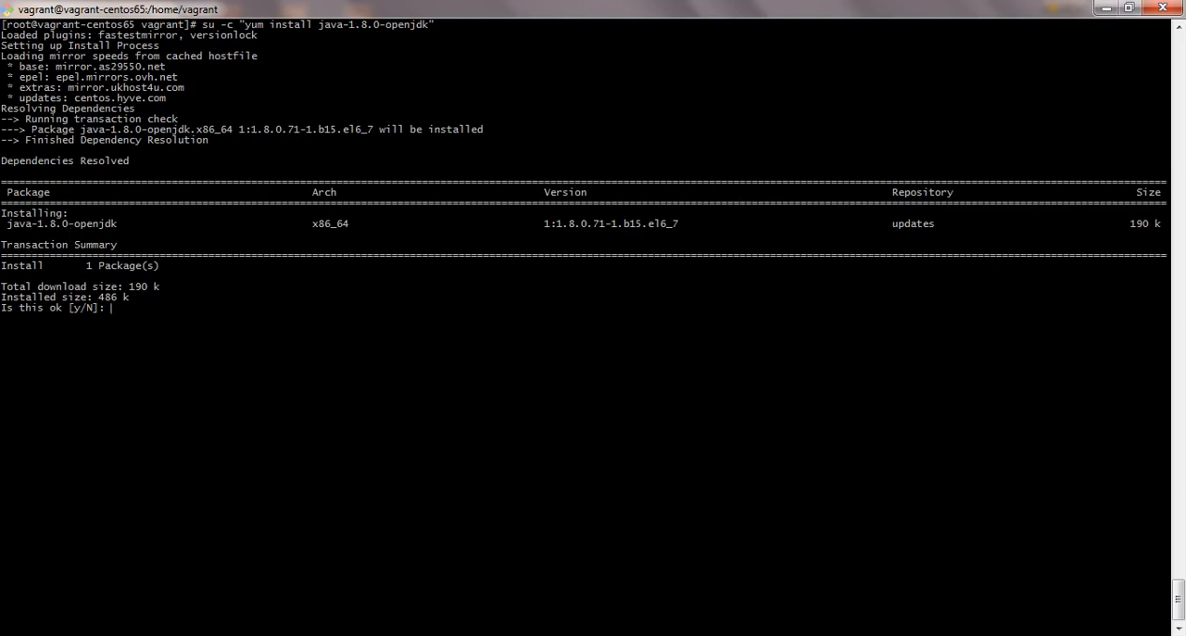
mouse_move(267, 380)
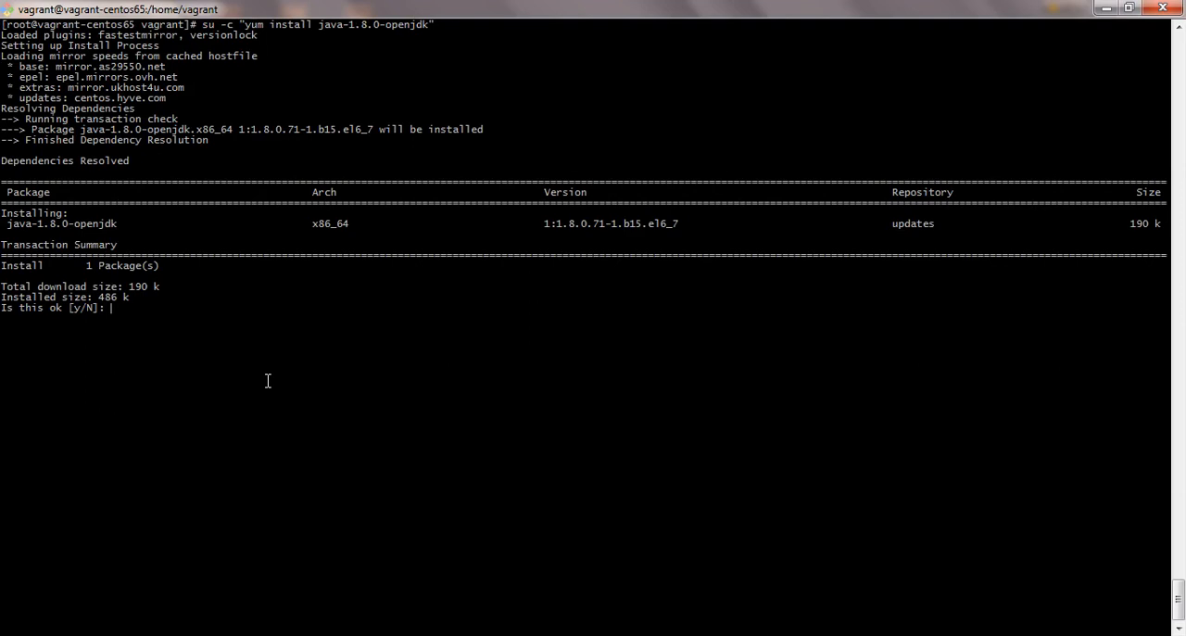
type("y")
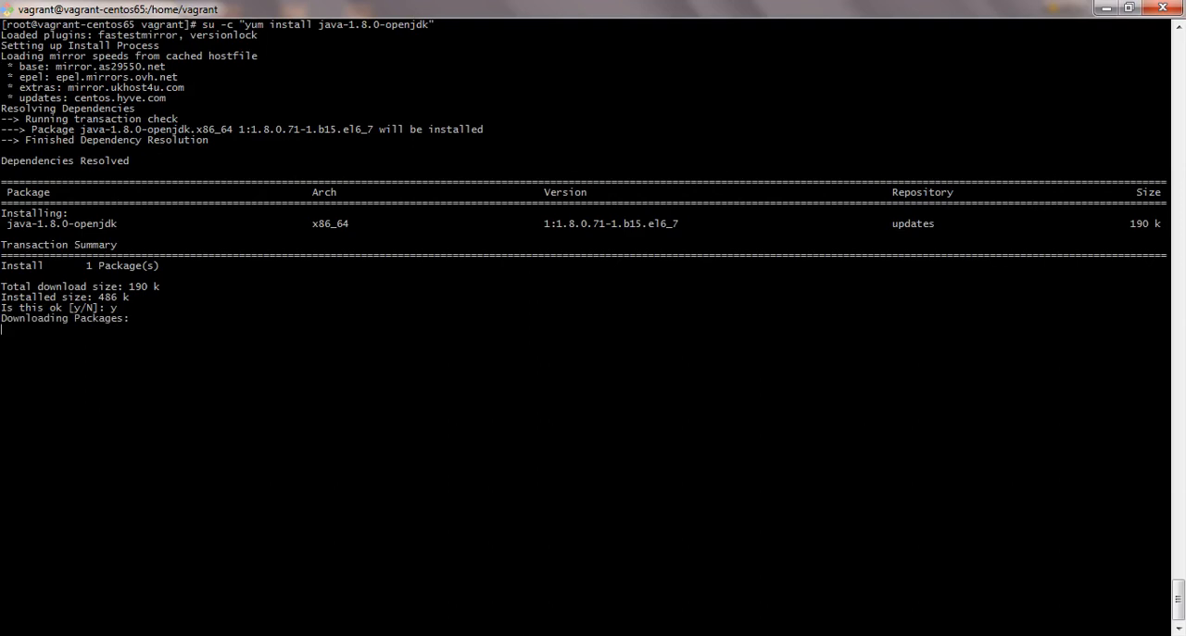
mouse_move(270, 405)
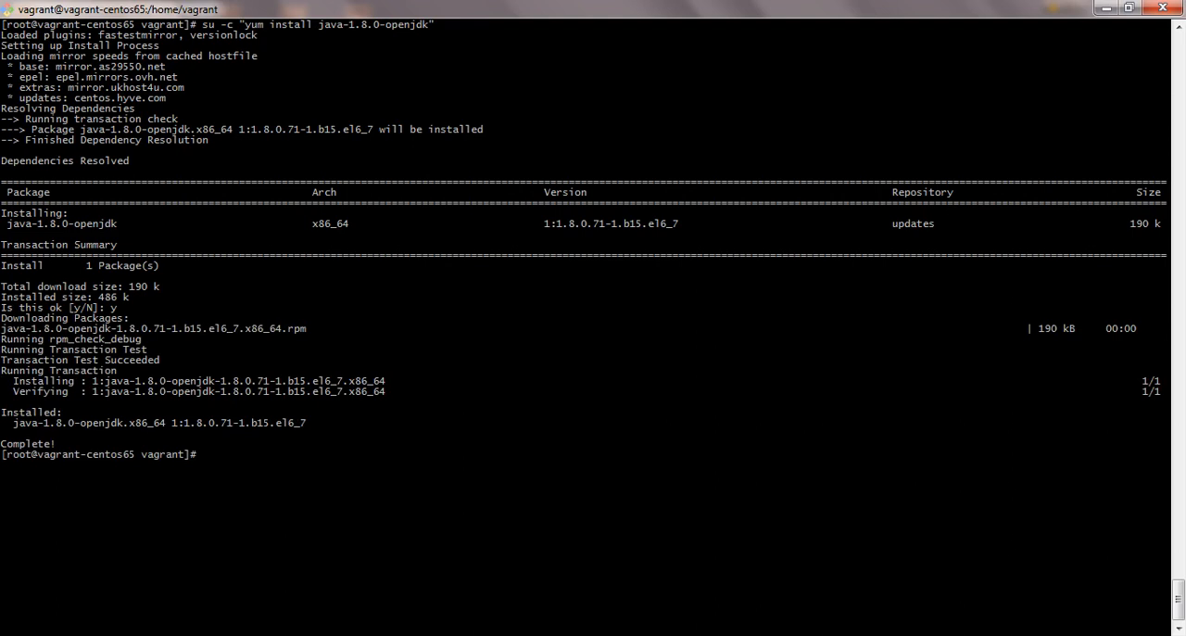
mouse_move(76, 382)
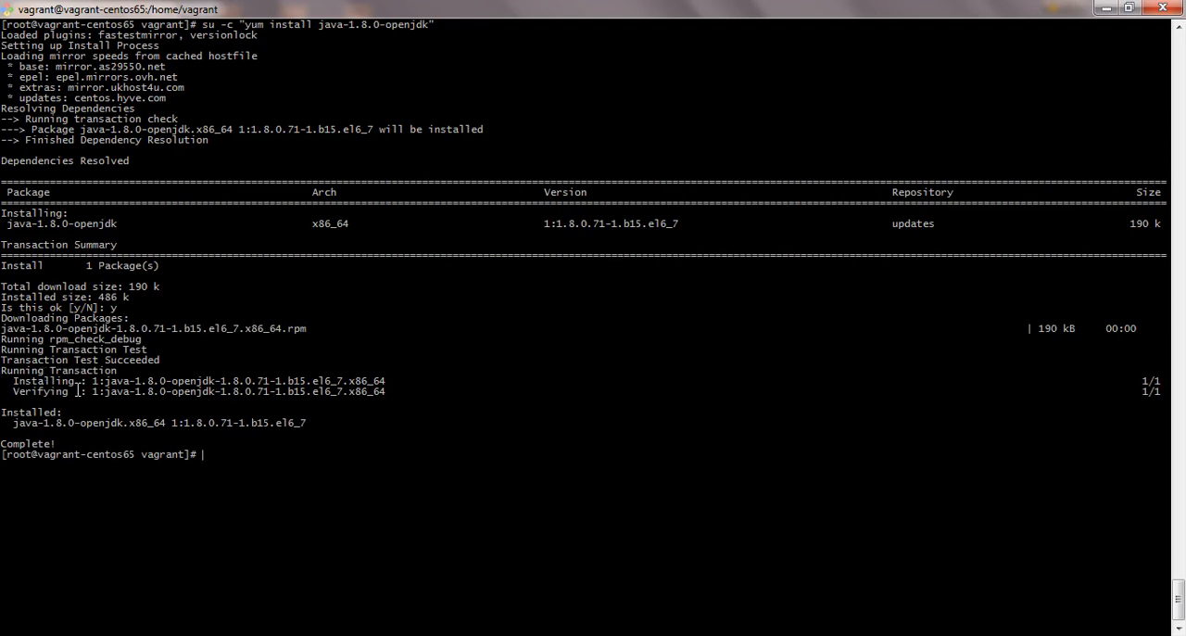
mouse_move(455, 494)
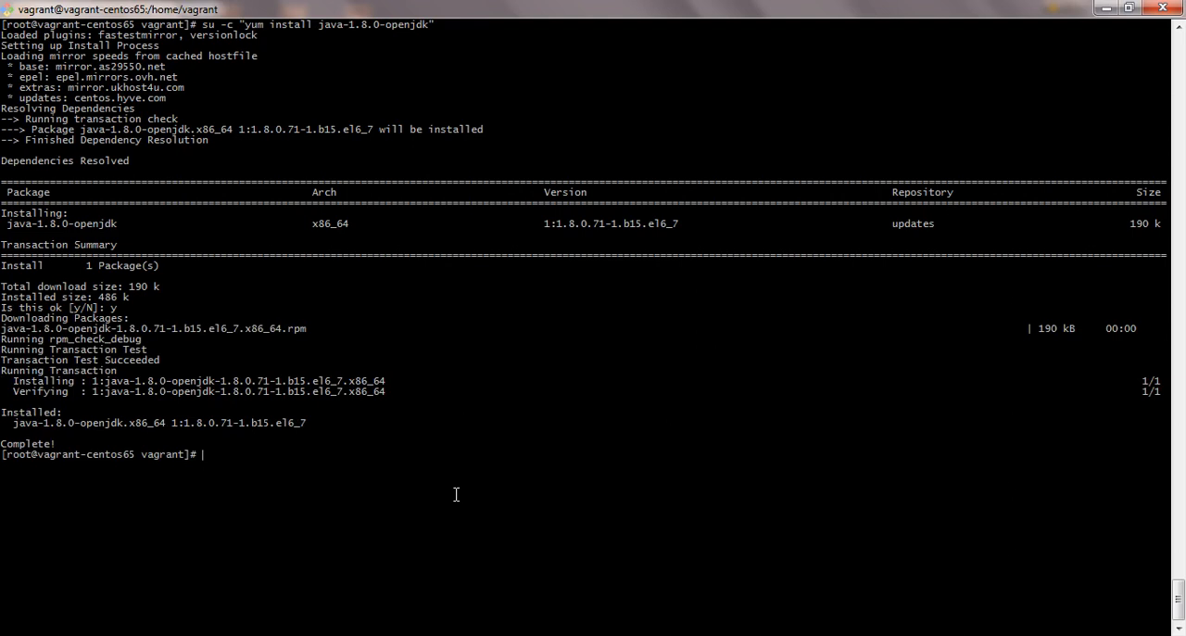
Run java -version and highlight the reported openjdk 1.8.0_71 line.
type("java -")
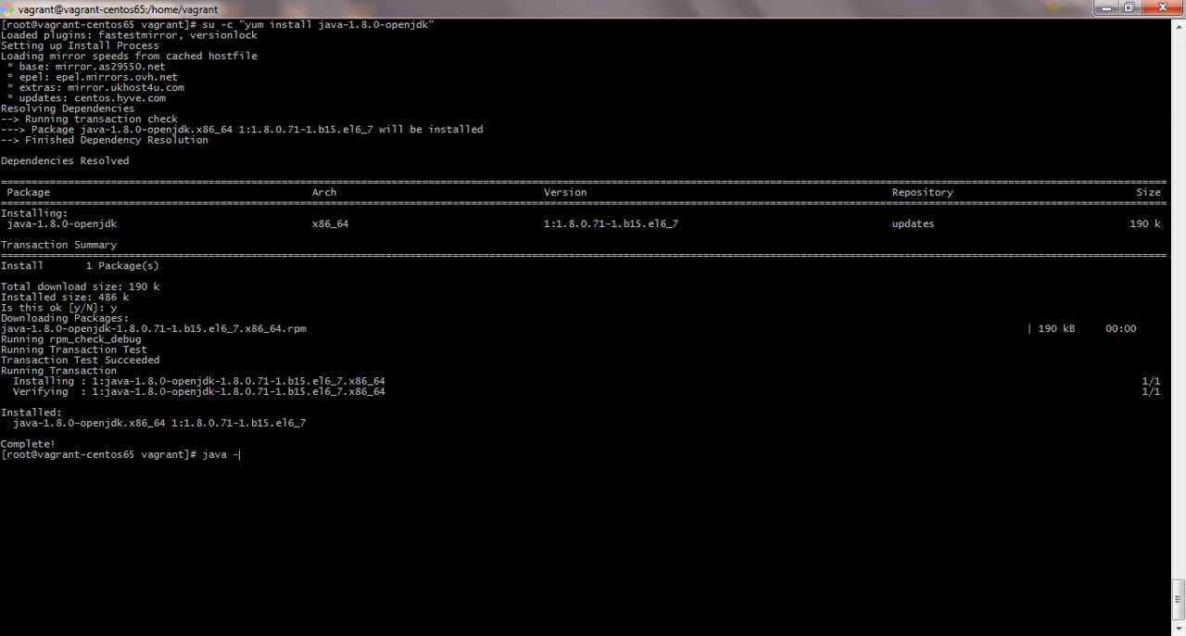
type("version")
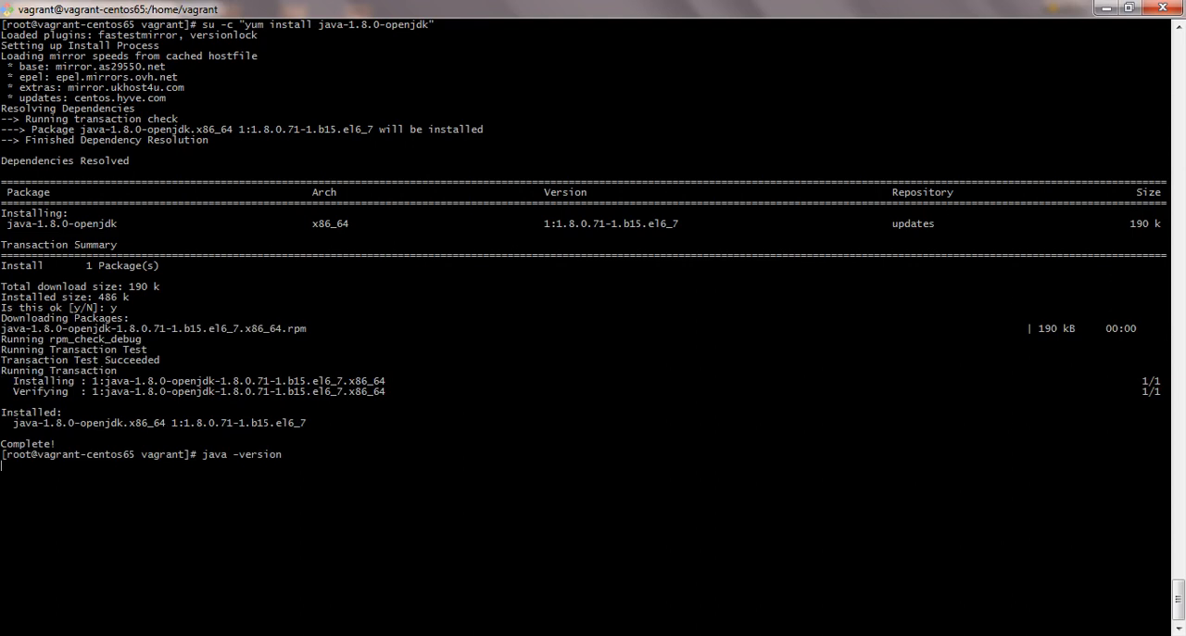
key("Return")
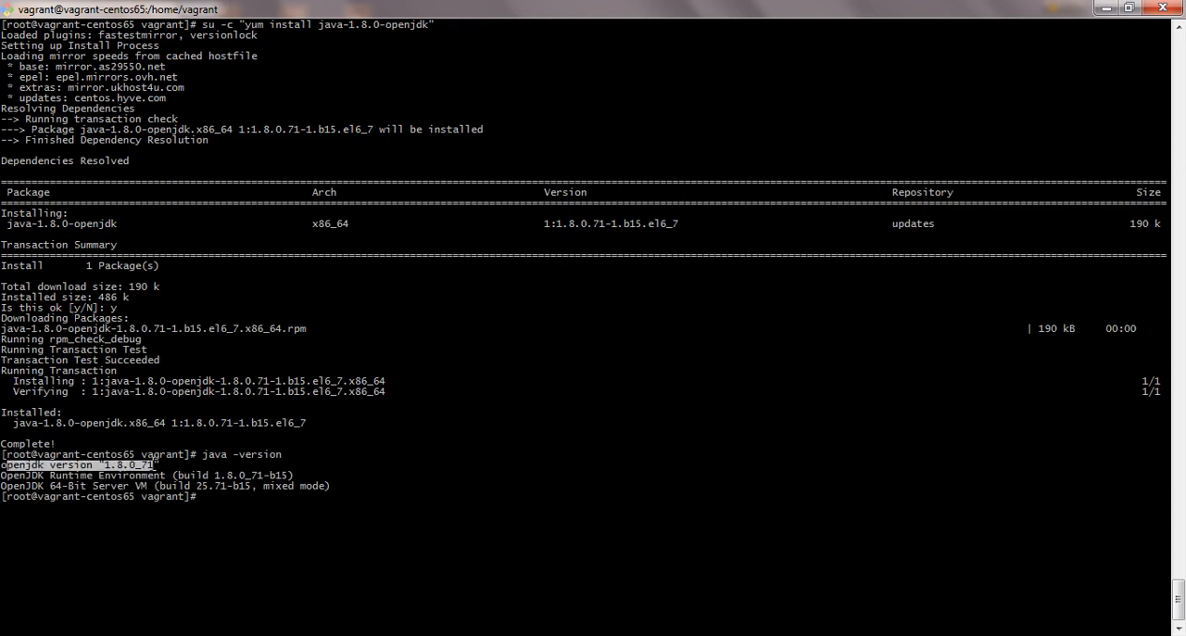
left_click_drag(155, 464, 333, 484)
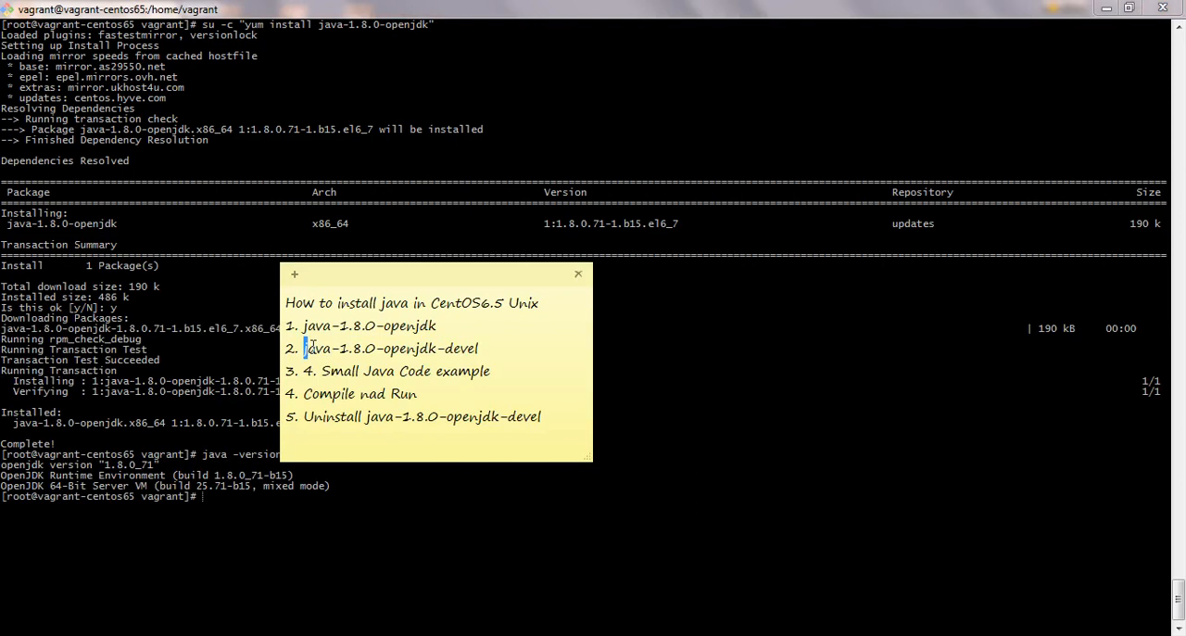
Find javac missing, then yum install java-1.8.0-openjdk-devel, confirming with y.
double_click(391, 348)
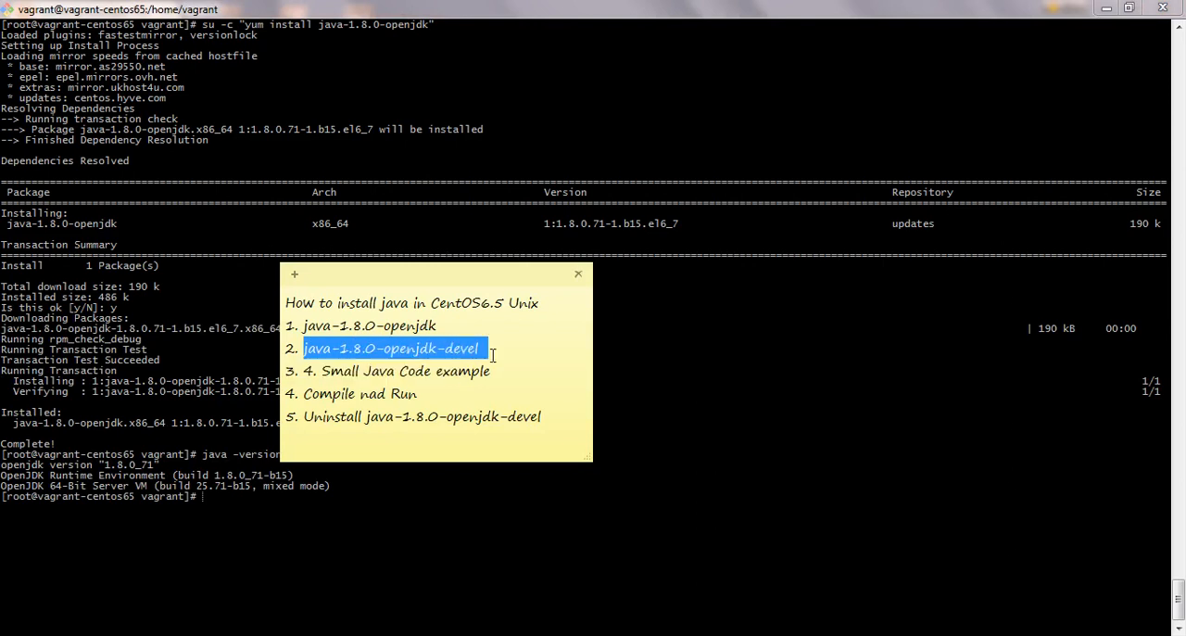
mouse_move(454, 364)
type("j")
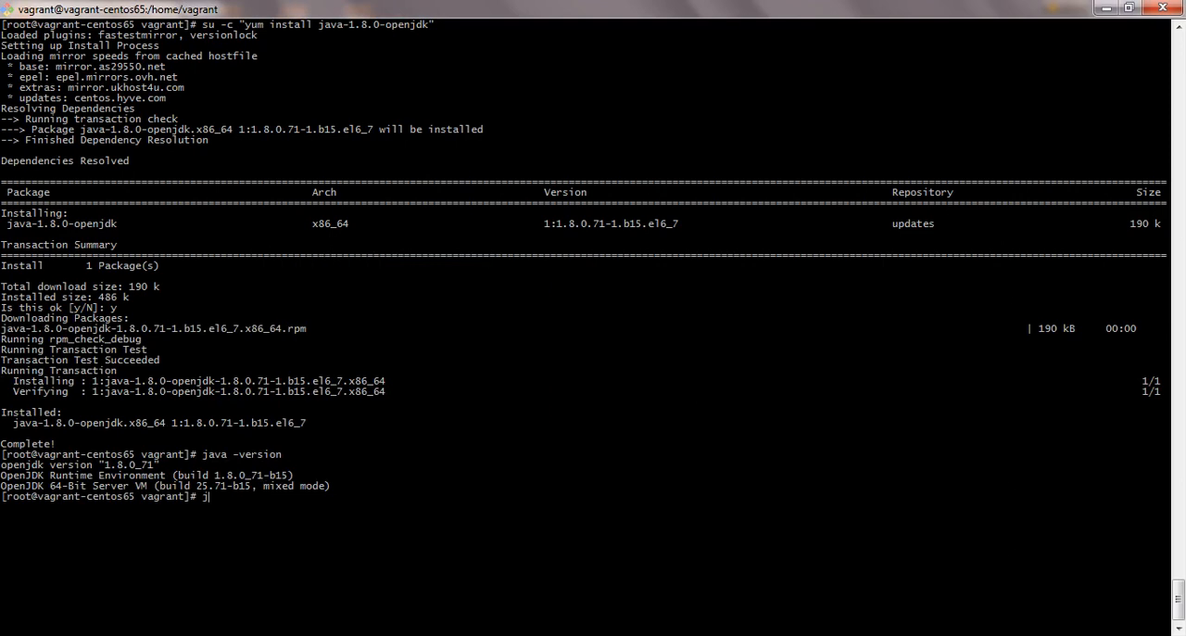
type("avac")
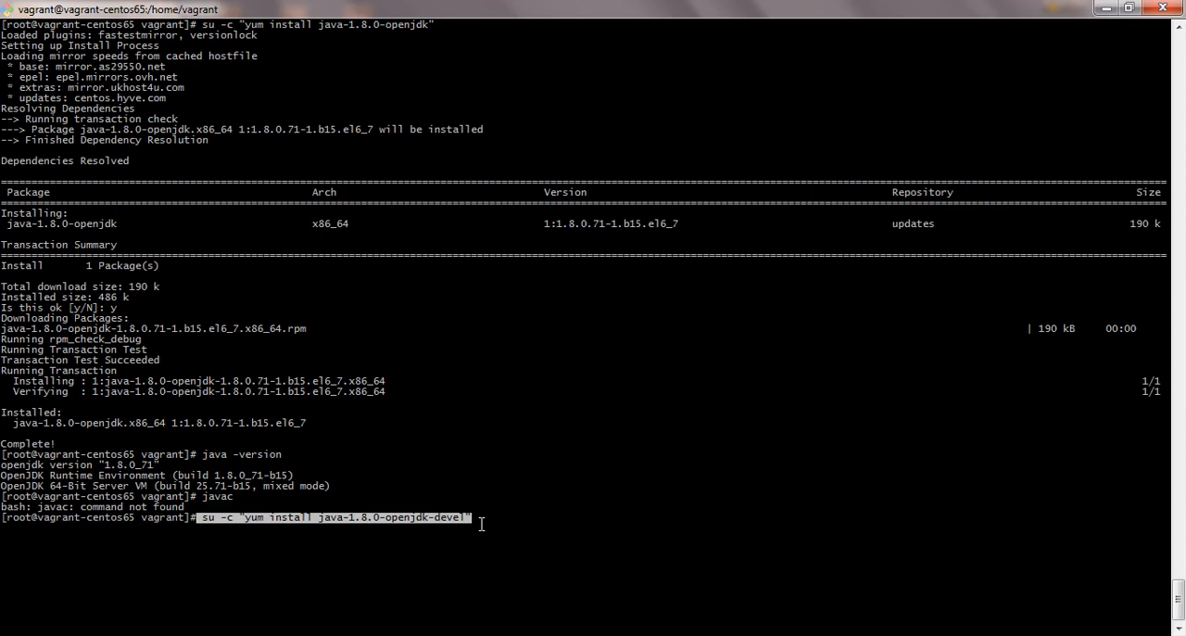
key("Return")
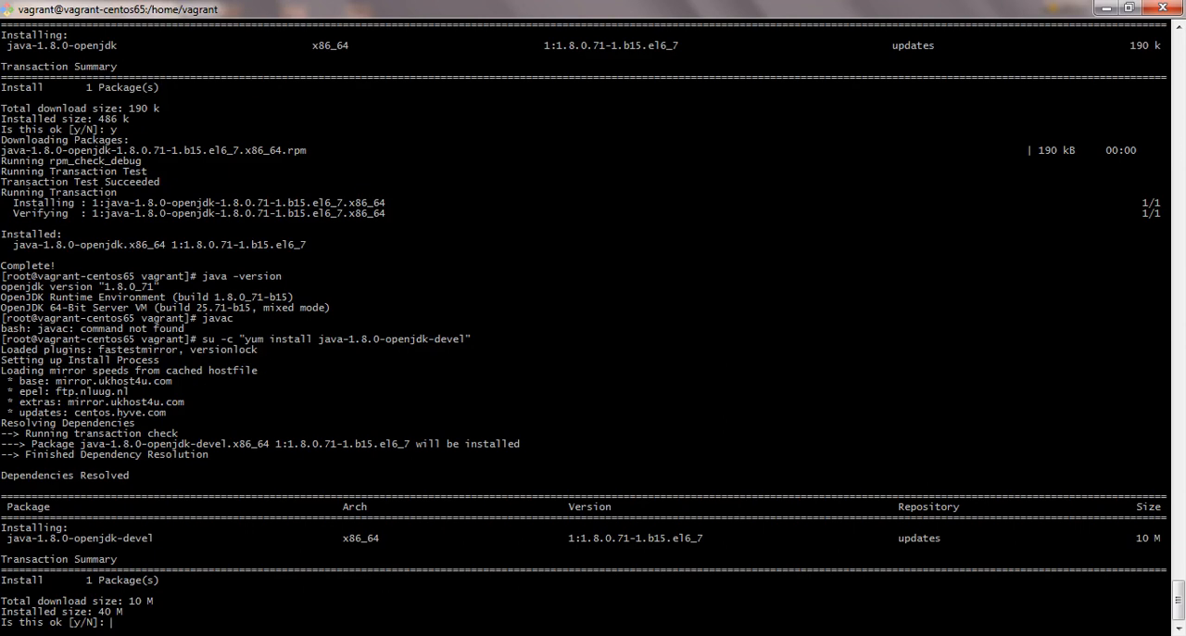
type("y")
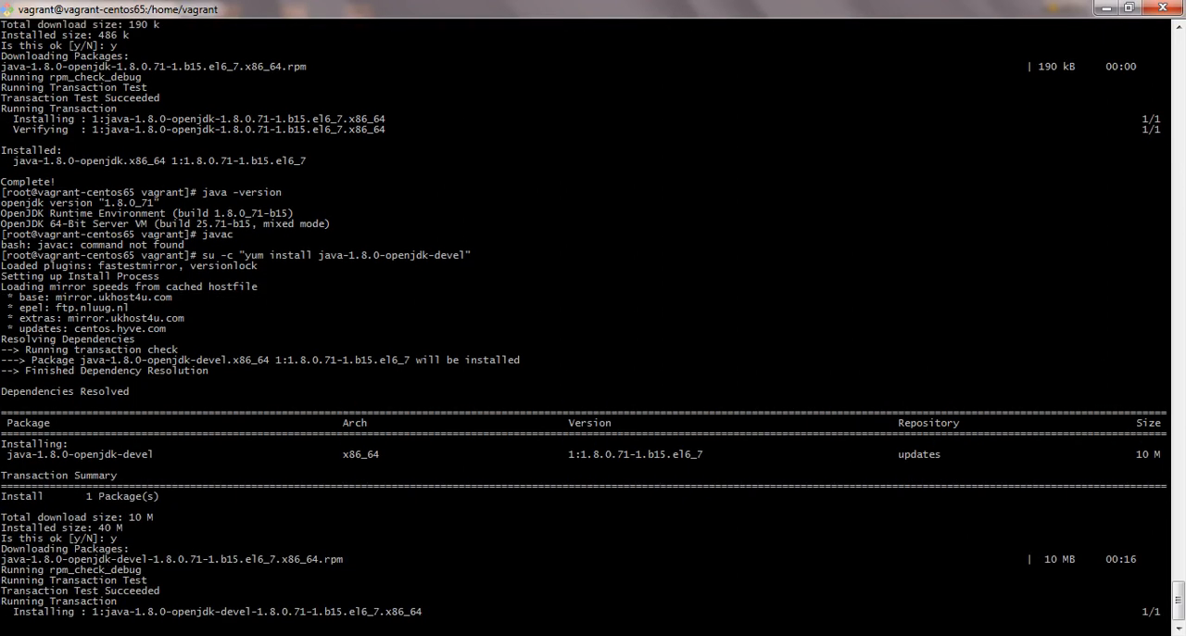
scroll("down", 3)
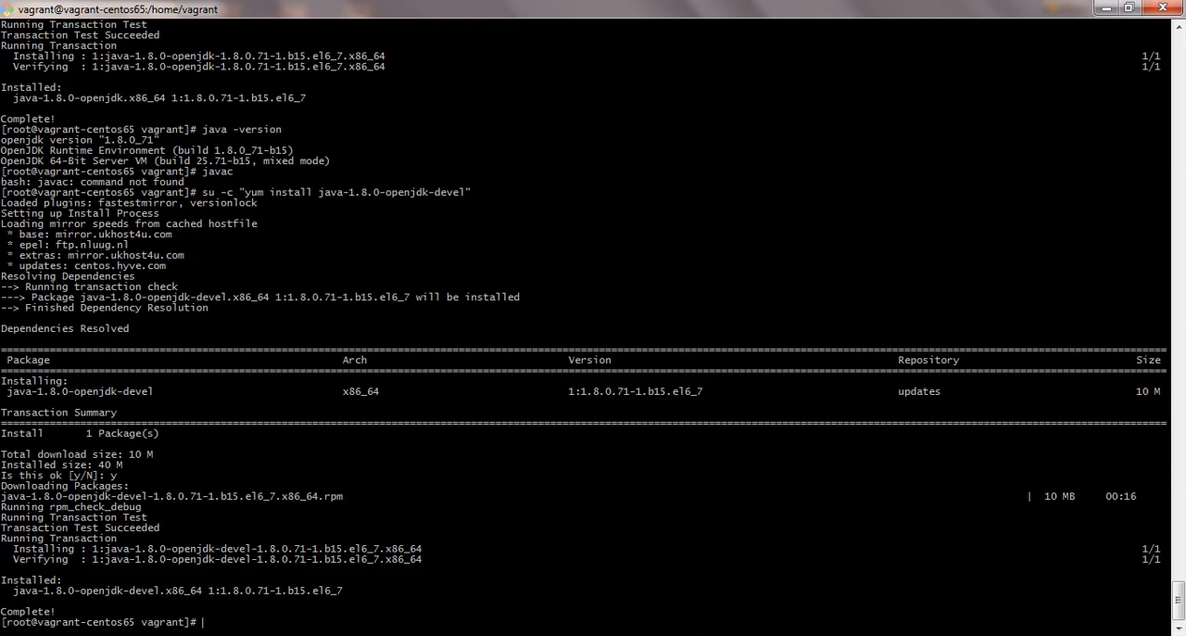
mouse_move(475, 525)
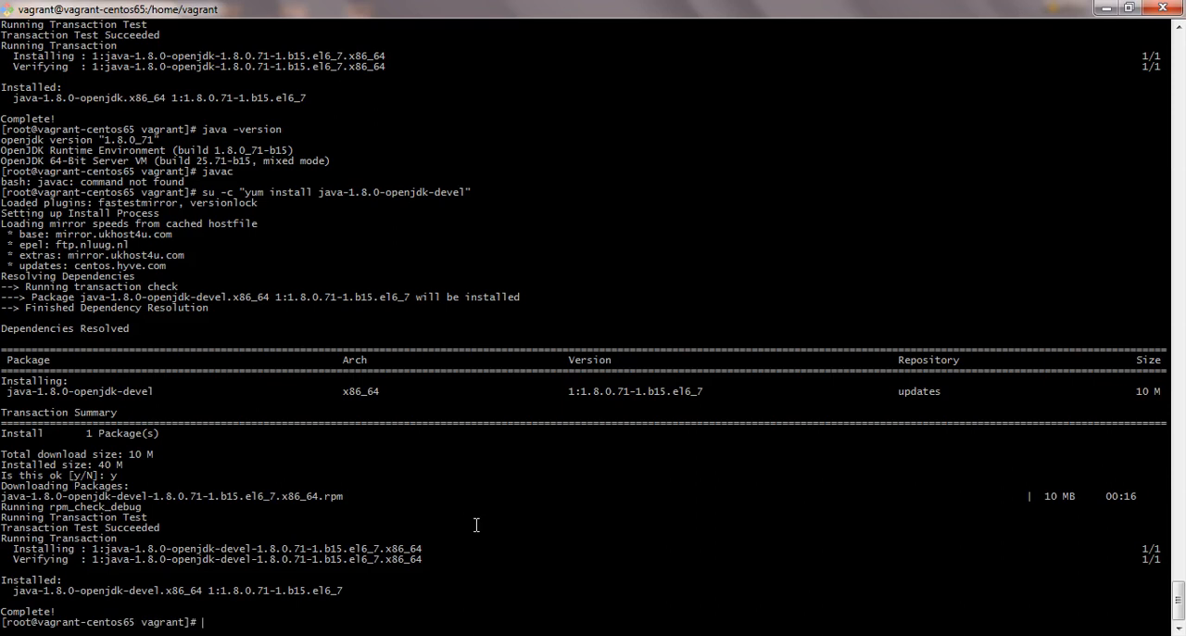
Check javac -version reports 1.8.0_71, list files with ls -tlr, and remove test.class.
type("javac")
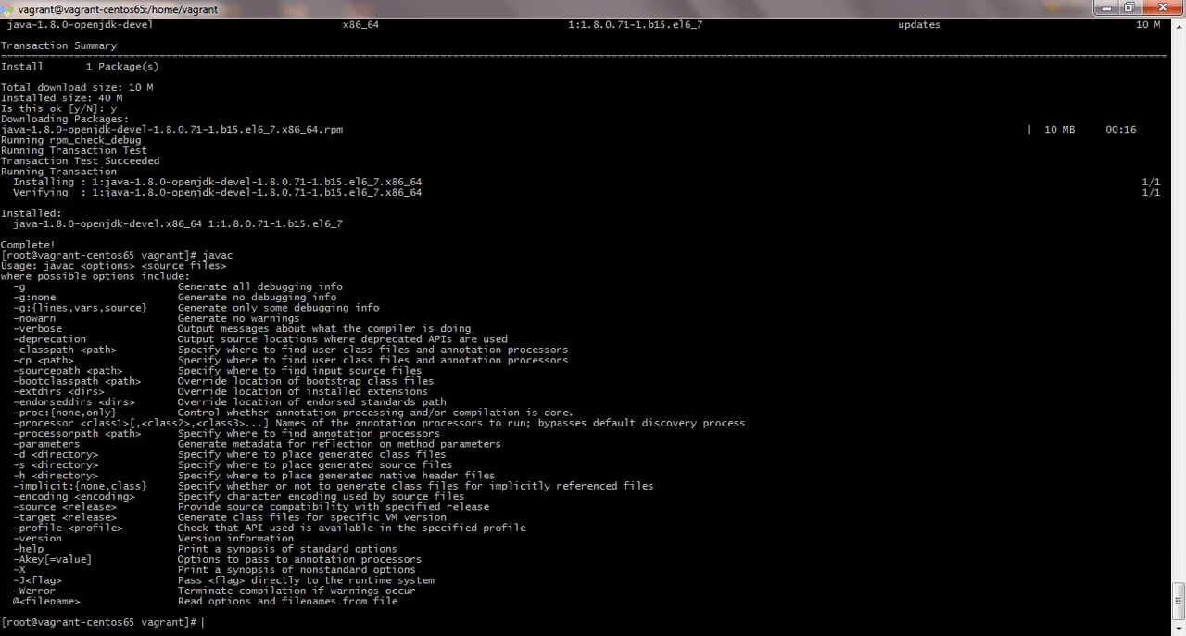
type("javac -version")
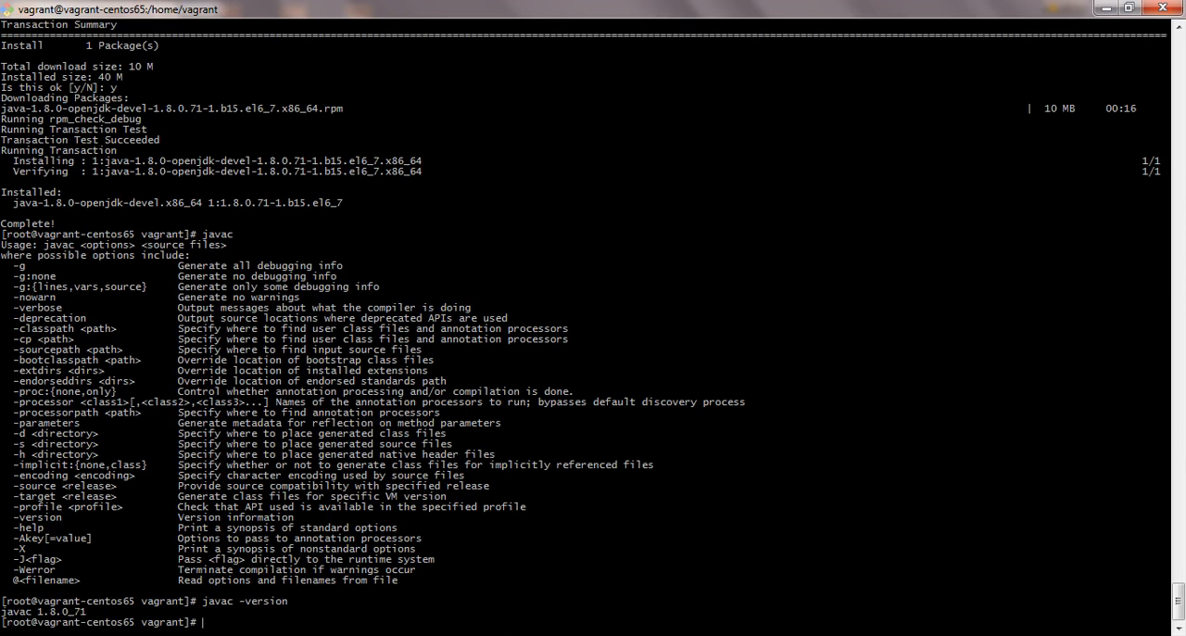
type("ls -tl")
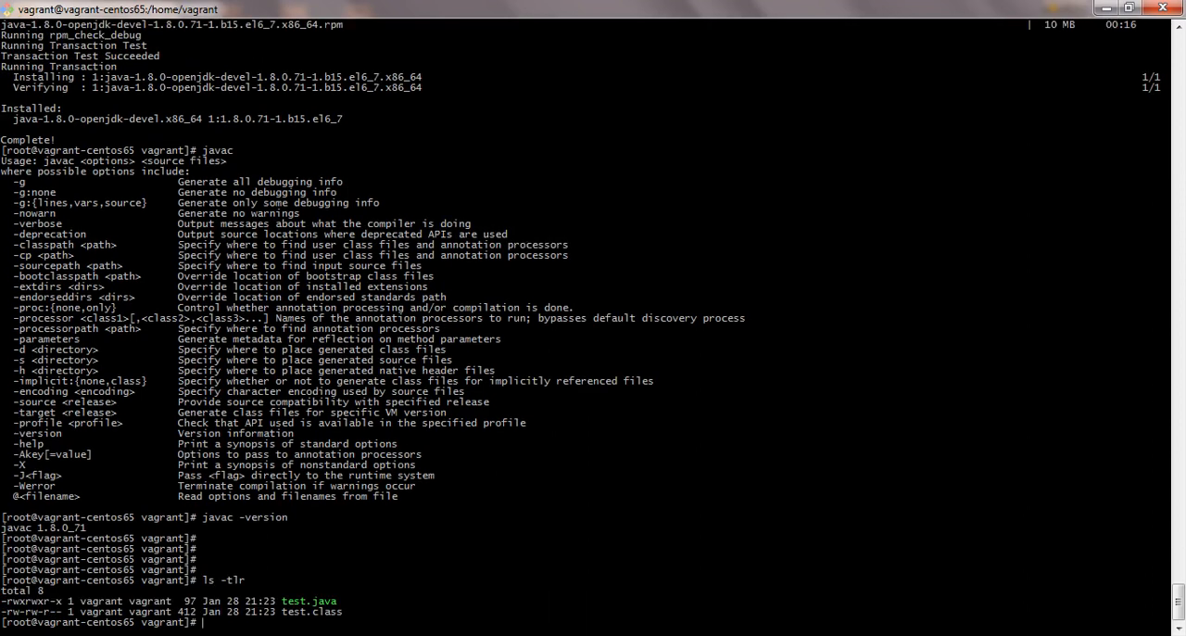
type("rm -rf test.class")
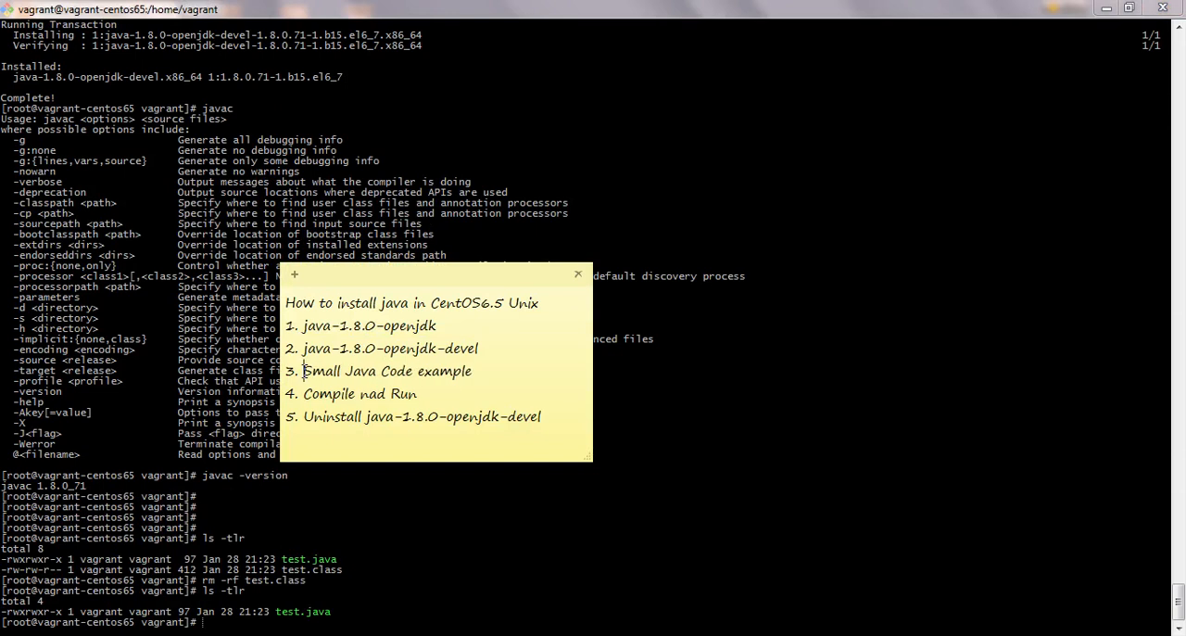
Type vi test.java at the PuTTY root prompt.
left_click(578, 275)
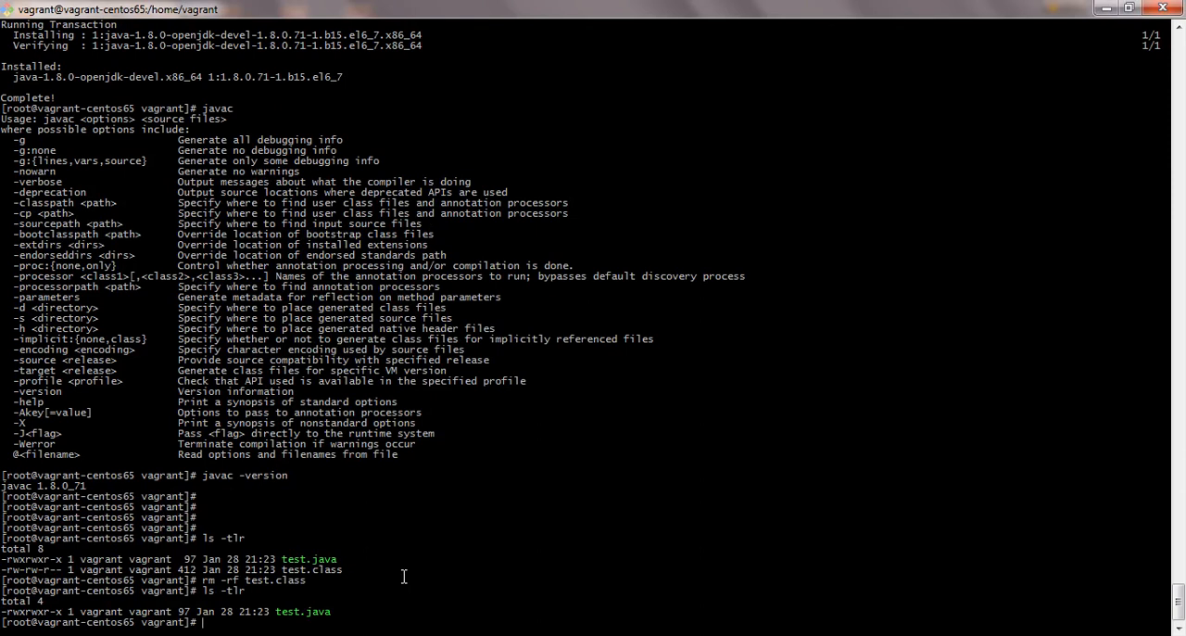
type("vi test.java")
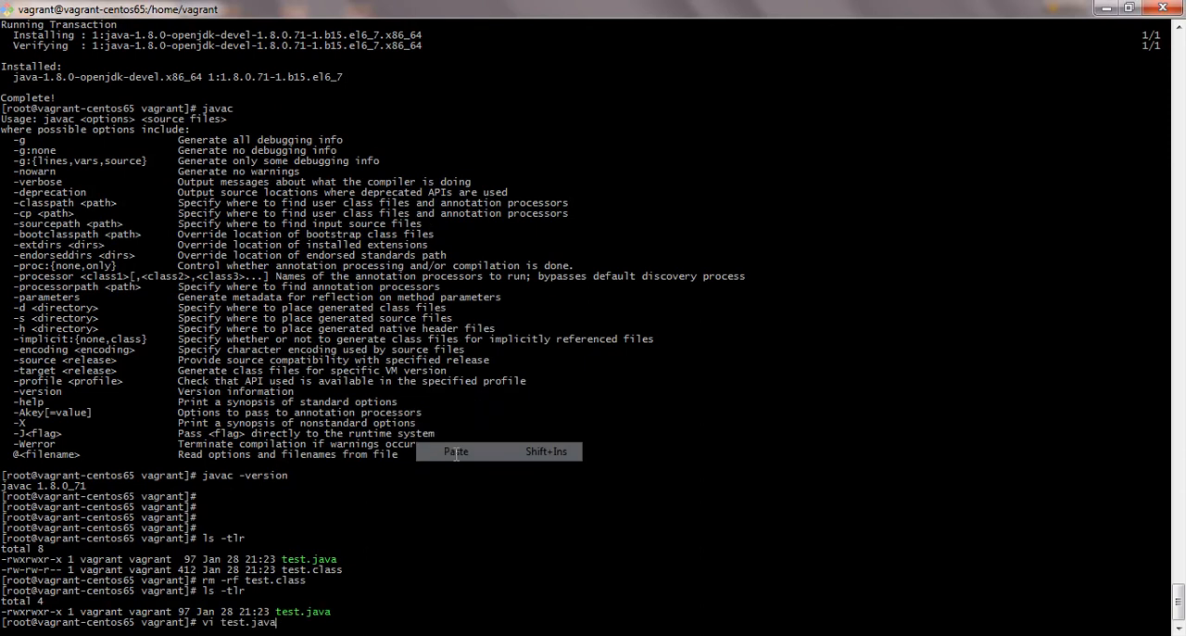
key("Return")
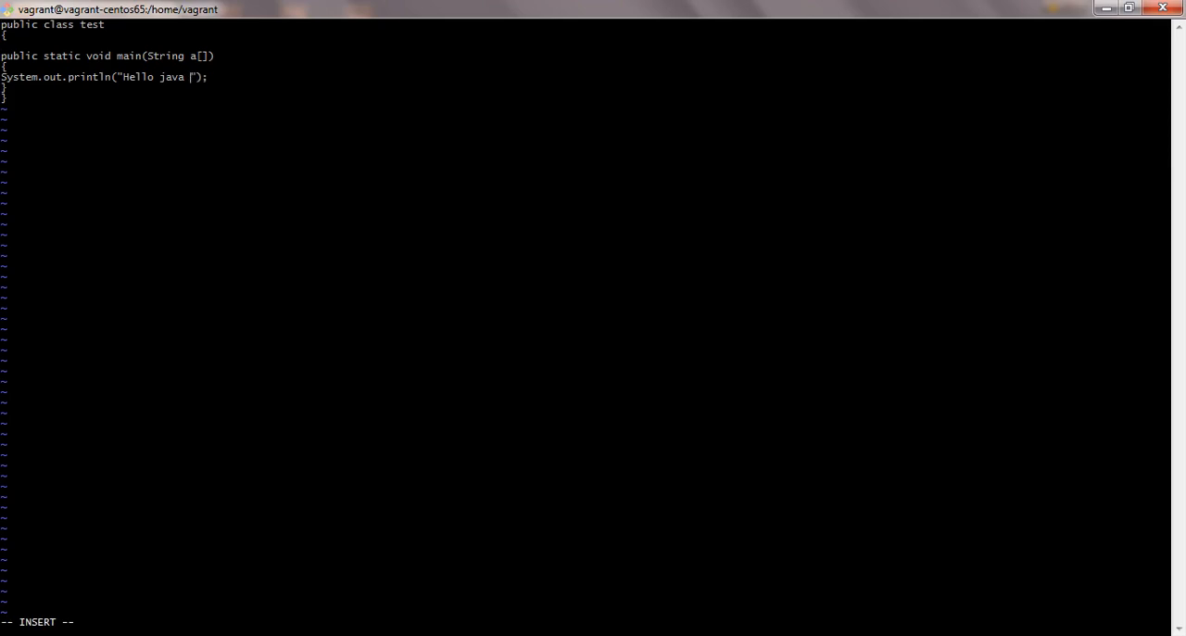
type("www")
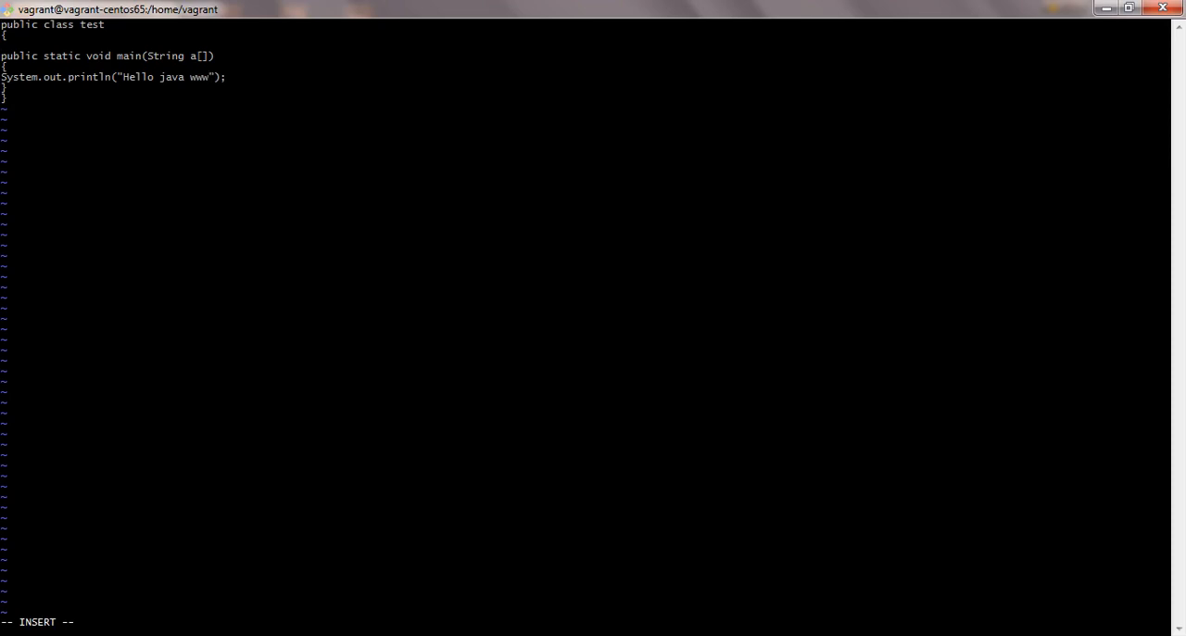
type(".tutorialby")
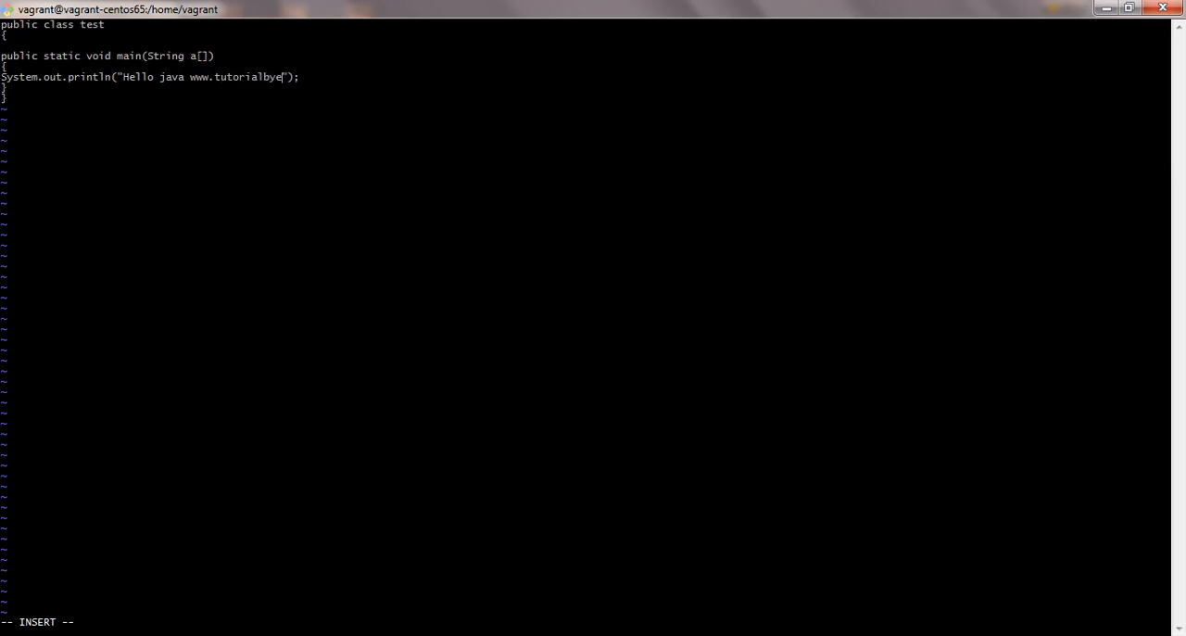
type("exam")
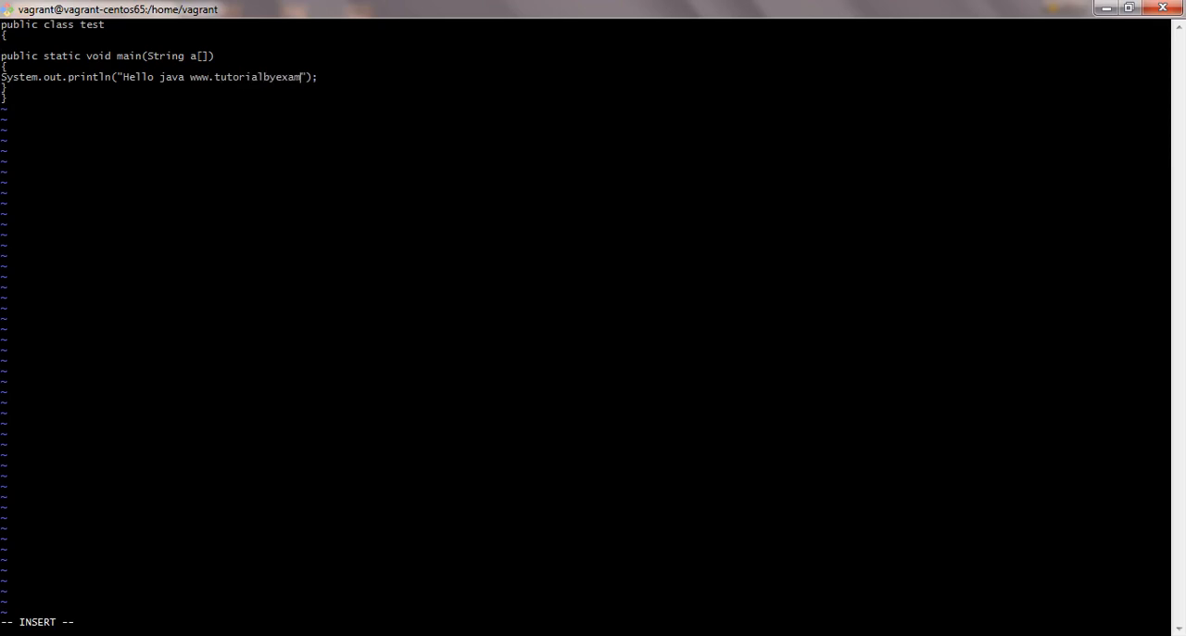
type("ple.com")
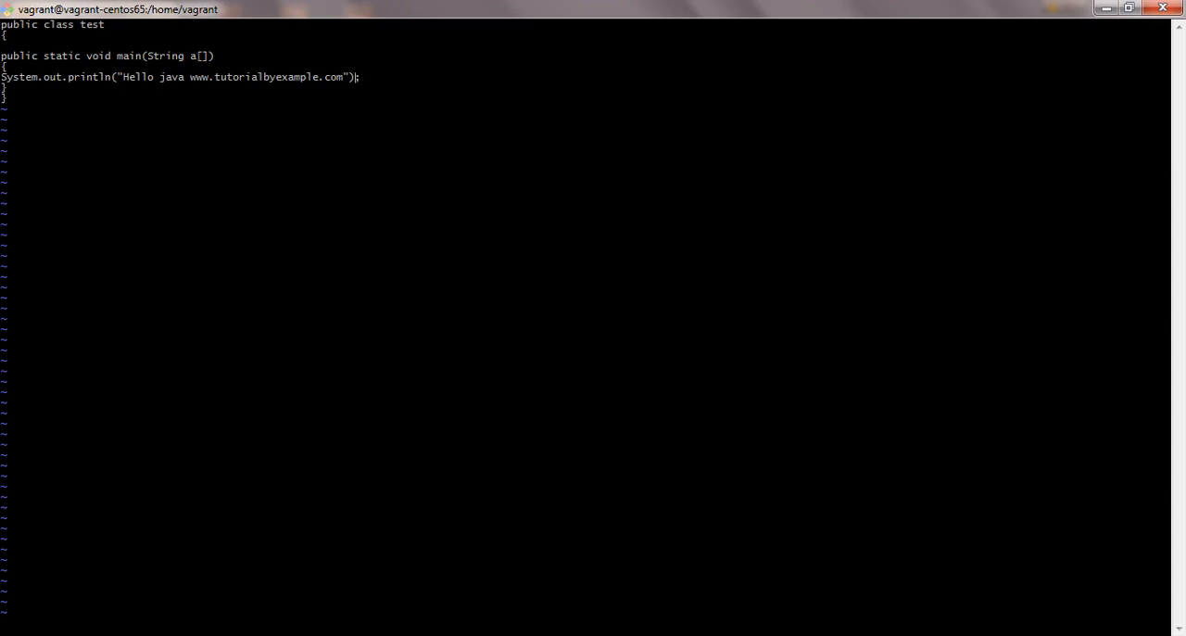
type(":w")
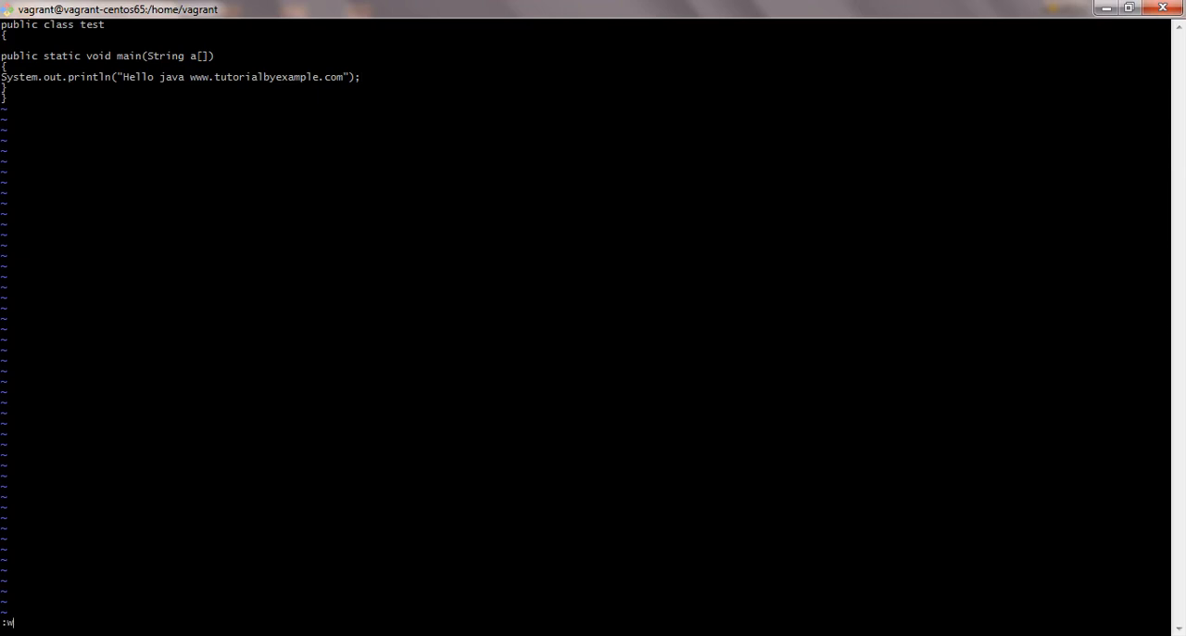
type("q")
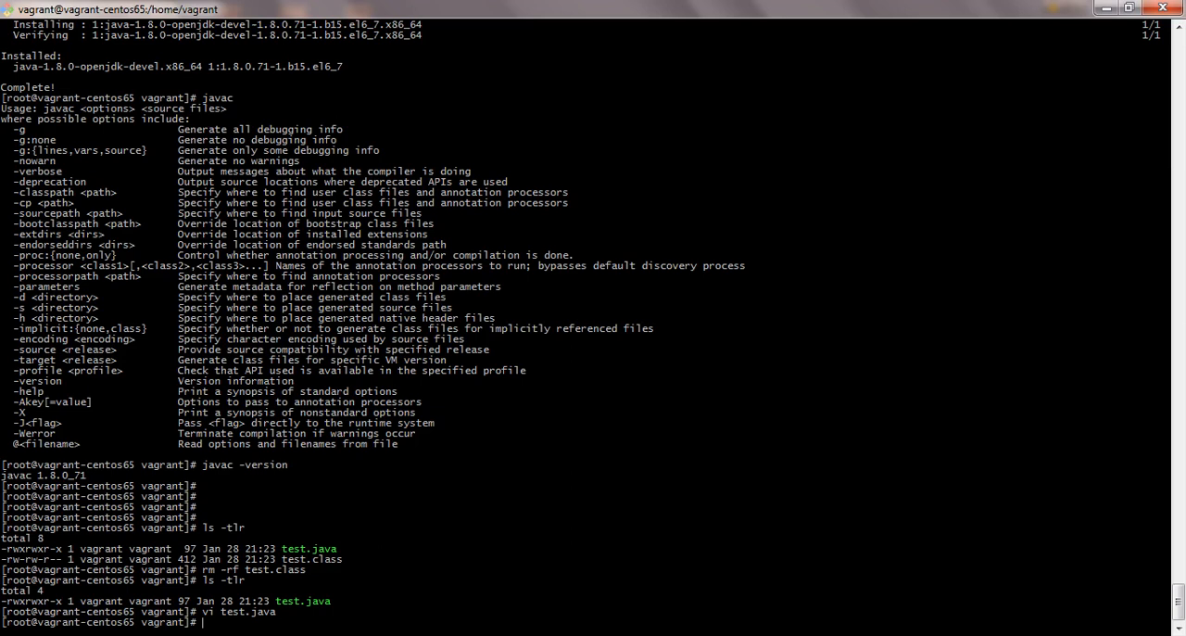
List files with ls -tlr and type javac test.java at the prompt.
type("ls-tlr")
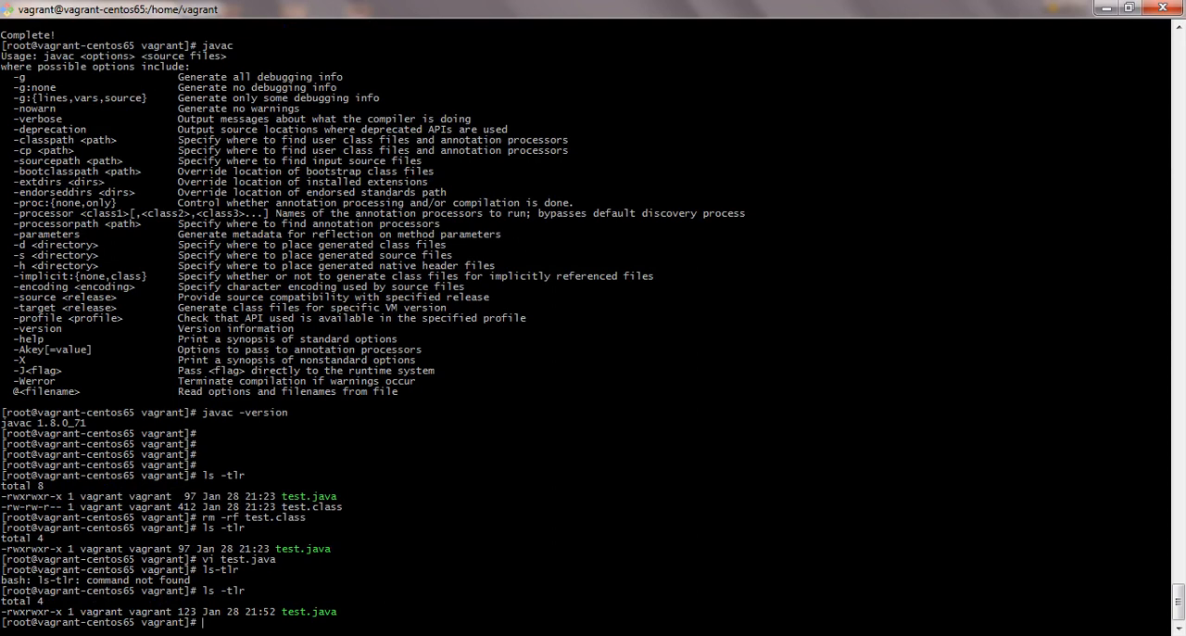
type("javac")
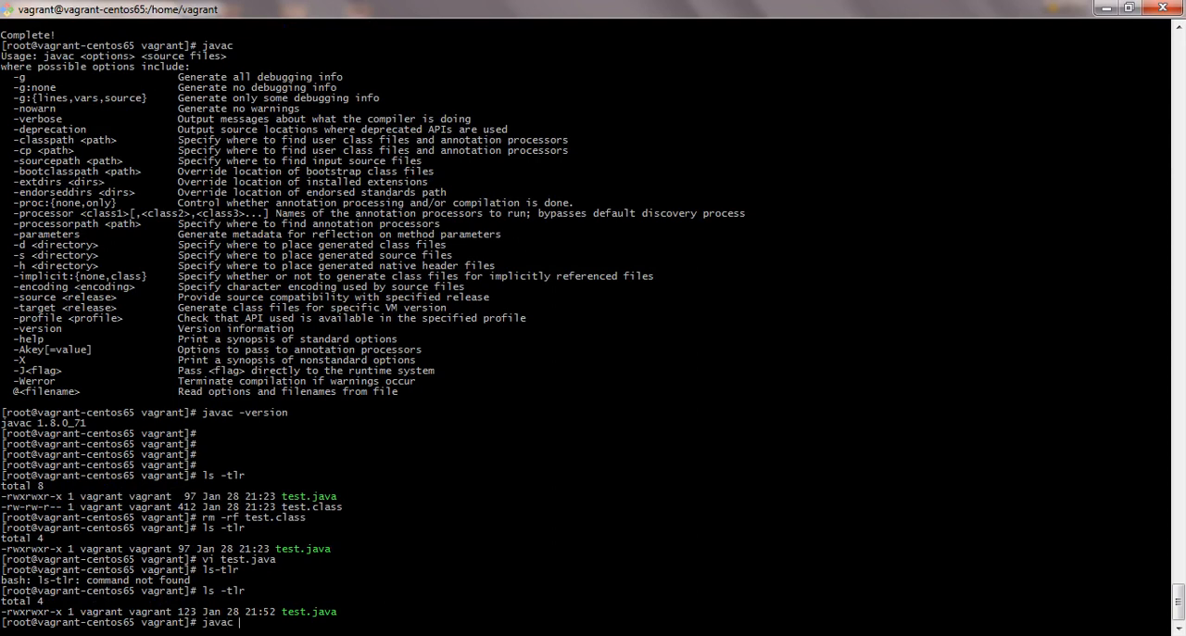
type("test.java")
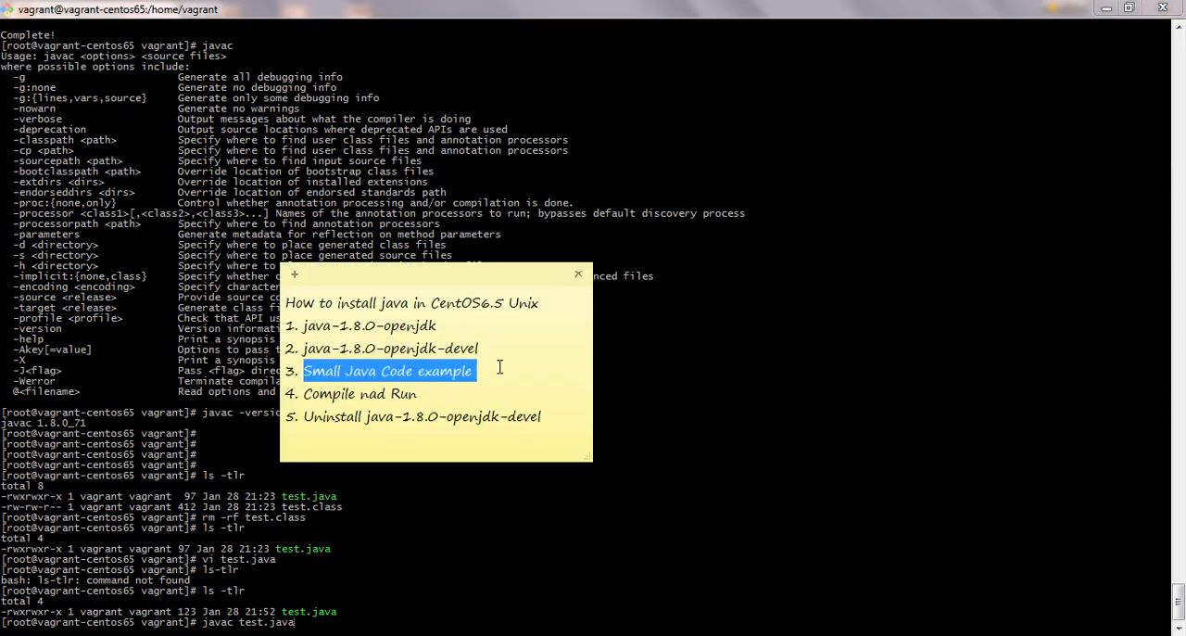
double_click(328, 393)
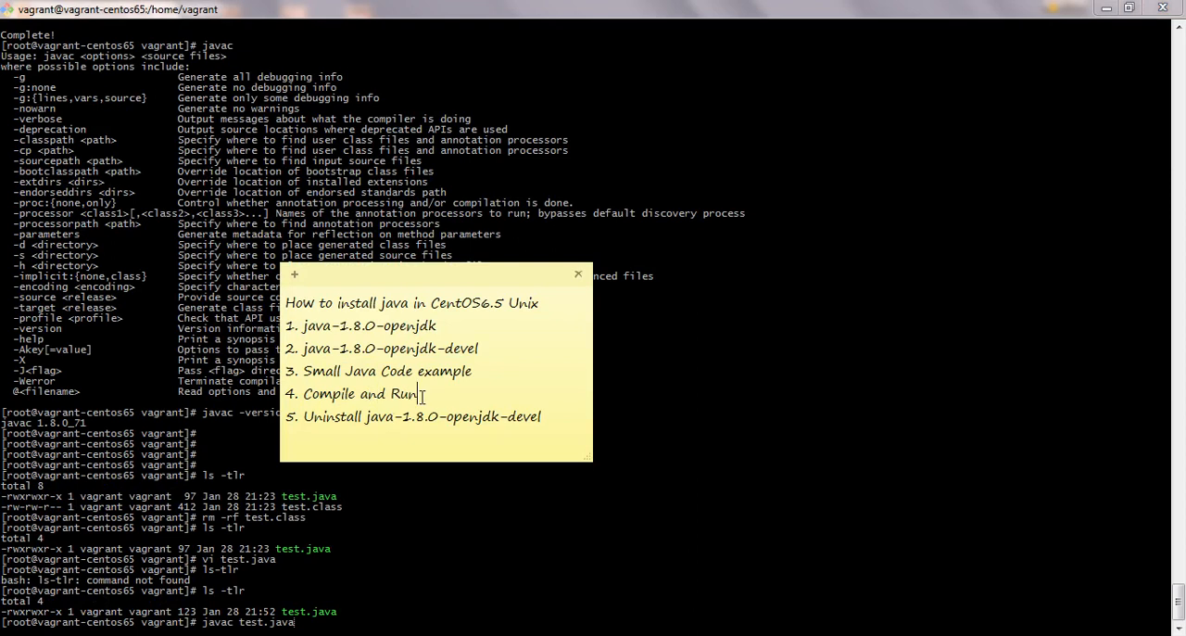
left_click(578, 273)
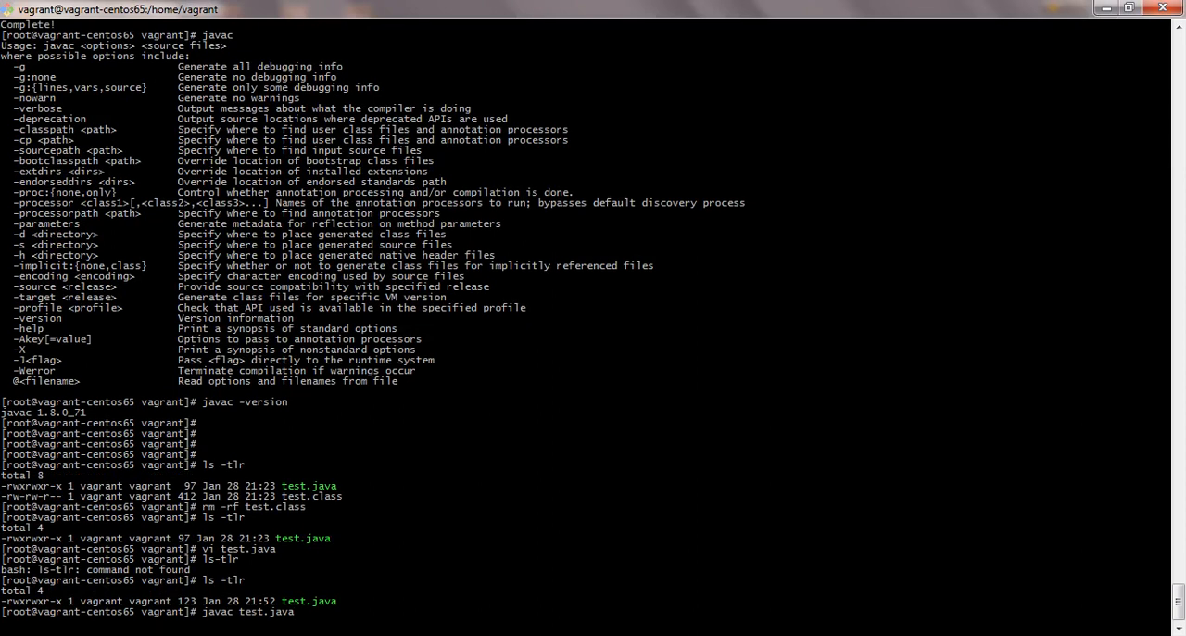
Compile test.java and view the new 438-byte test.class in vi.
key("Return")
type("ls -tlr")
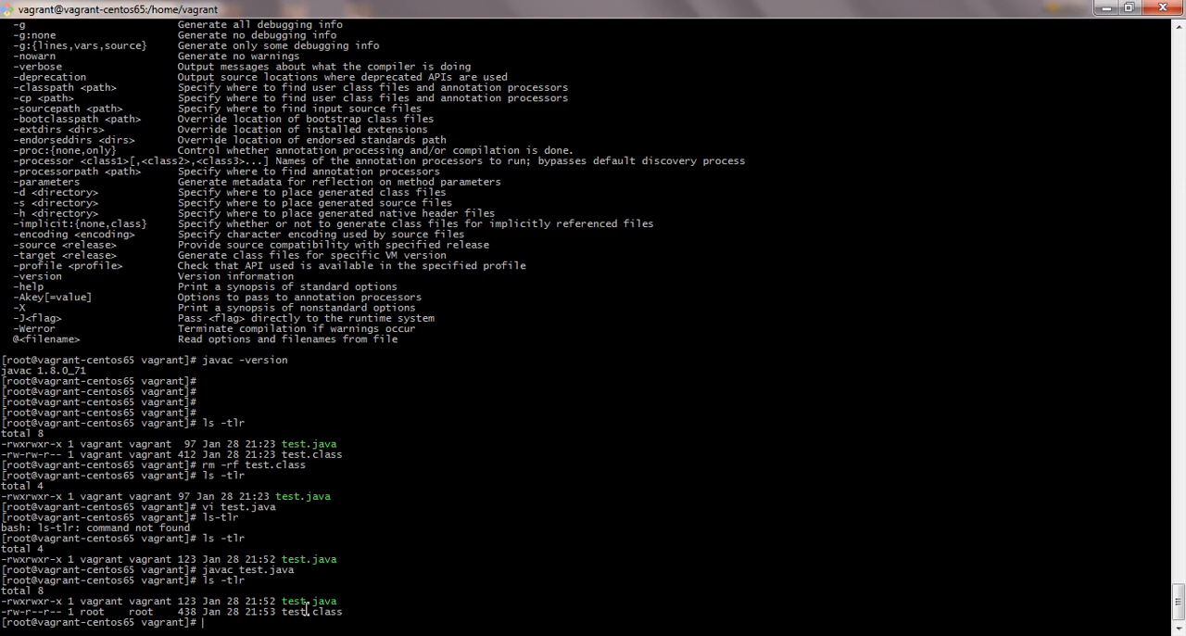
double_click(311, 611)
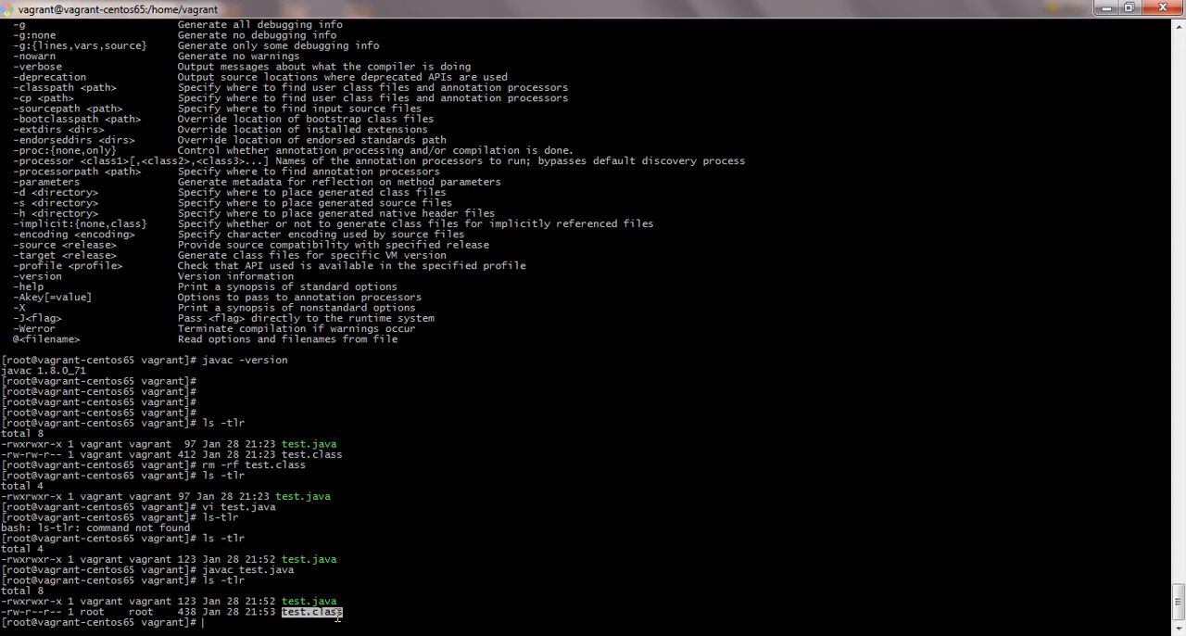
type("vi")
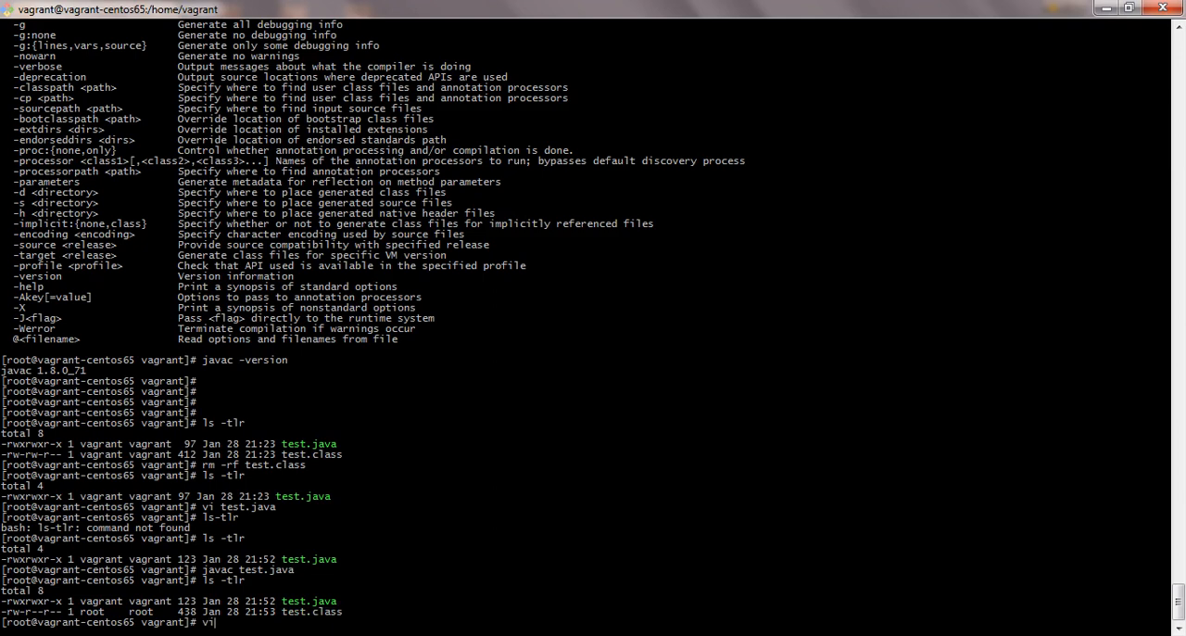
type("test.class")
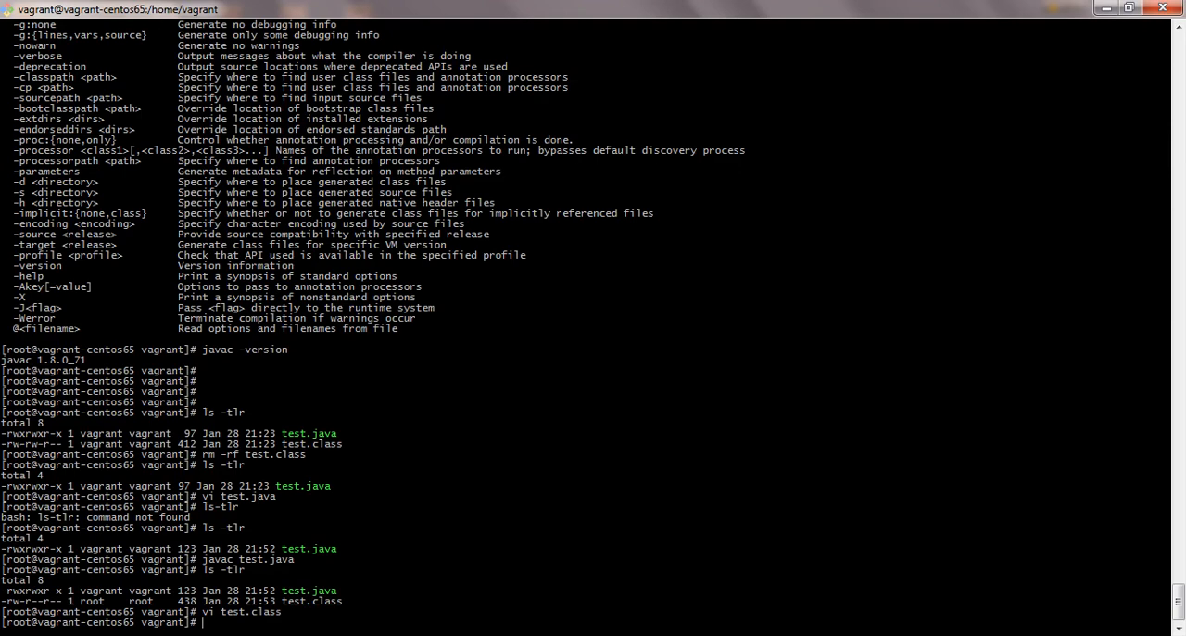
type("java")
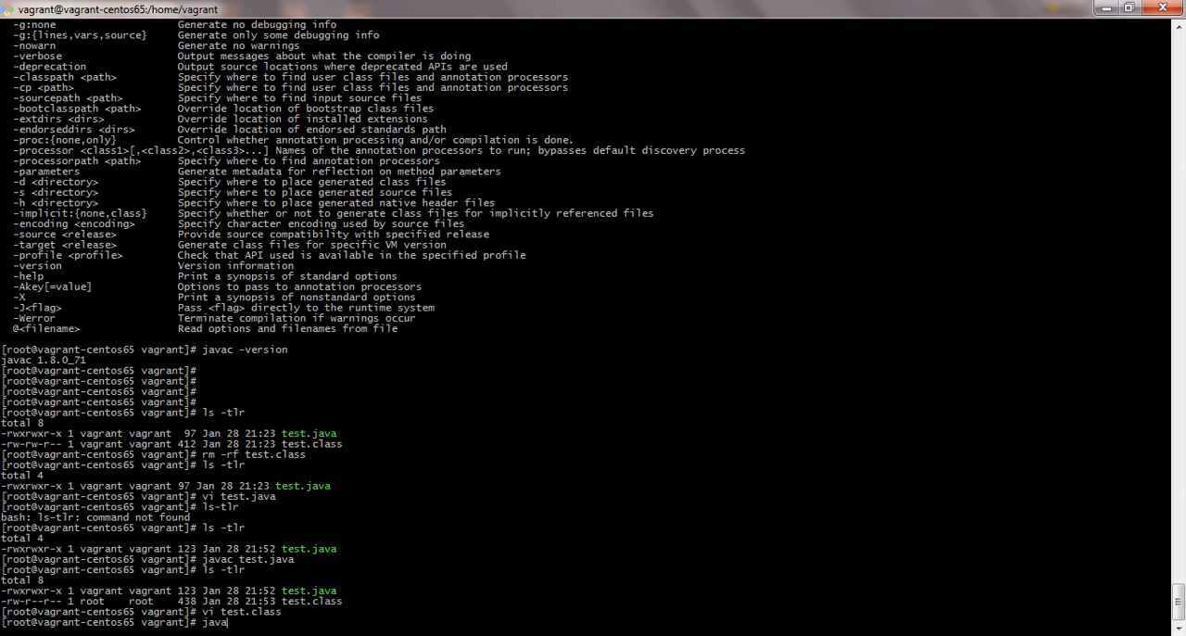
type("test")
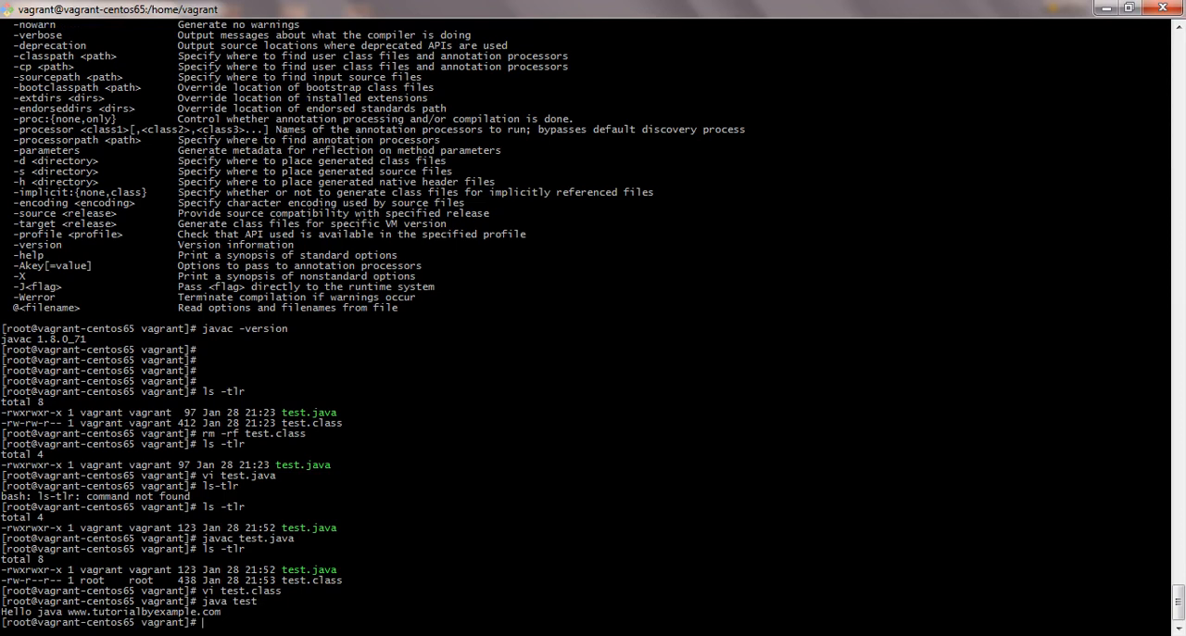
left_click_drag(0, 612, 158, 612)
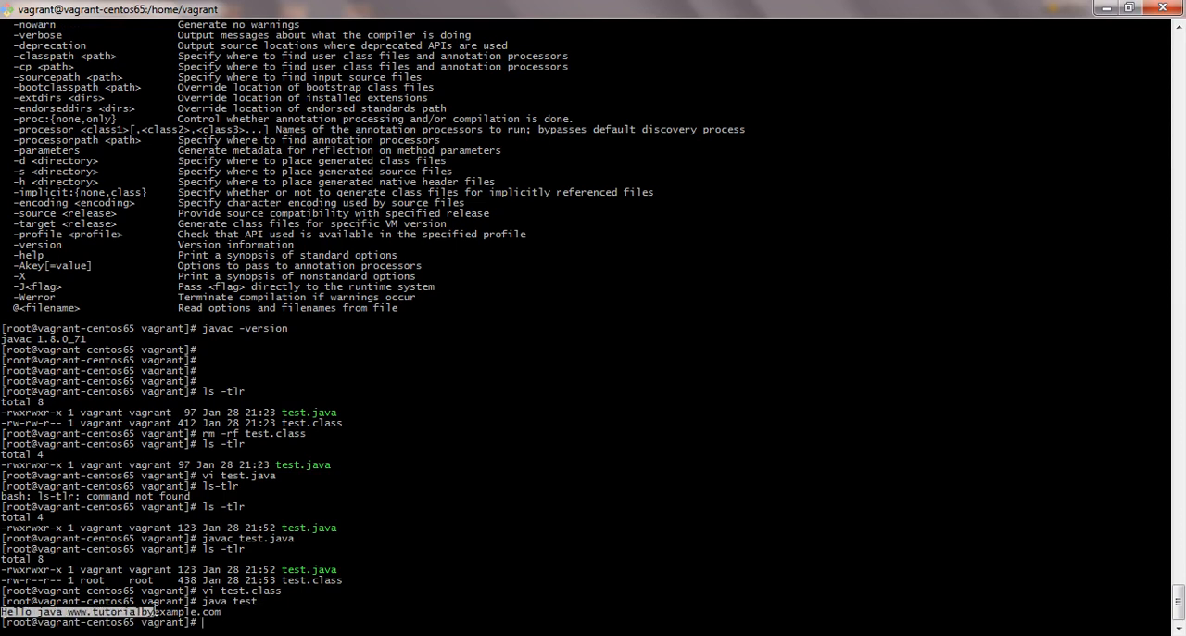
type("1.8.0-openjdk-devel")
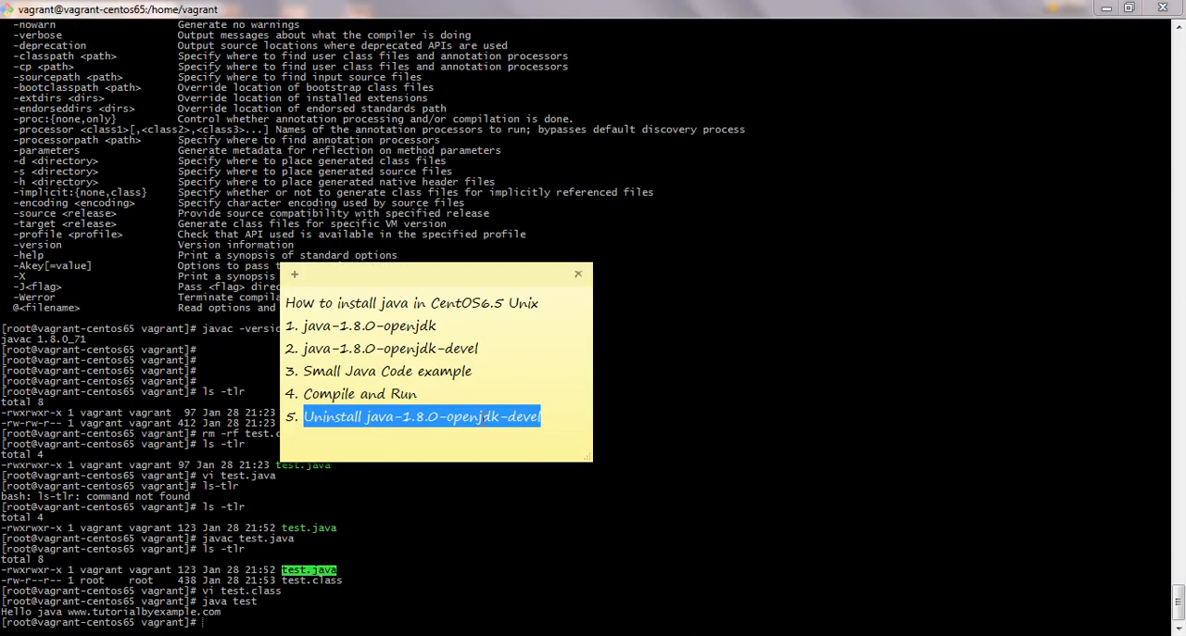
Erase java-1.8.0-openjdk-devel with su -c "yum erase", confirming with y.
left_click(579, 274)
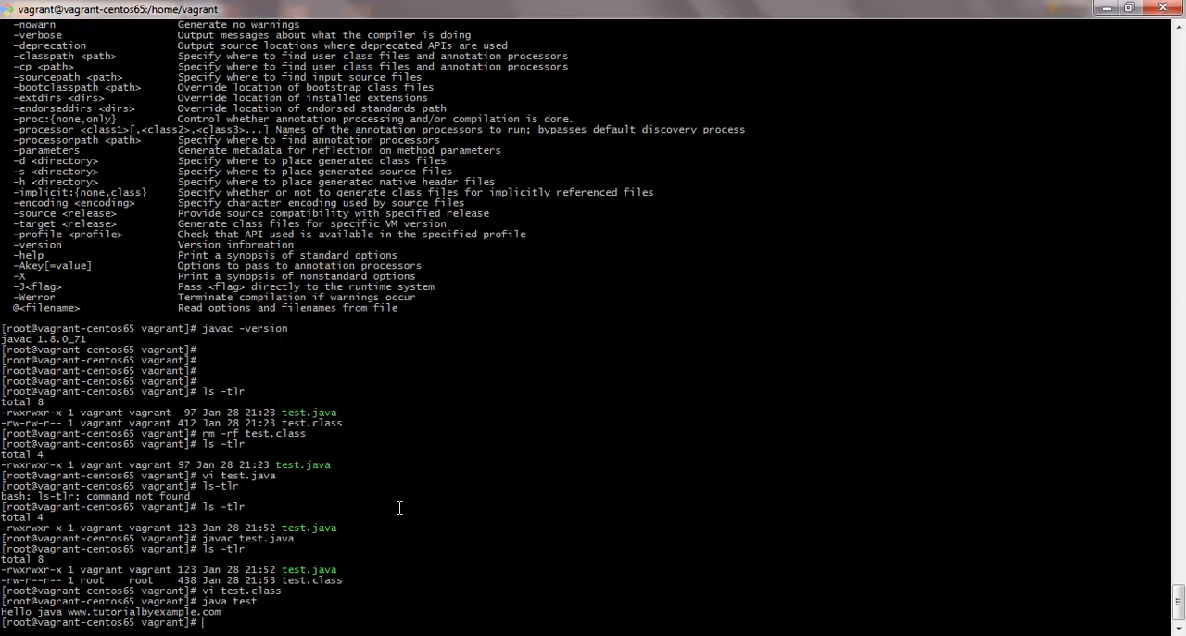
type("javac test.java")
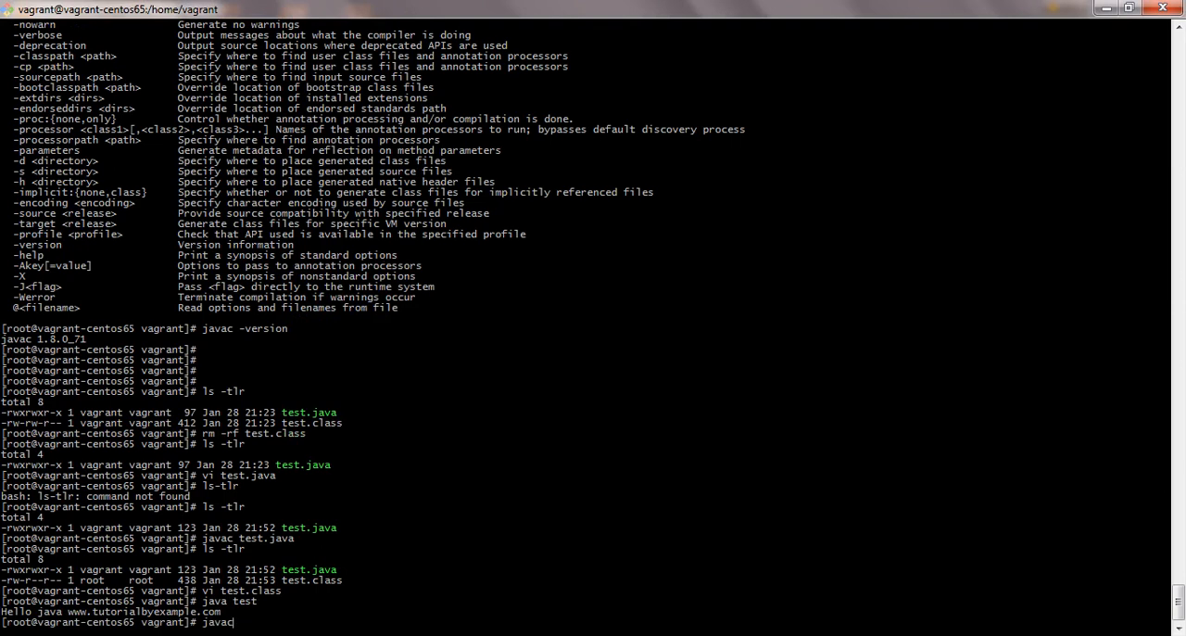
type("su -c \"yum install java-1.8.0-openjdk-devel\"")
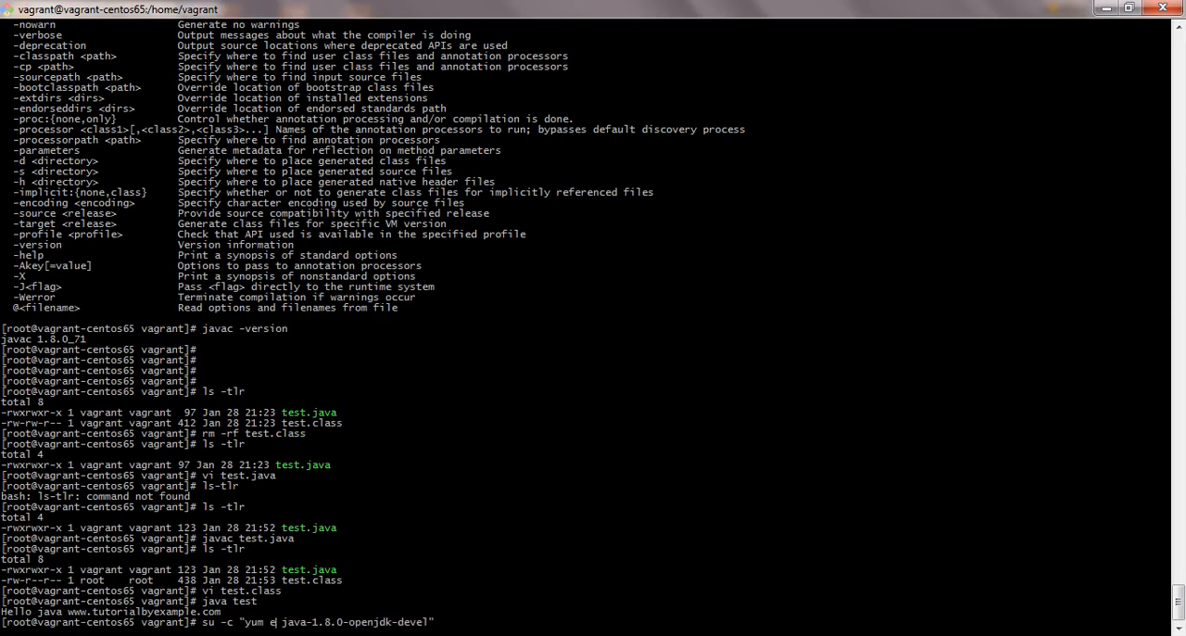
type("rase")
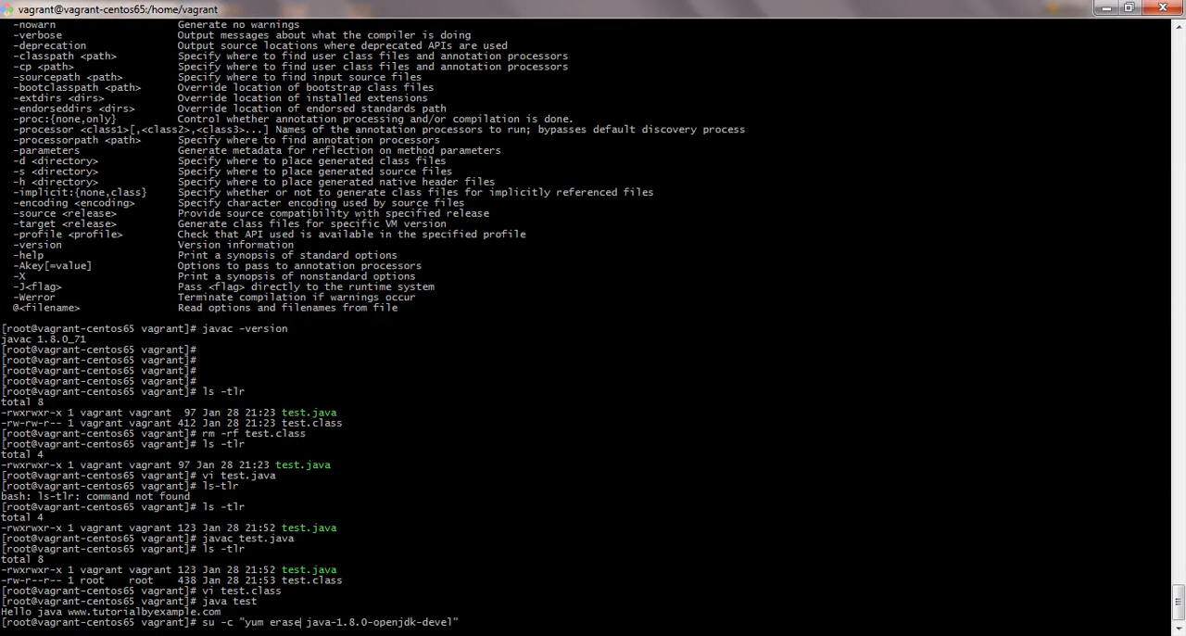
key("Return")
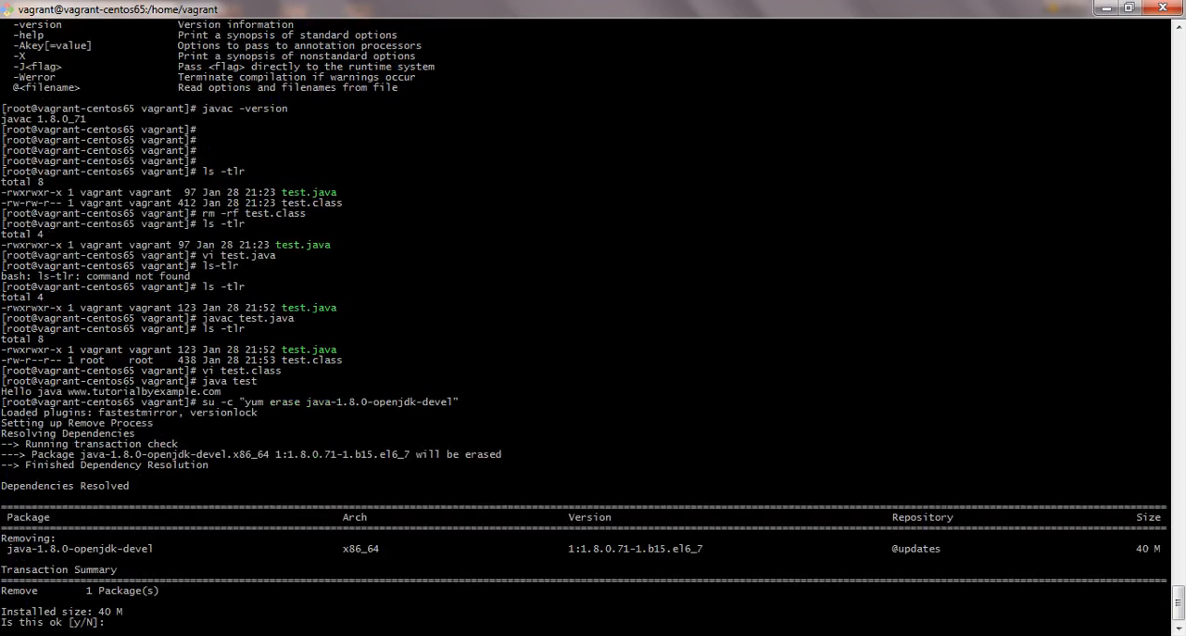
type("y")
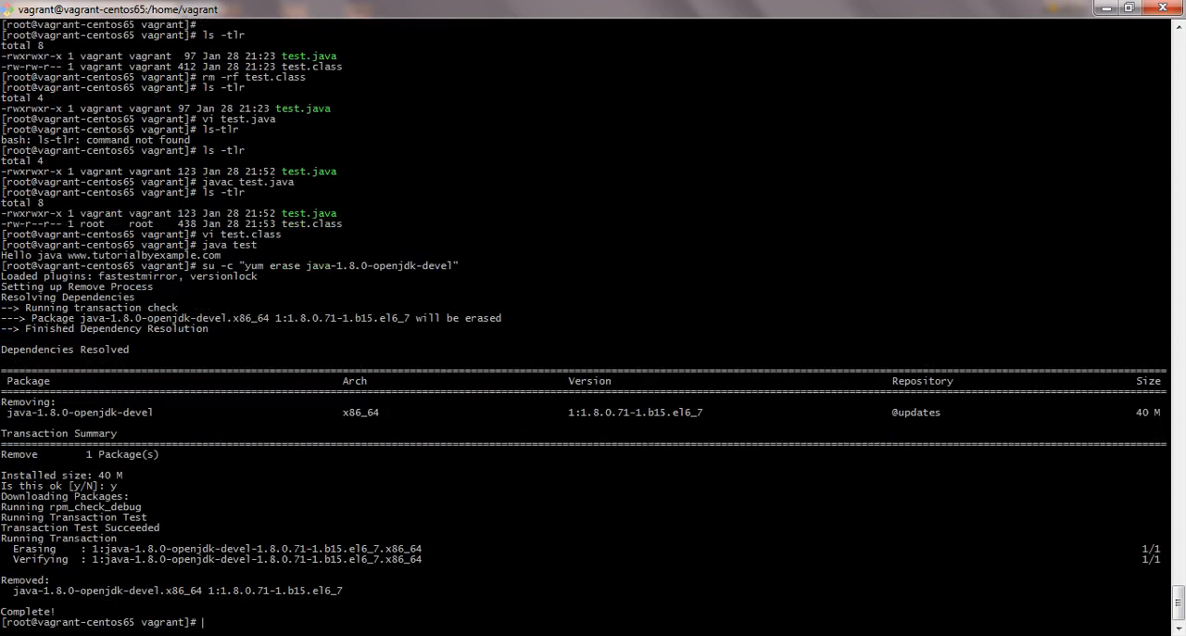
mouse_move(400, 508)
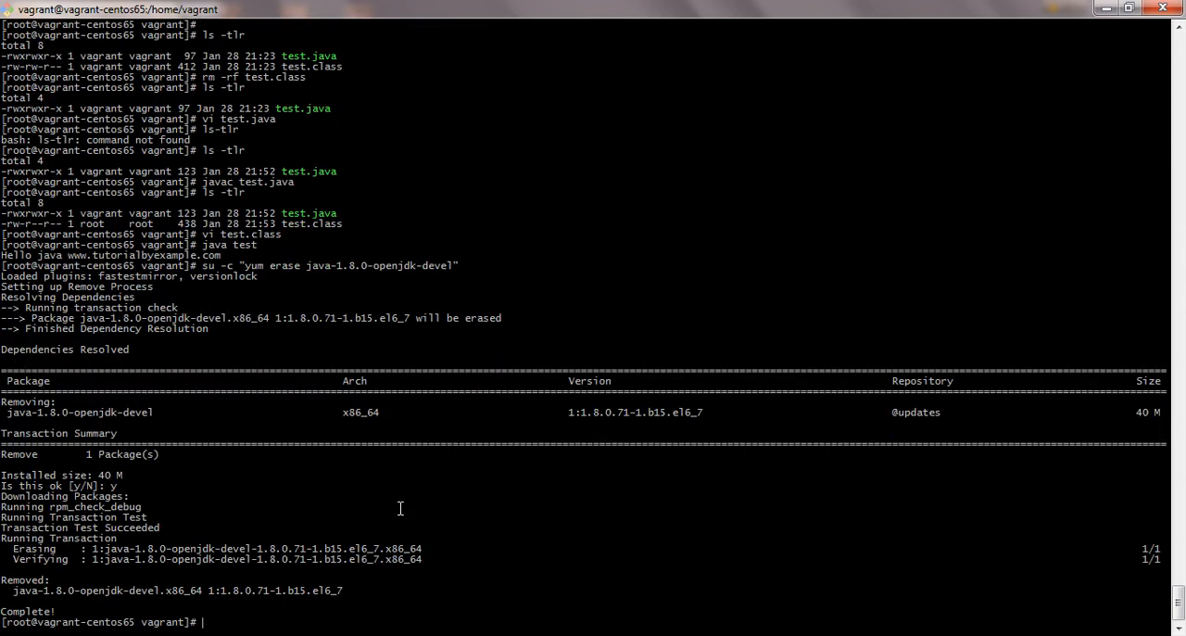
type("javac")
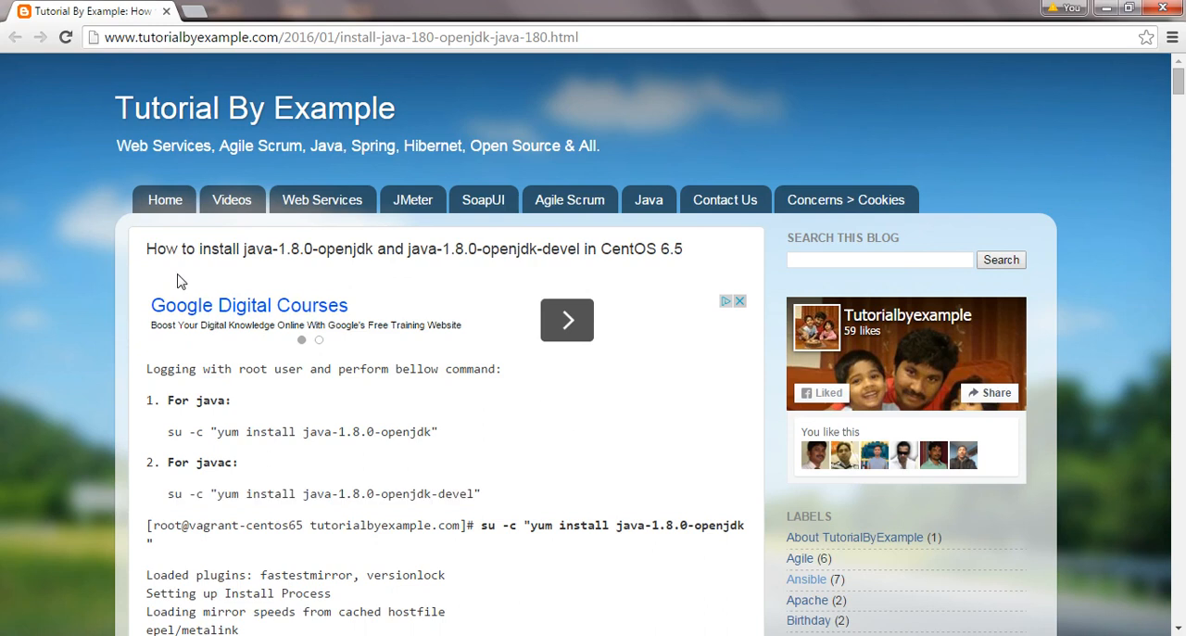
mouse_move(258, 270)
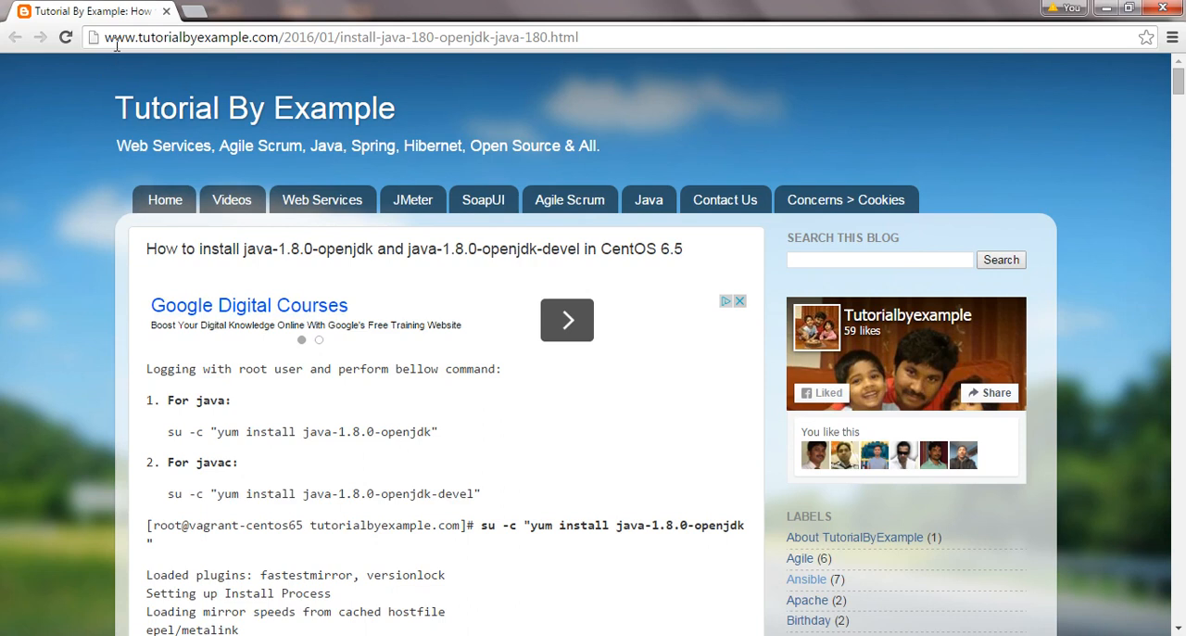
Select install-java-180-openjdk from the page address and enter it in the blog search box.
double_click(193, 37)
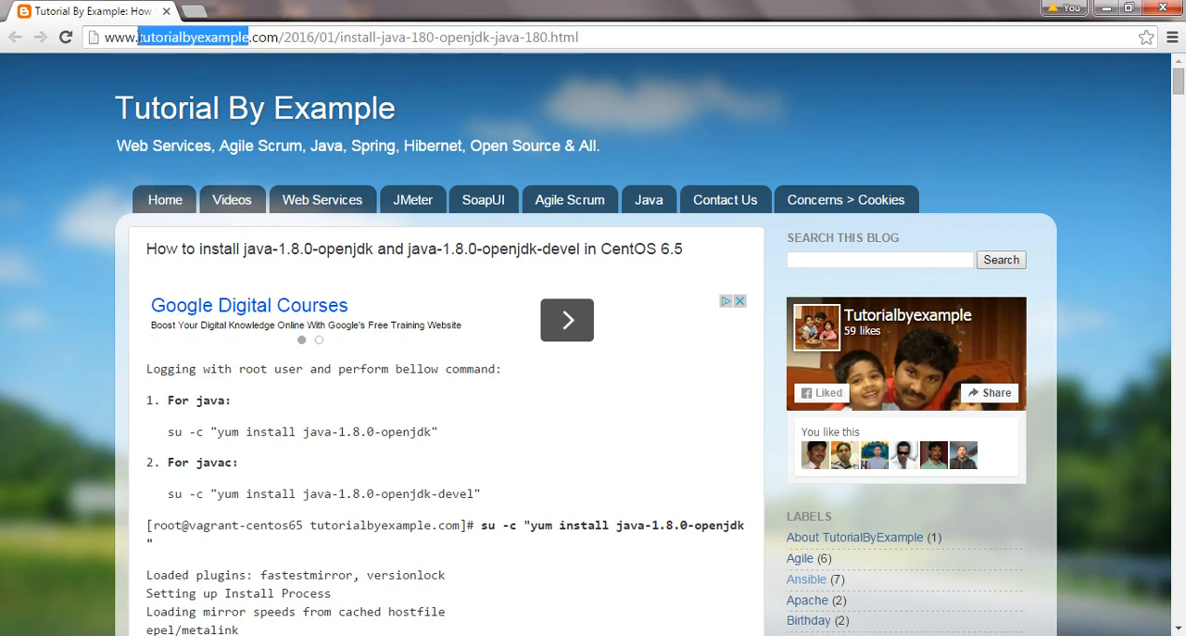
left_click(381, 37)
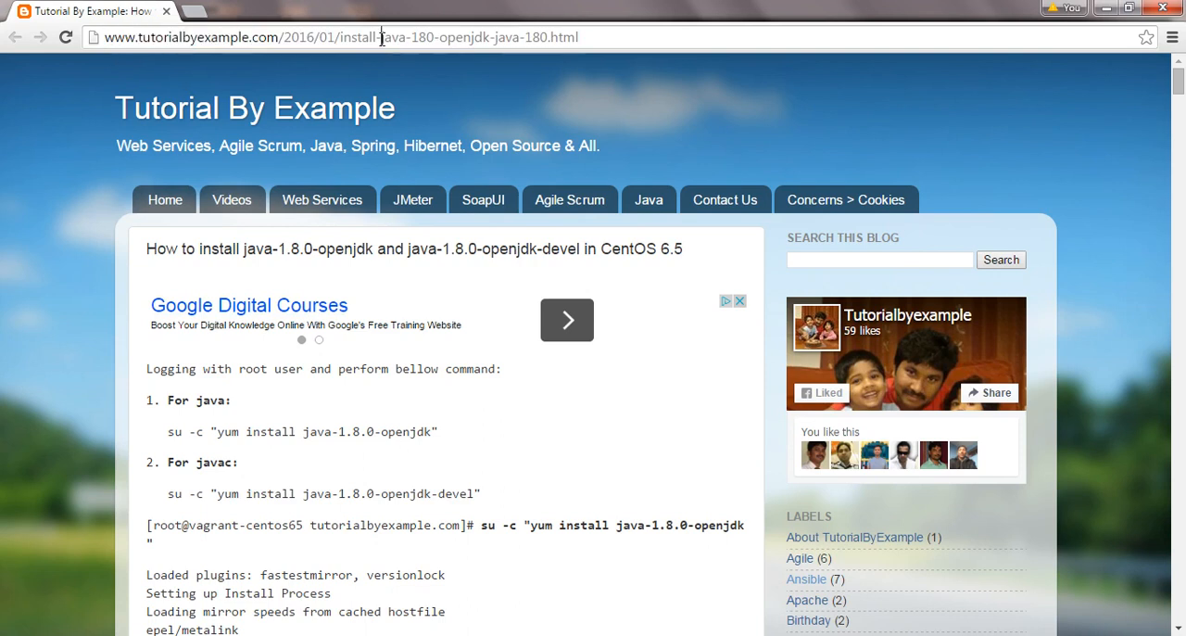
double_click(360, 37)
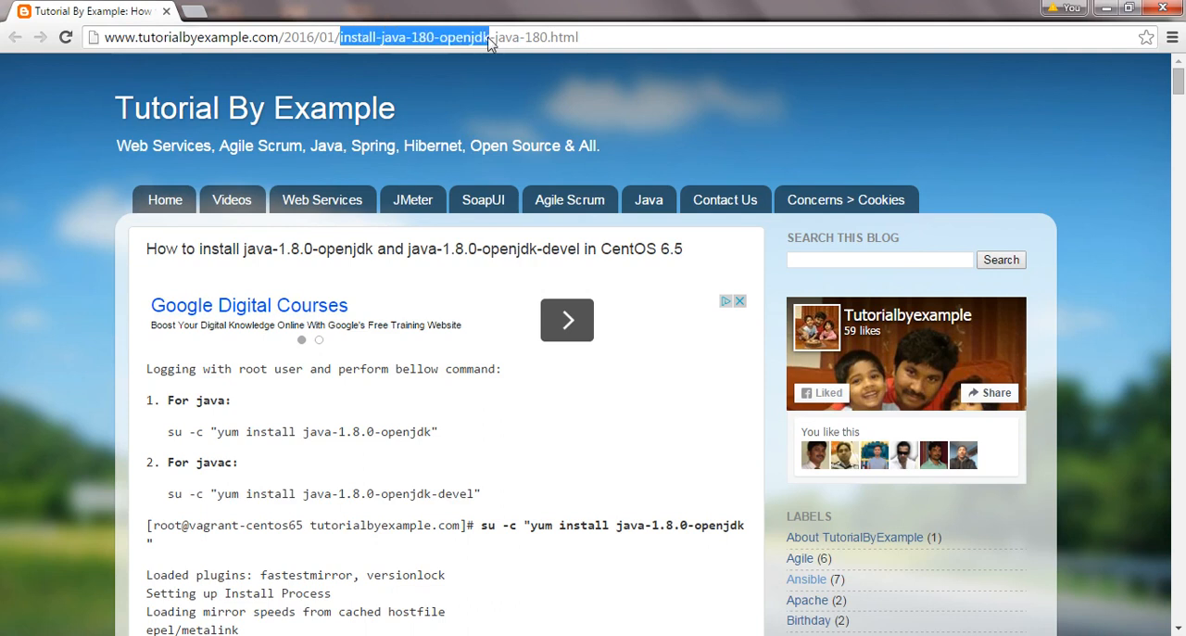
left_click(878, 260)
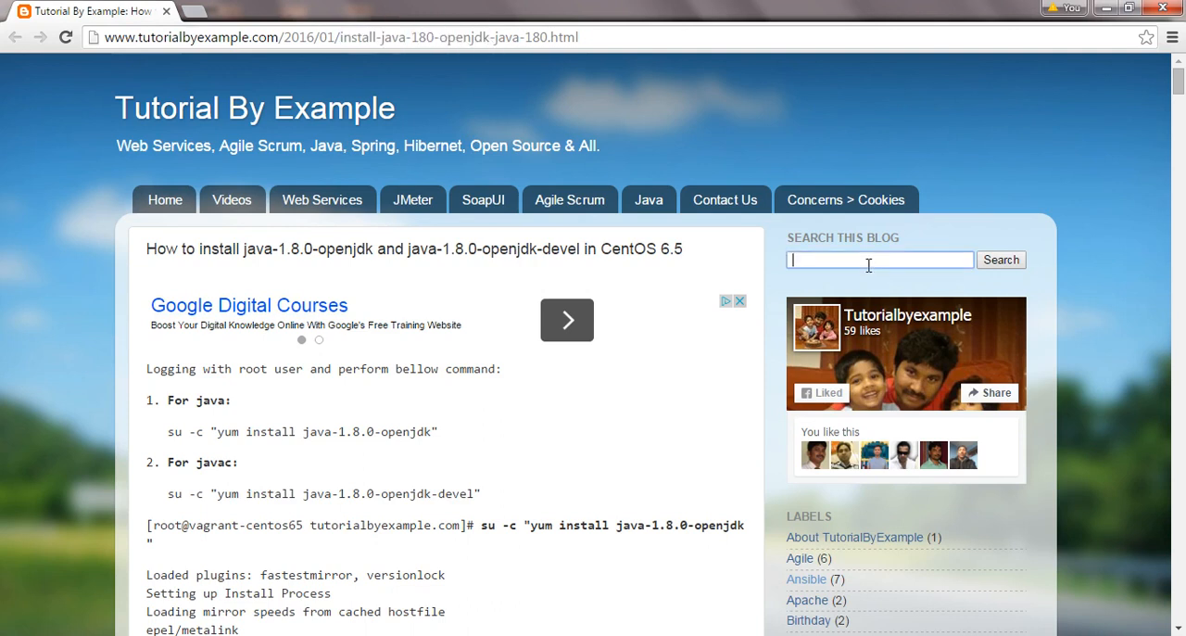
type("install-java-180-openjdk")
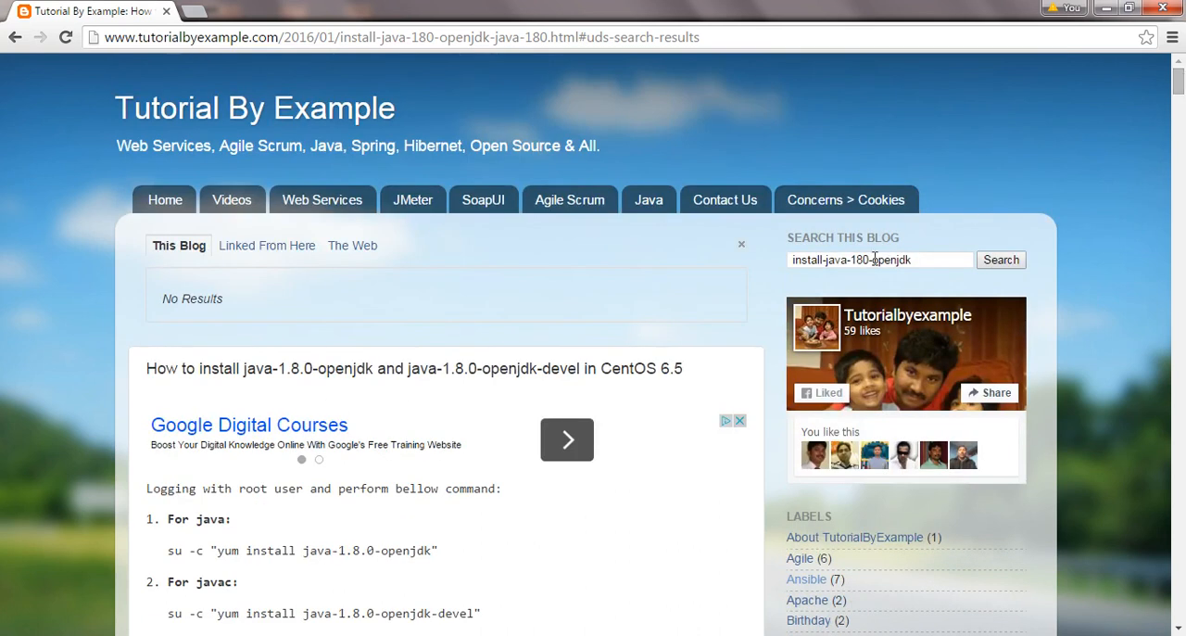
Search the blog for 'For java', returning about 54 results.
left_click(879, 260)
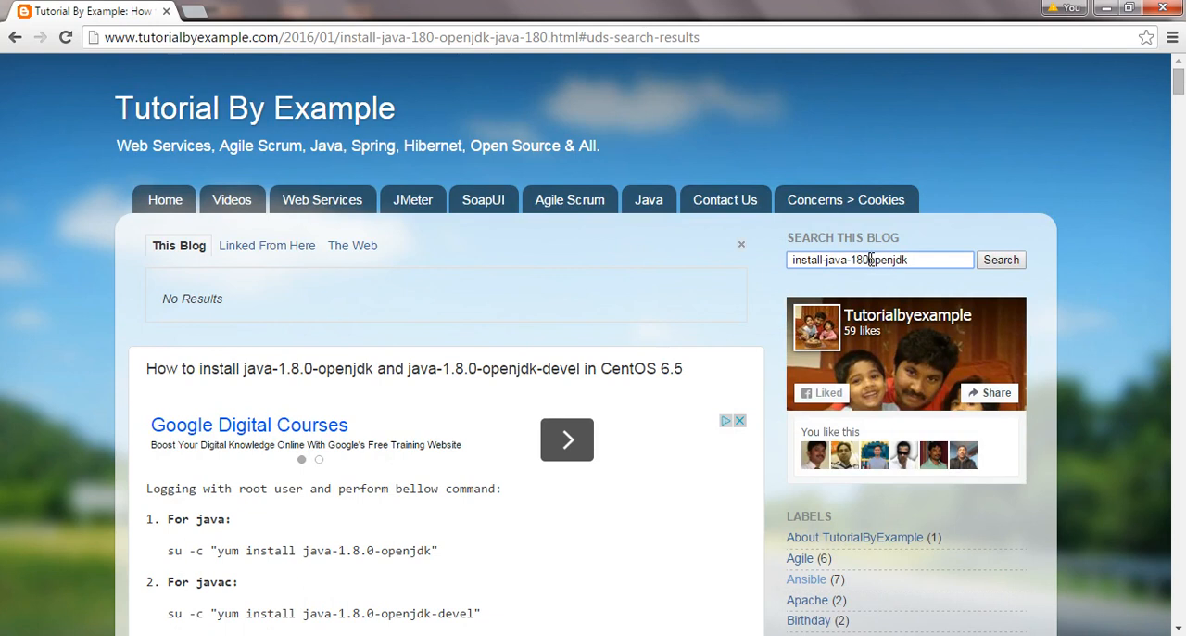
scroll("down", 3)
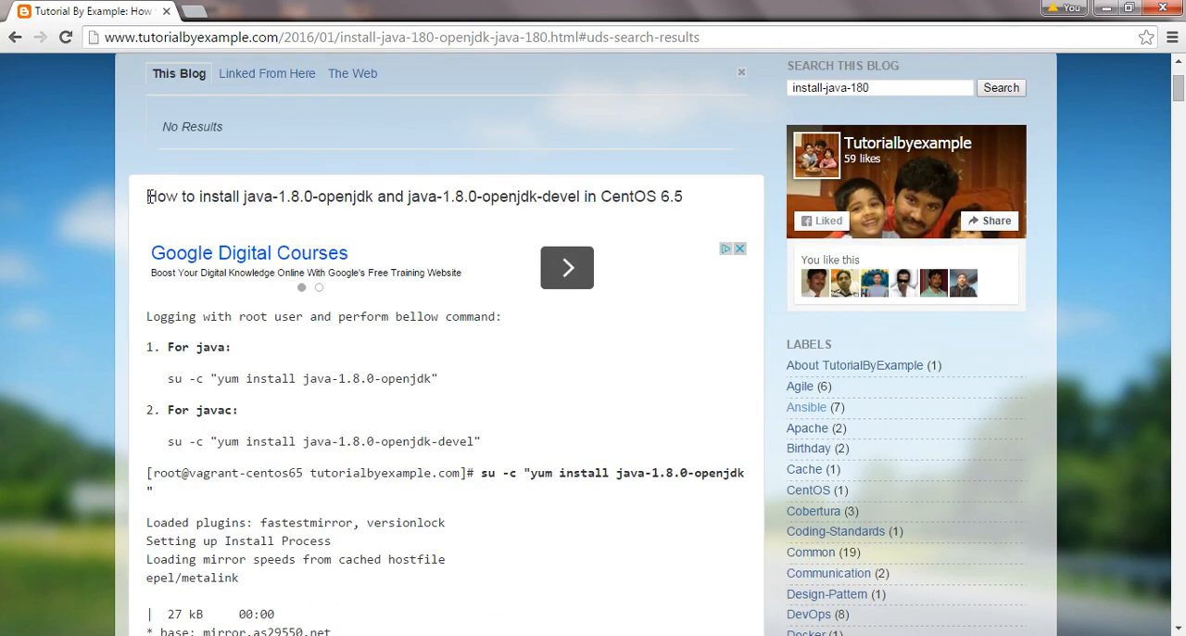
left_click_drag(146, 197, 313, 197)
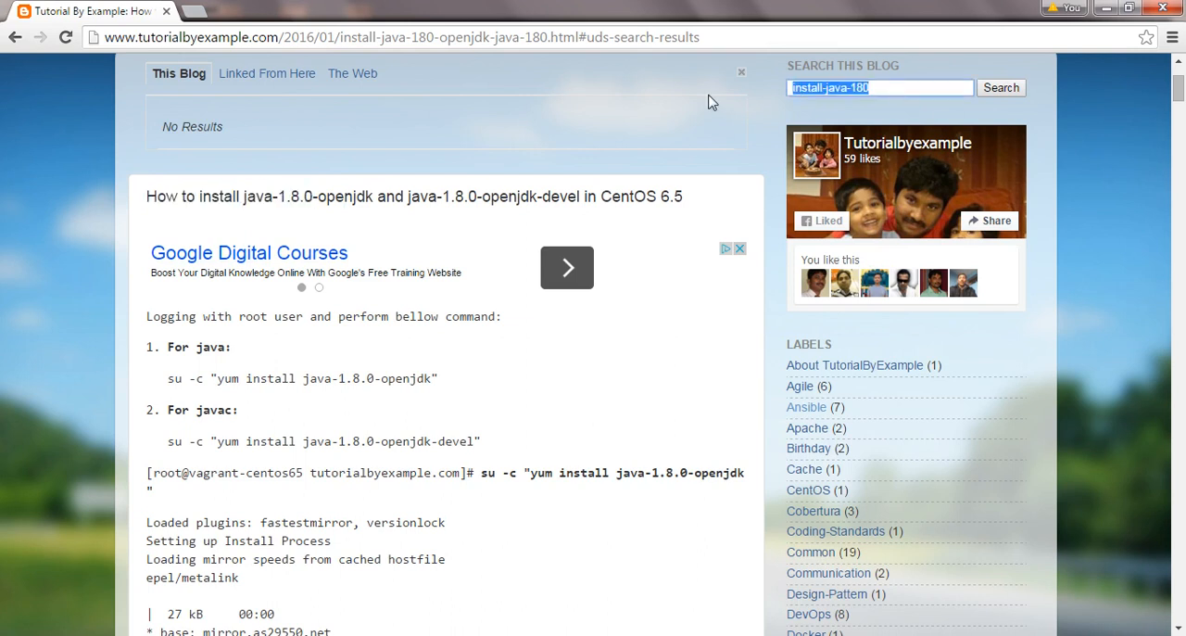
type("How to install java-1.8.0")
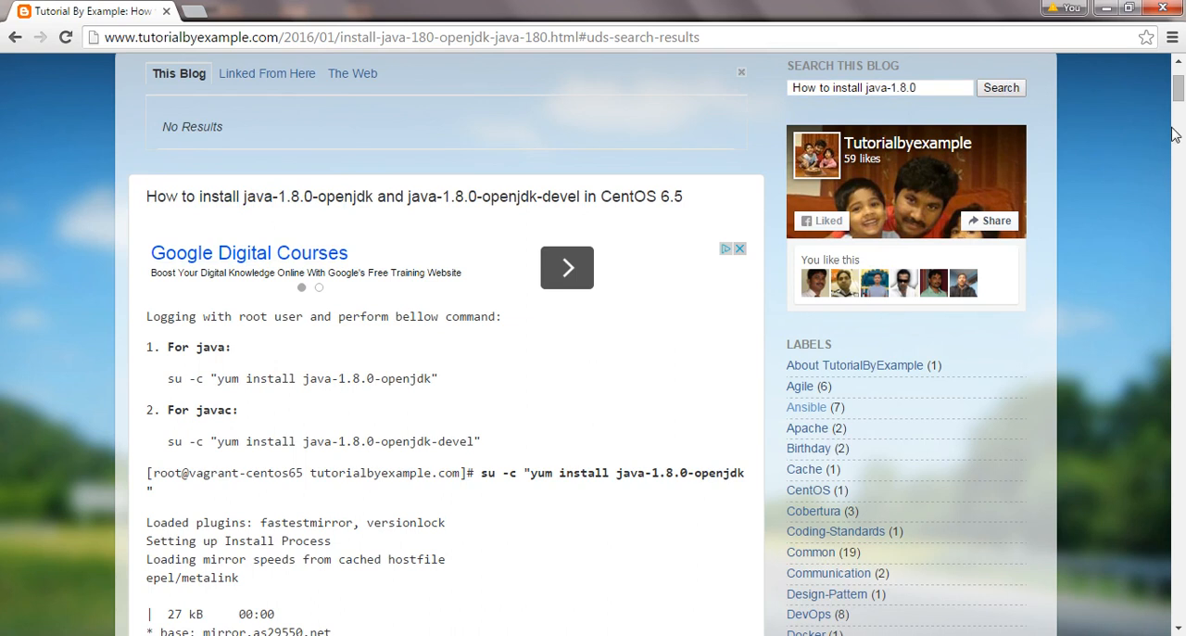
scroll("up", 3)
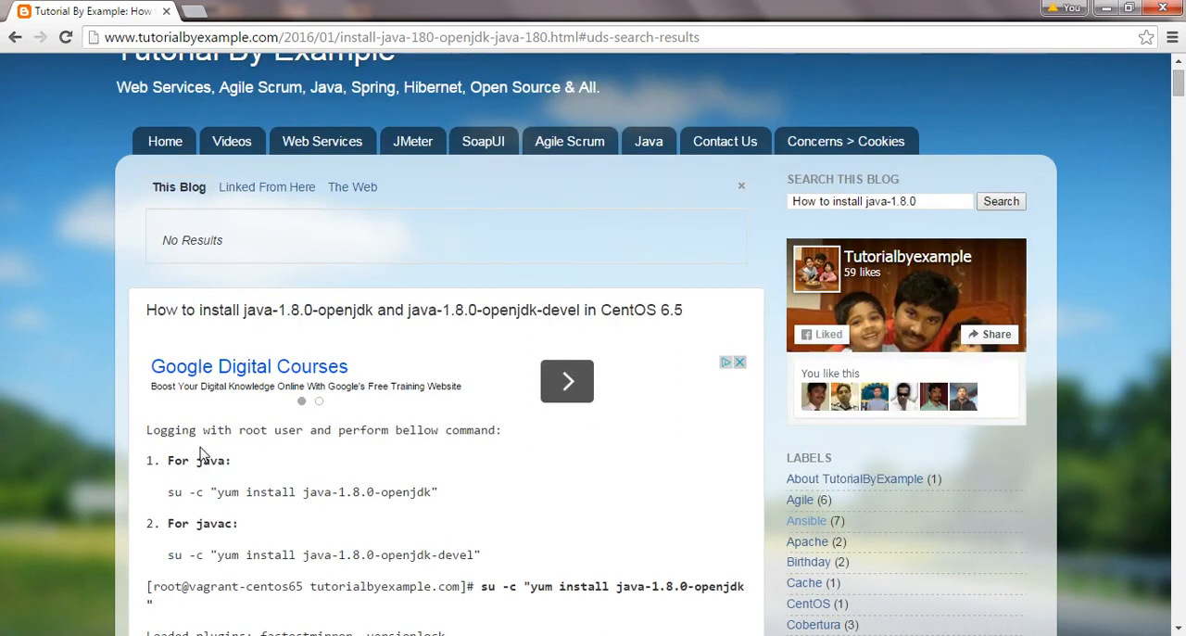
double_click(197, 460)
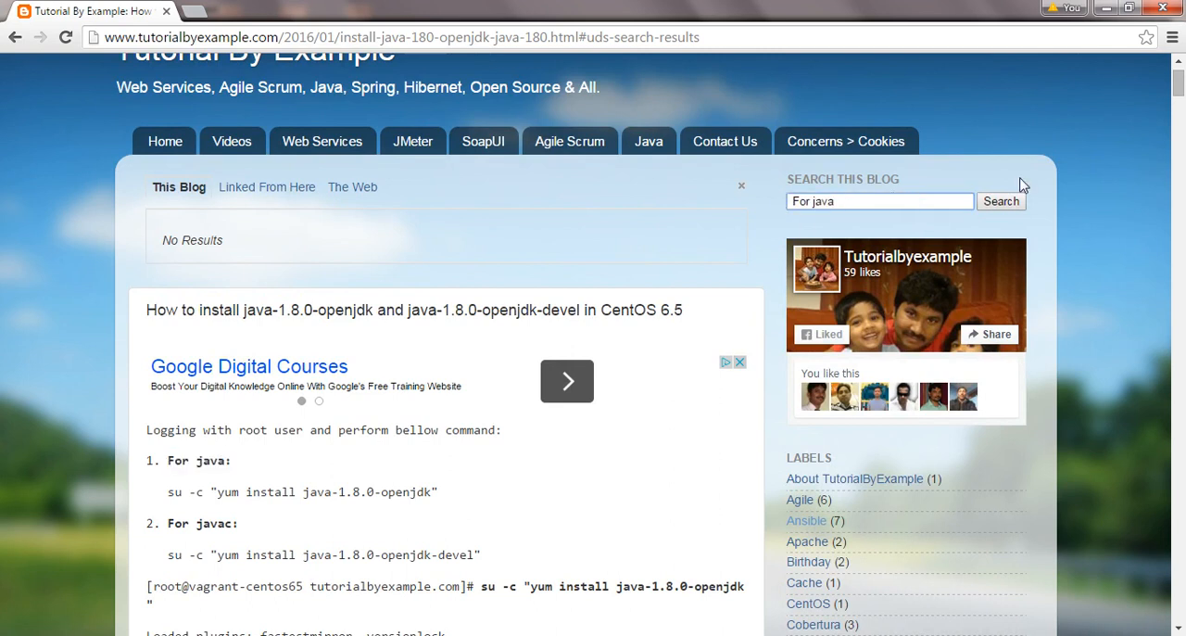
left_click(1001, 201)
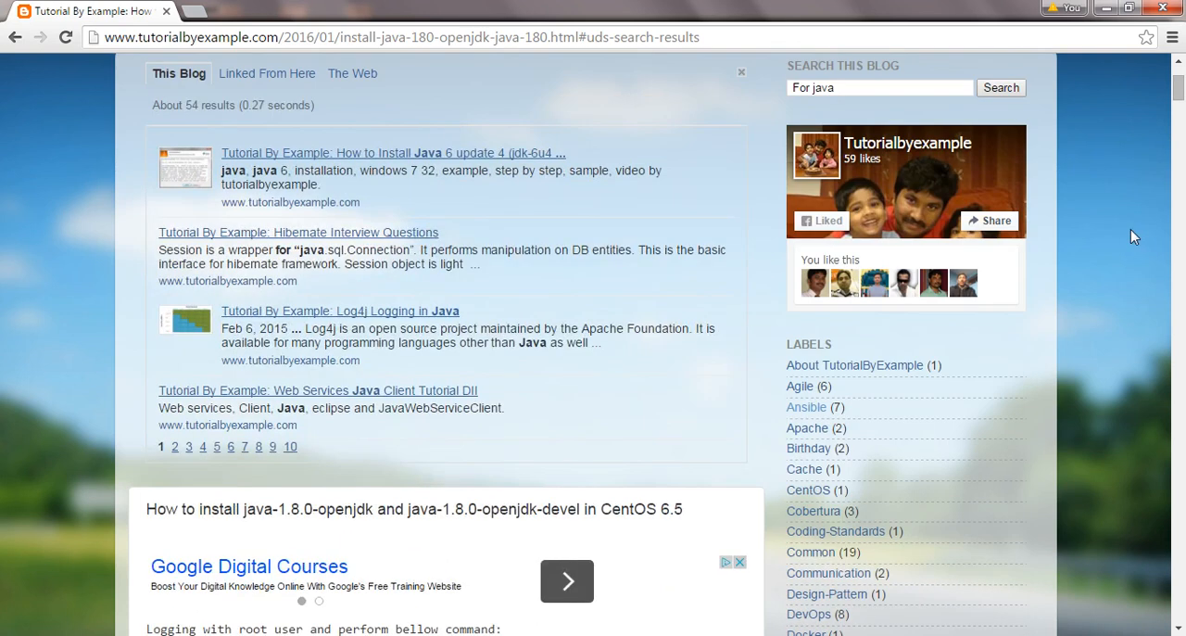
mouse_move(417, 400)
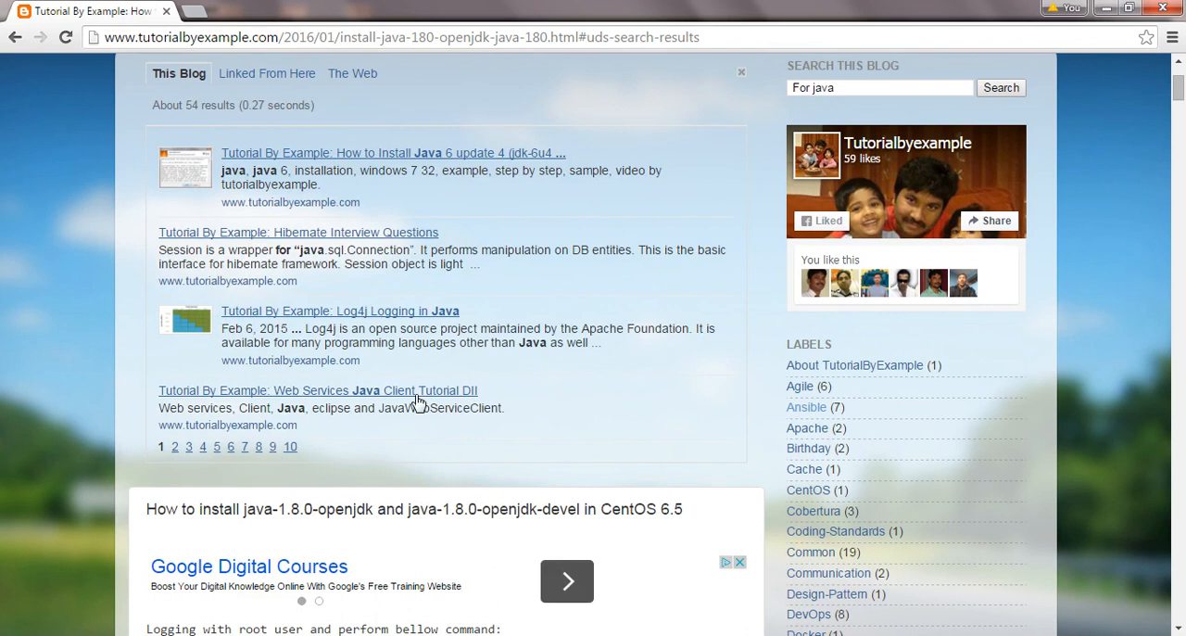
mouse_move(210, 459)
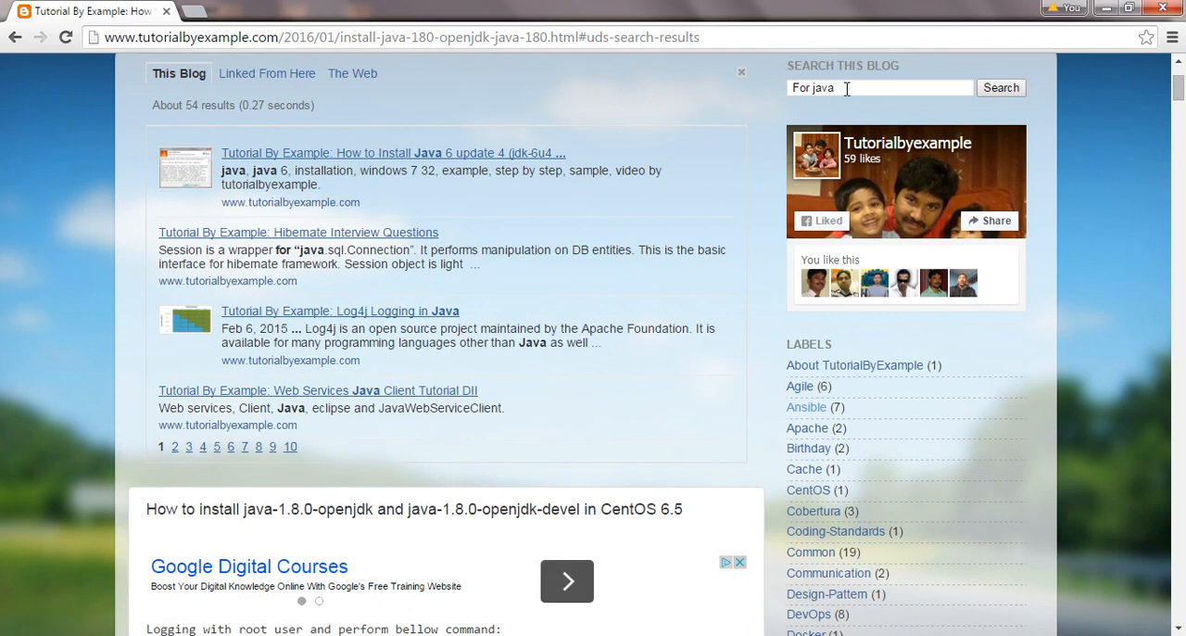
Change the blog search term to 'openjdk' and search, returning one result.
key("BackSpace")
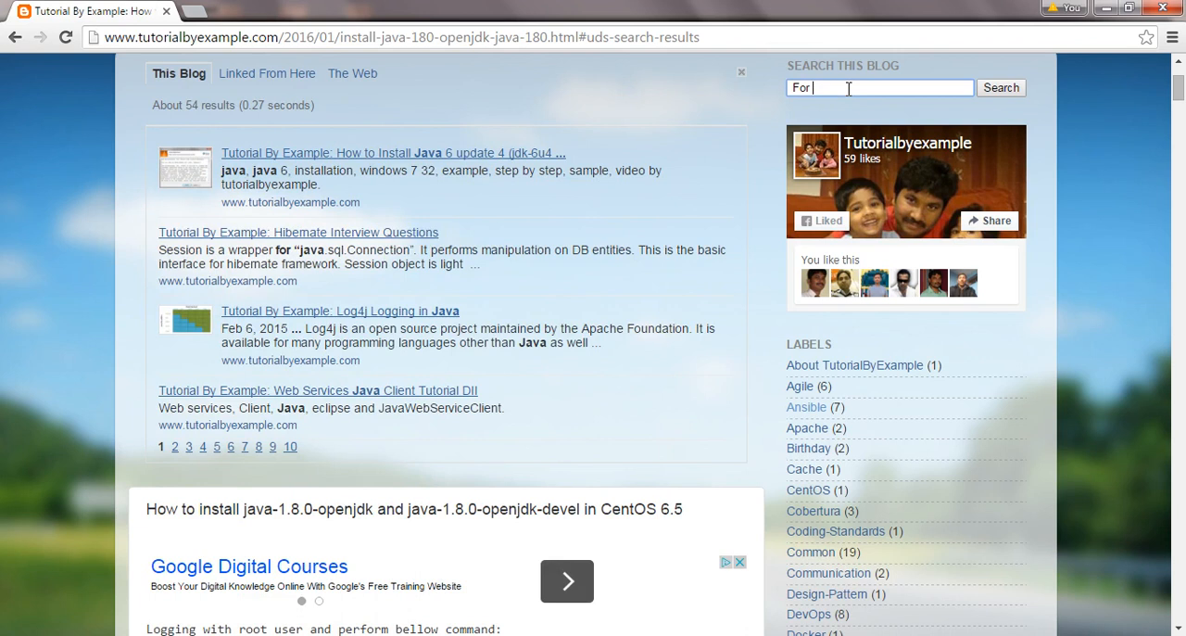
type("openjdk")
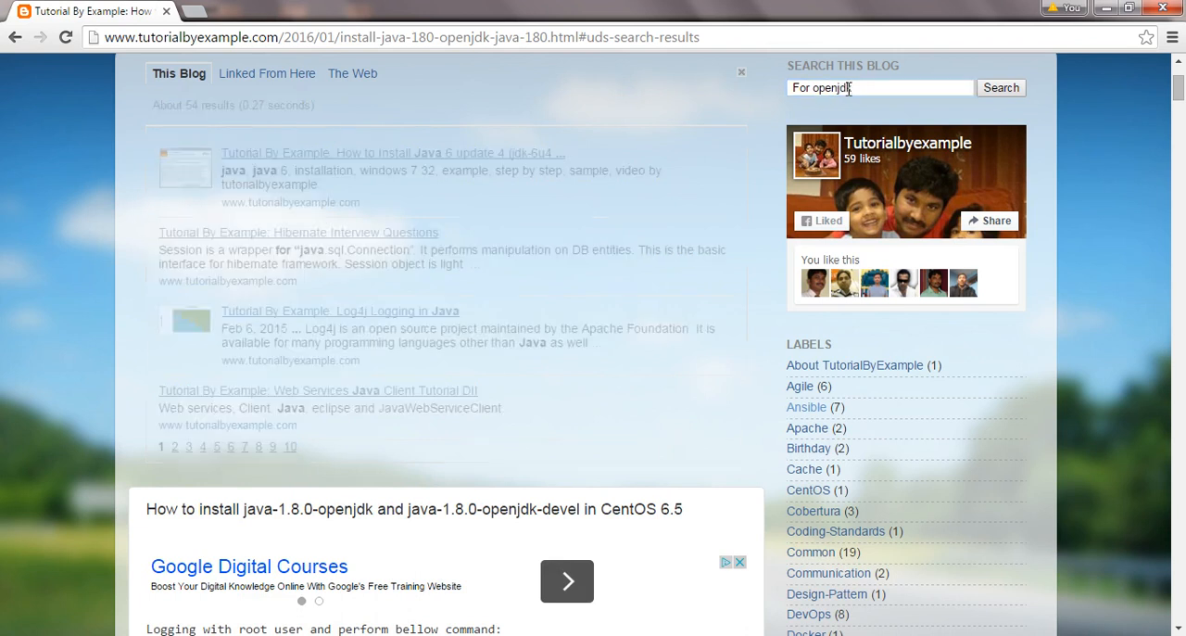
left_click(1001, 87)
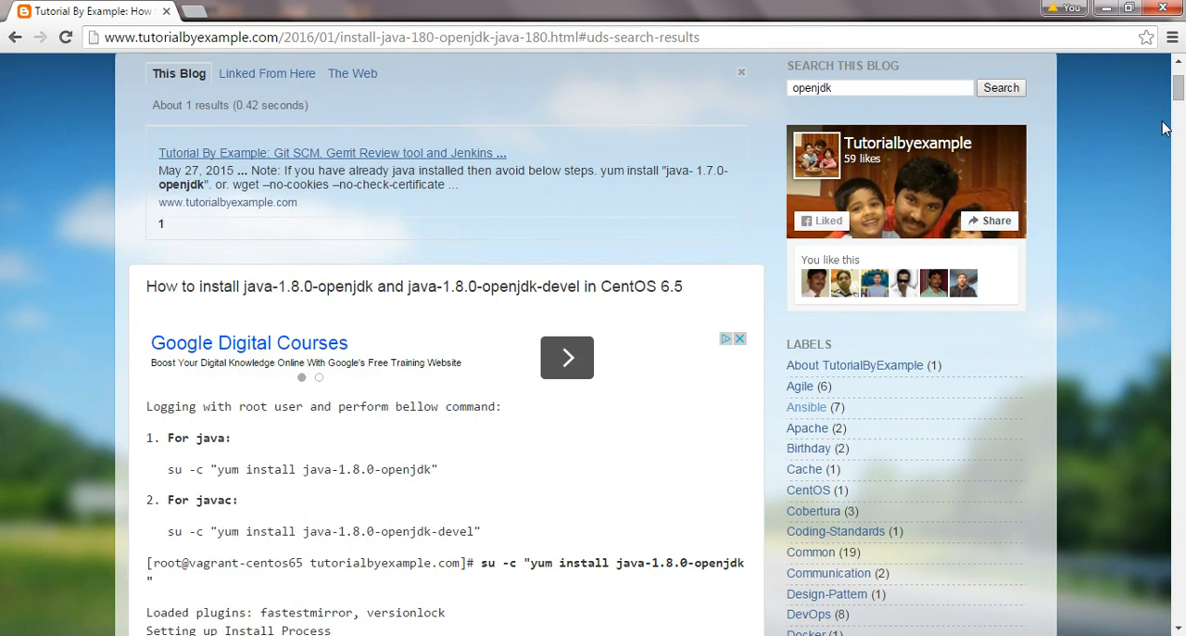
scroll("up", 3)
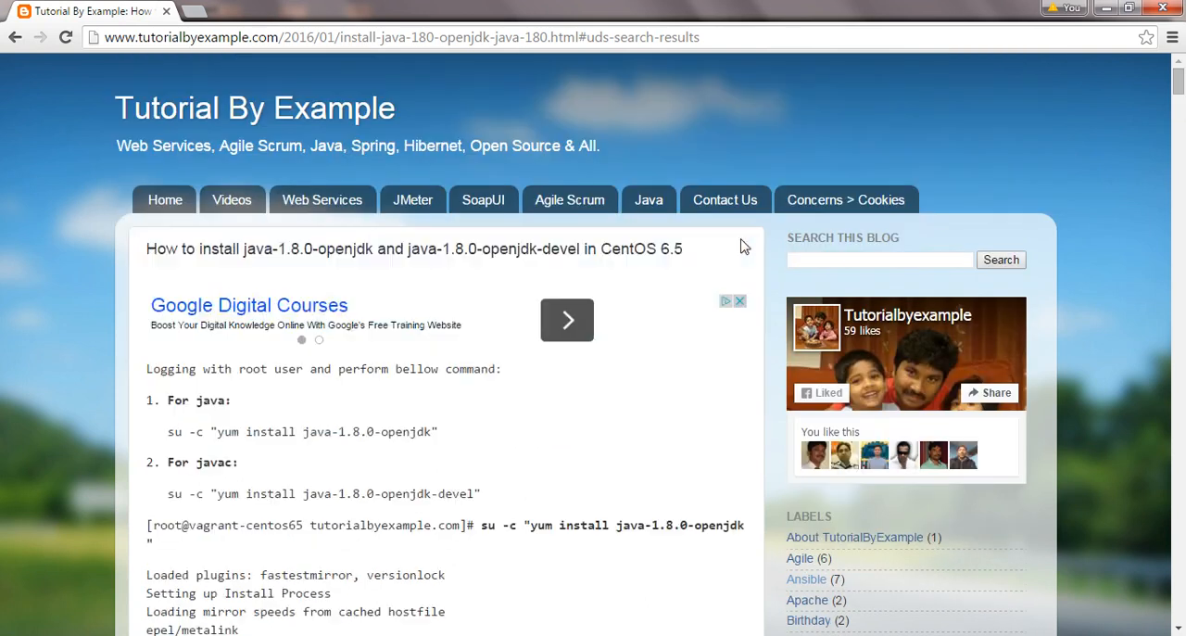
left_click(878, 259)
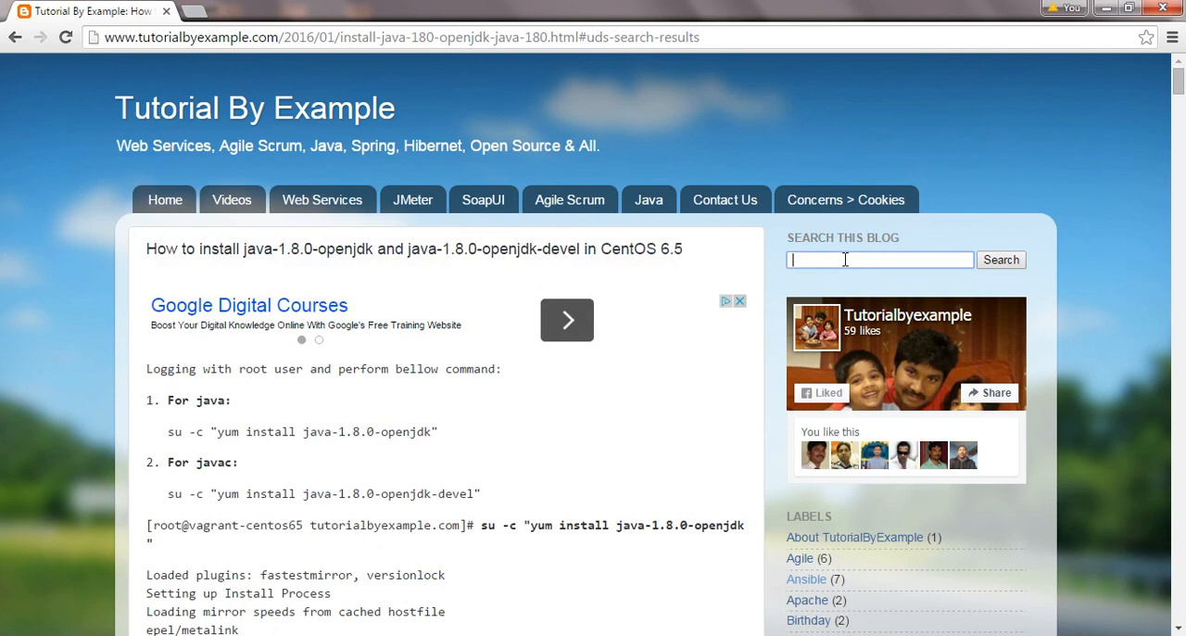
type("openjdk")
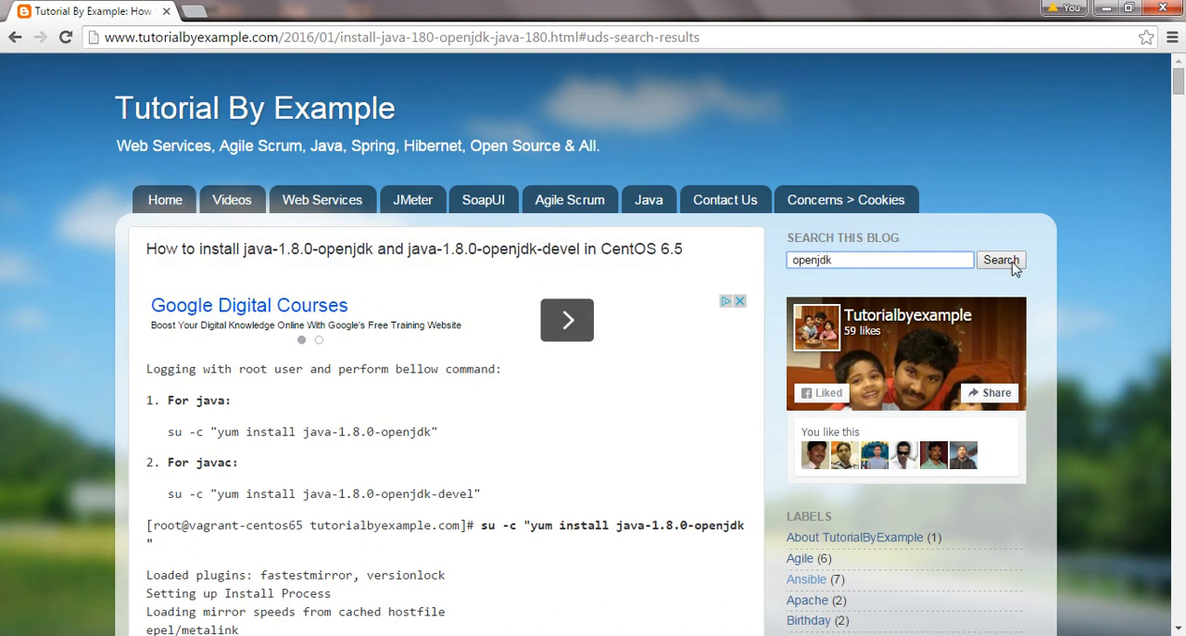
left_click(1001, 259)
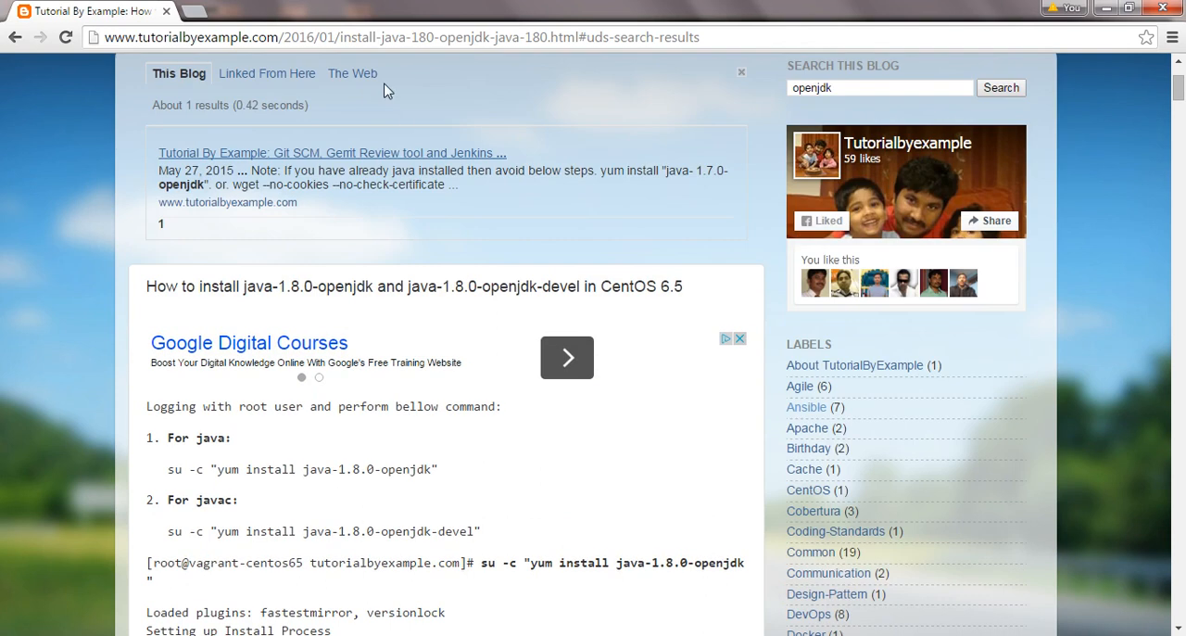
mouse_move(352, 73)
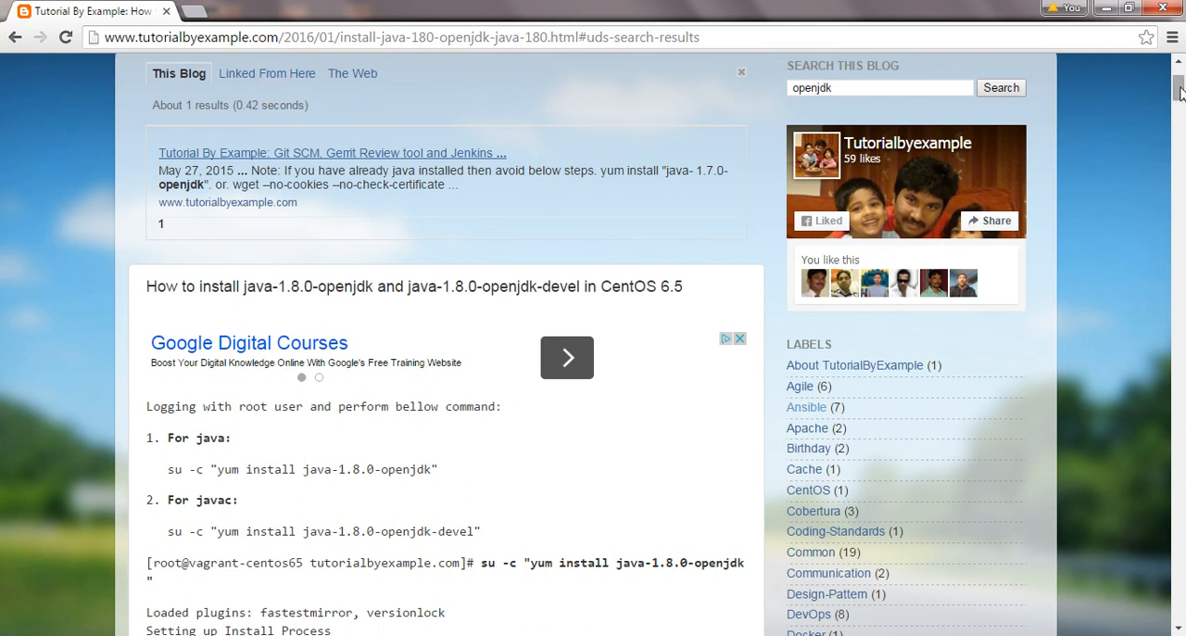
scroll("up", 3)
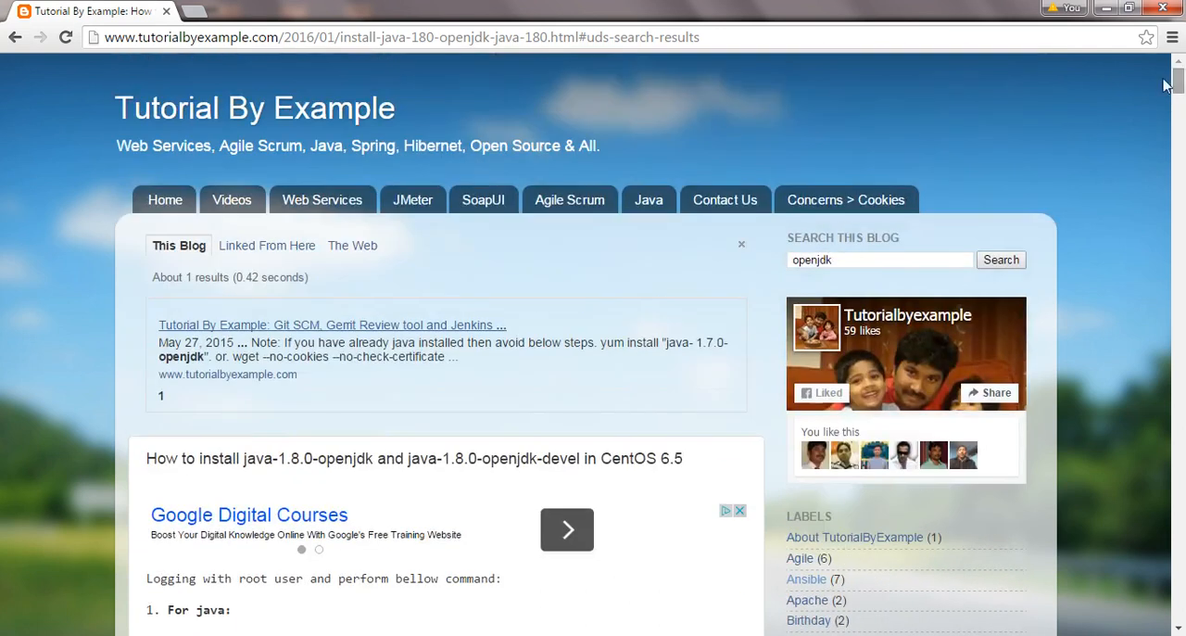
double_click(171, 458)
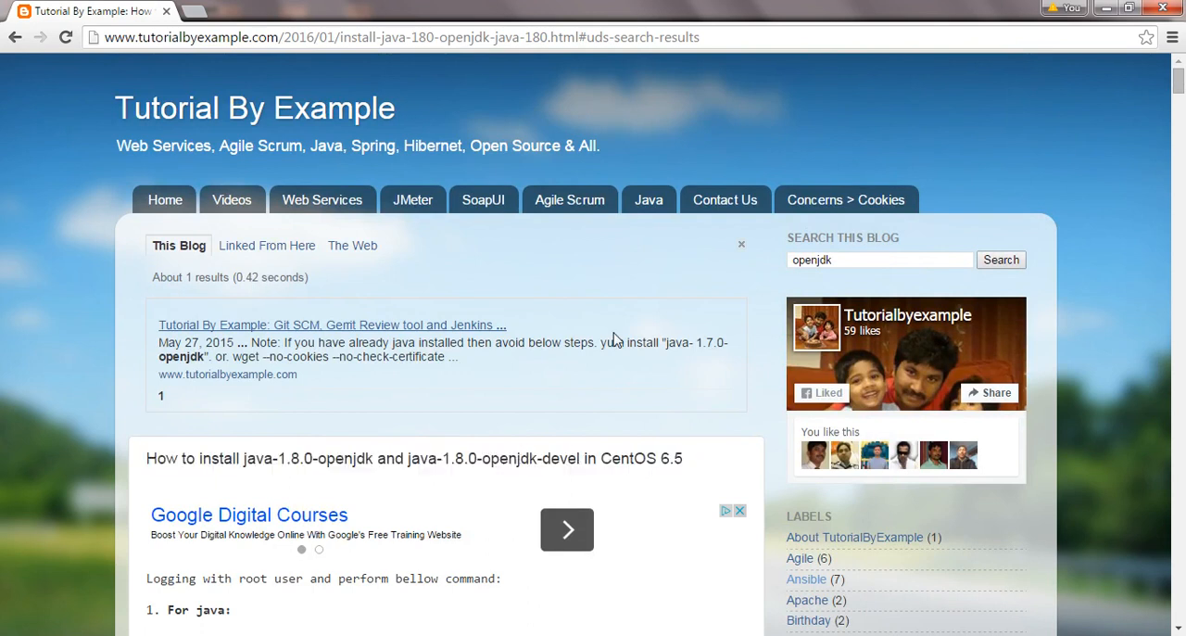
left_click(741, 244)
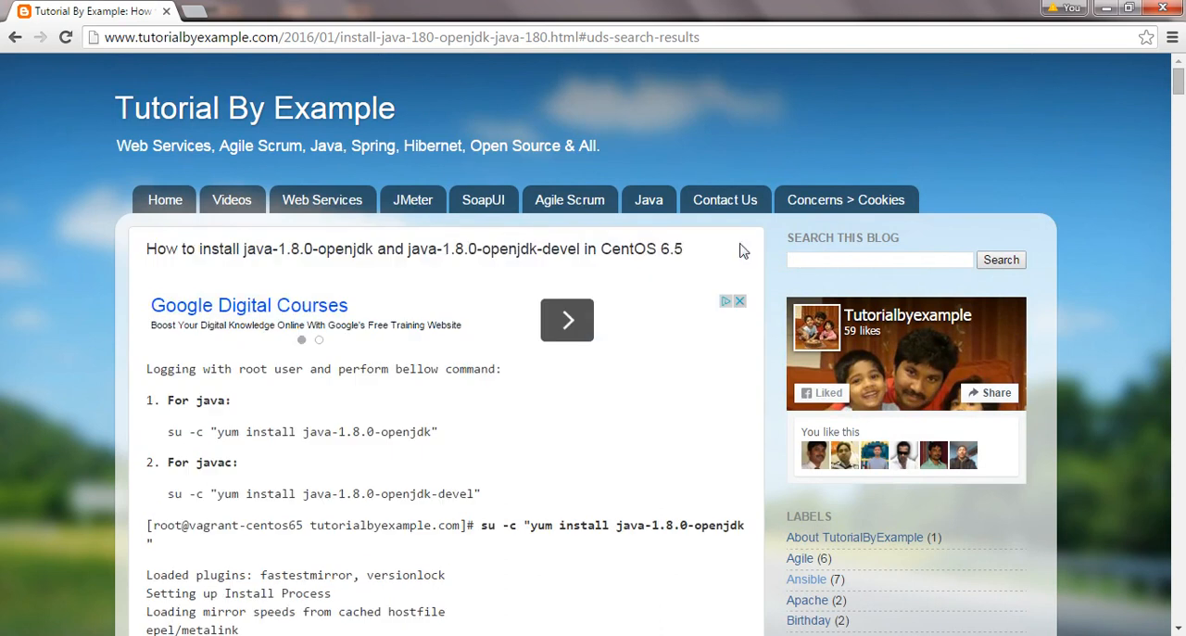
mouse_move(1177, 76)
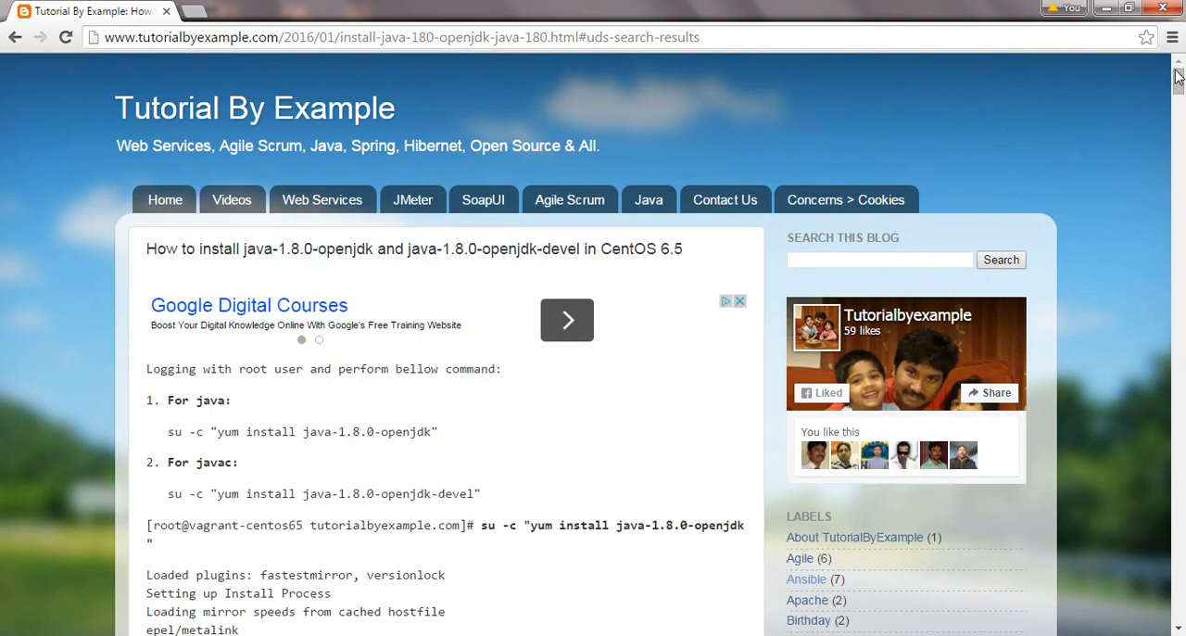
scroll("down", 3)
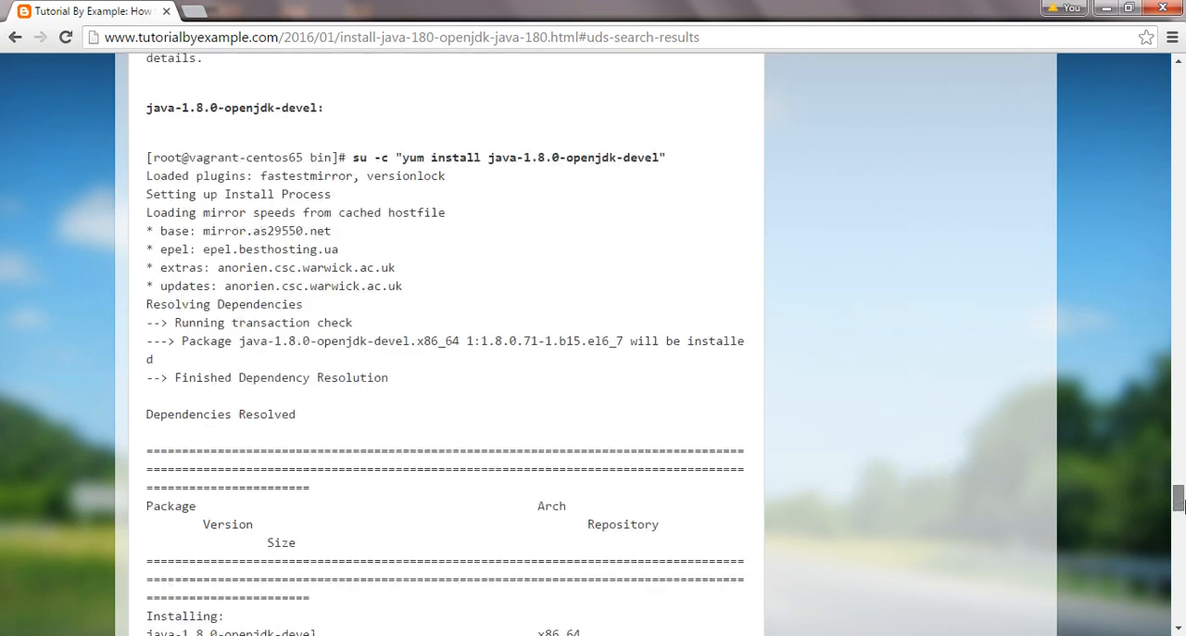
scroll("down", 3)
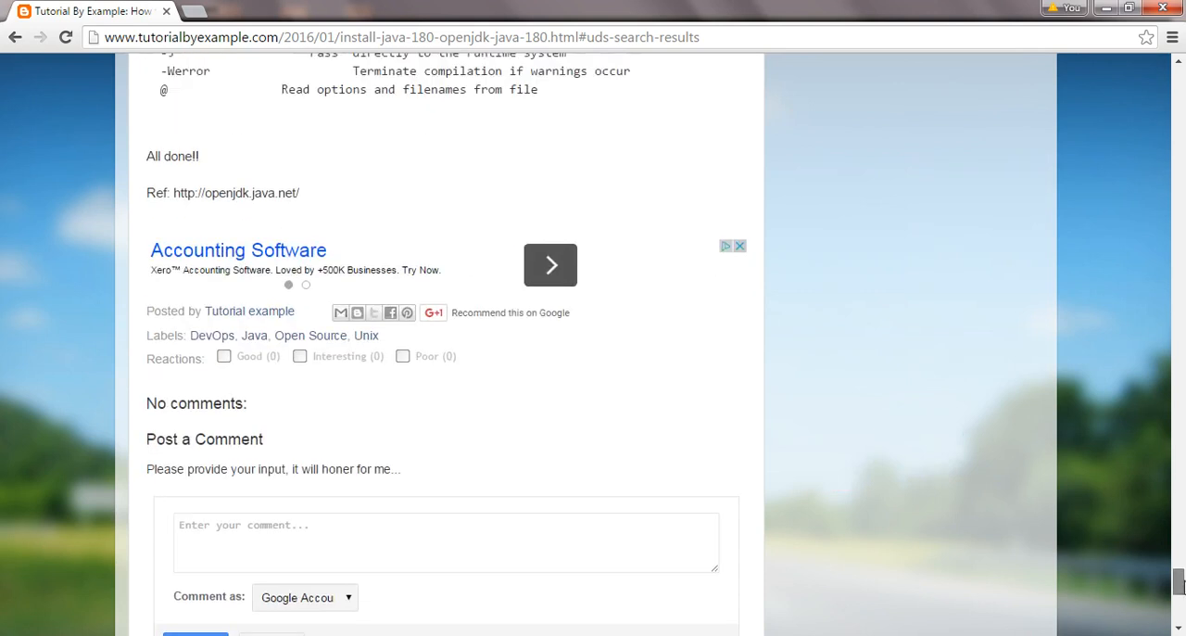
scroll("up", 3)
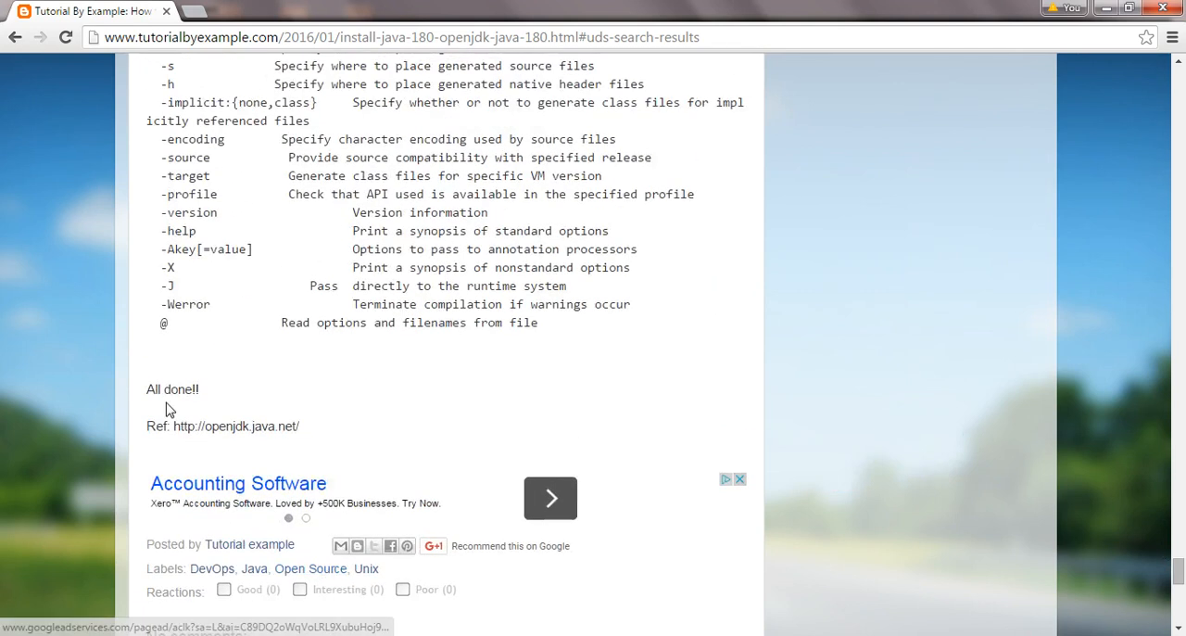
double_click(182, 425)
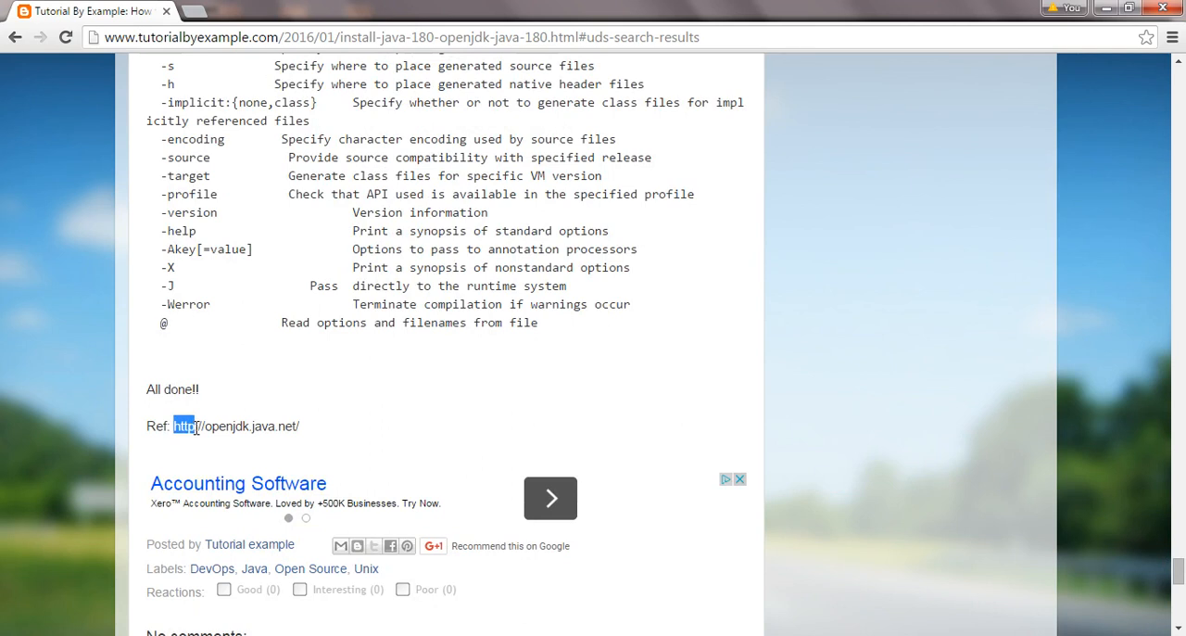
left_click_drag(182, 425, 250, 425)
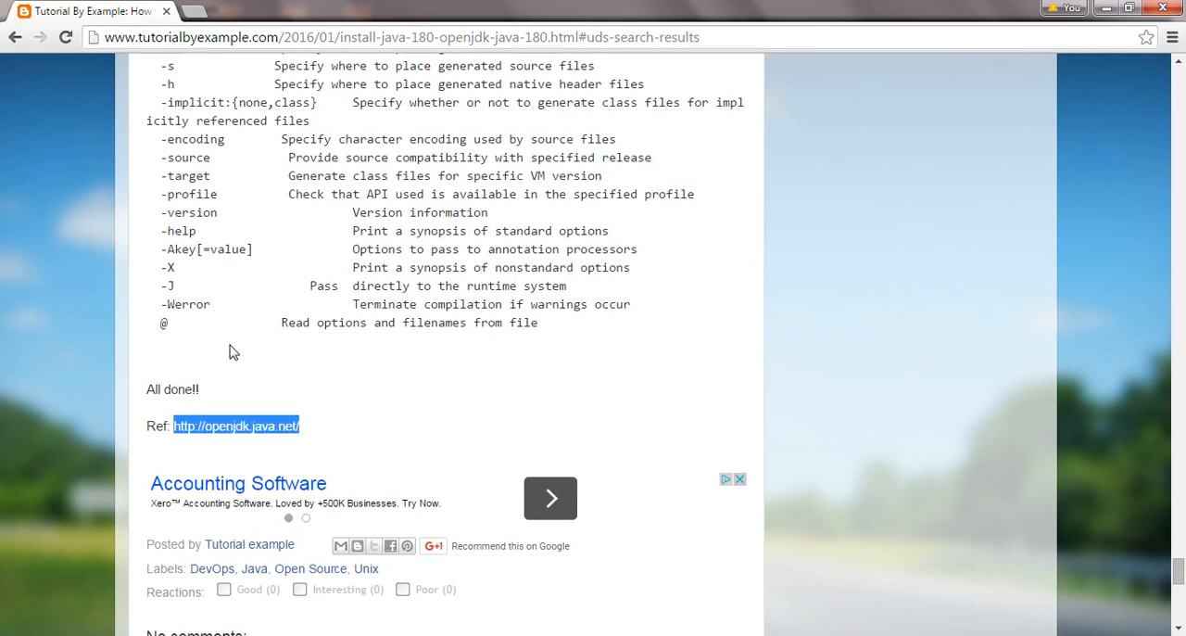
mouse_move(232, 406)
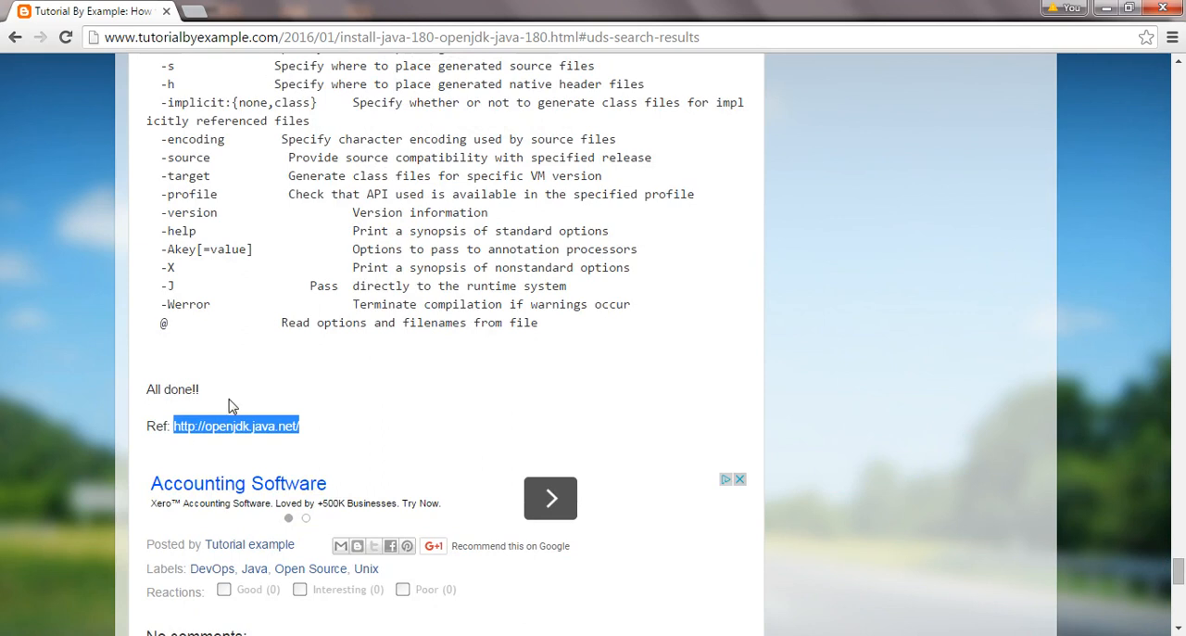
mouse_move(1178, 570)
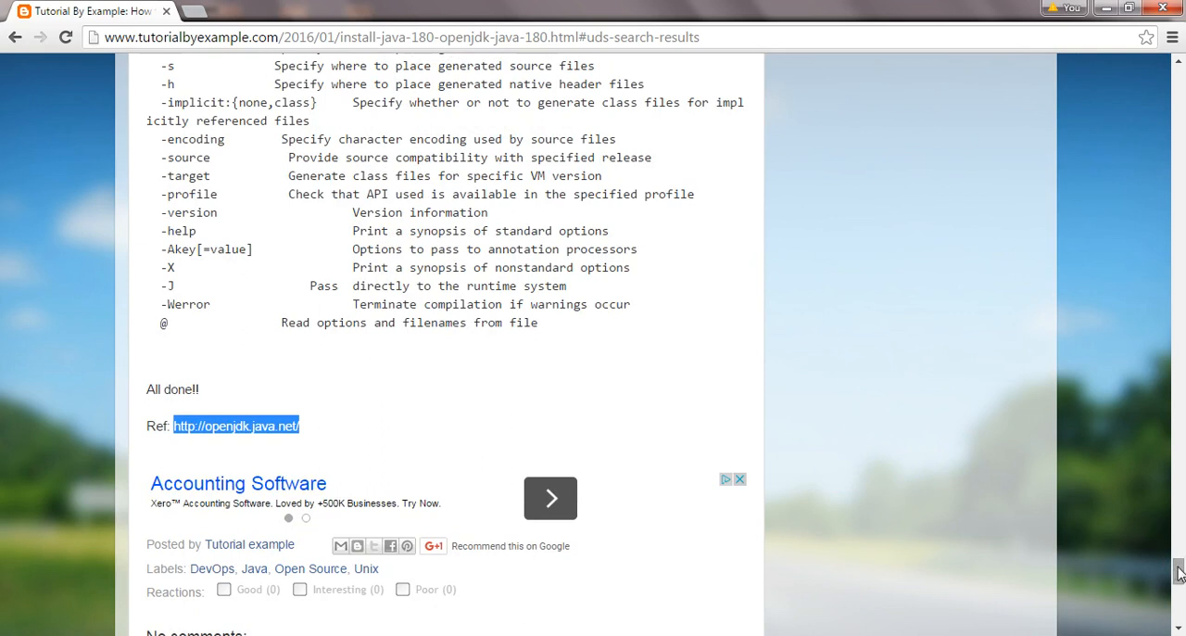